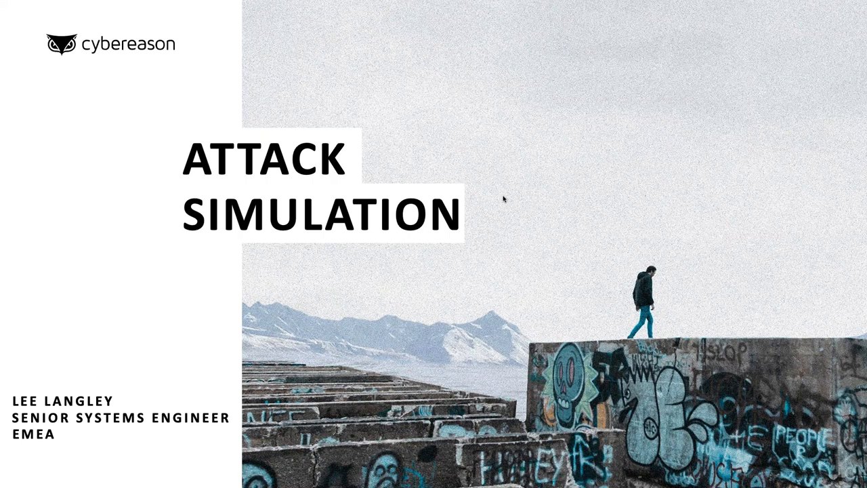
# Reveal the three fileless-malware and alert-investigation statistics beneath the Security Operations Reality timeline
pyautogui.press('Right')
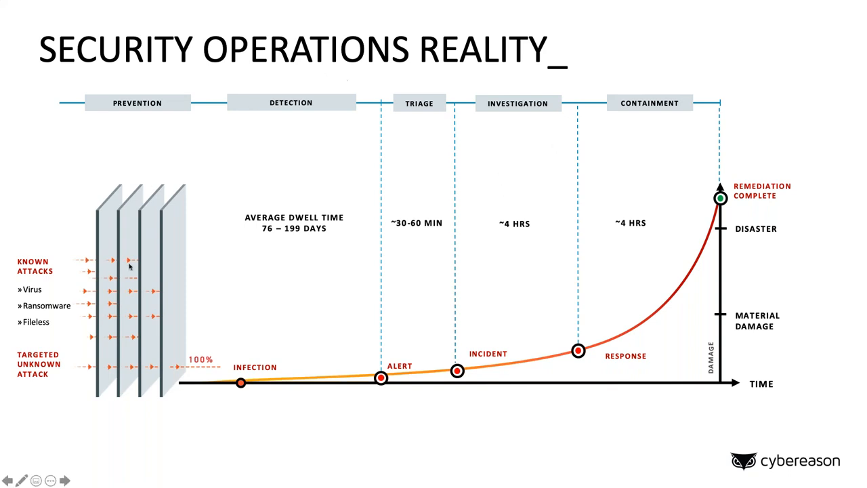
pyautogui.moveTo(135, 249)
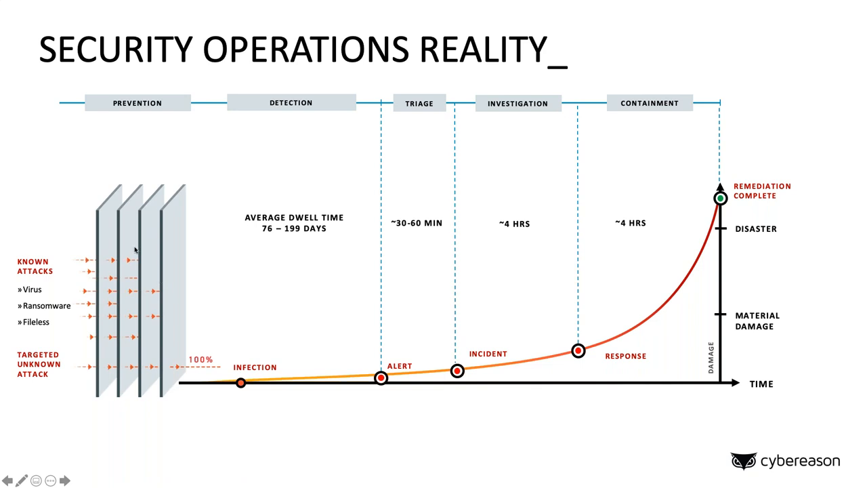
pyautogui.moveTo(125, 90)
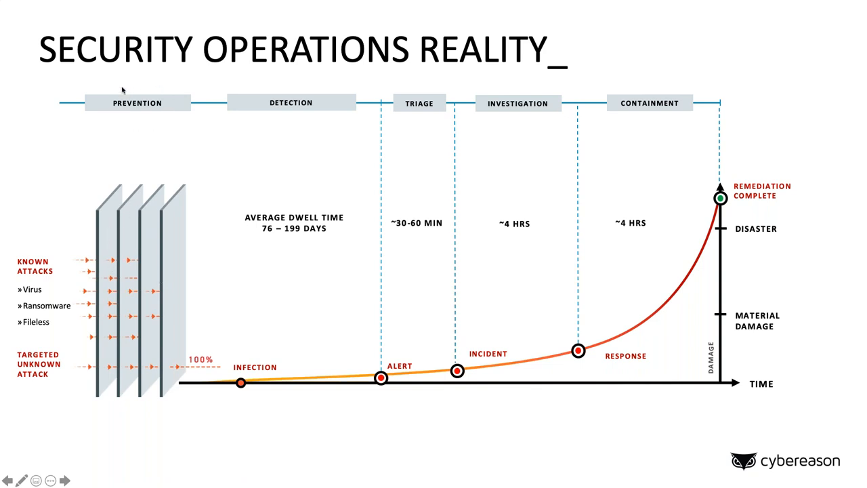
pyautogui.moveTo(163, 130)
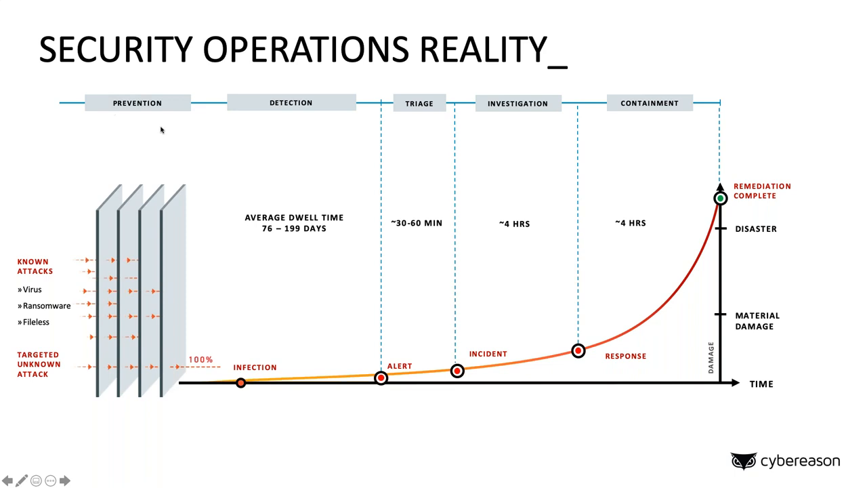
pyautogui.moveTo(99, 103)
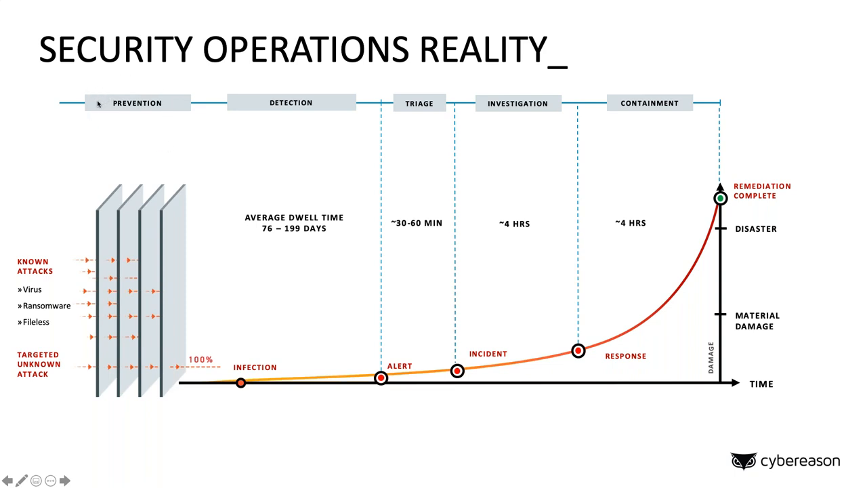
pyautogui.moveTo(95, 107)
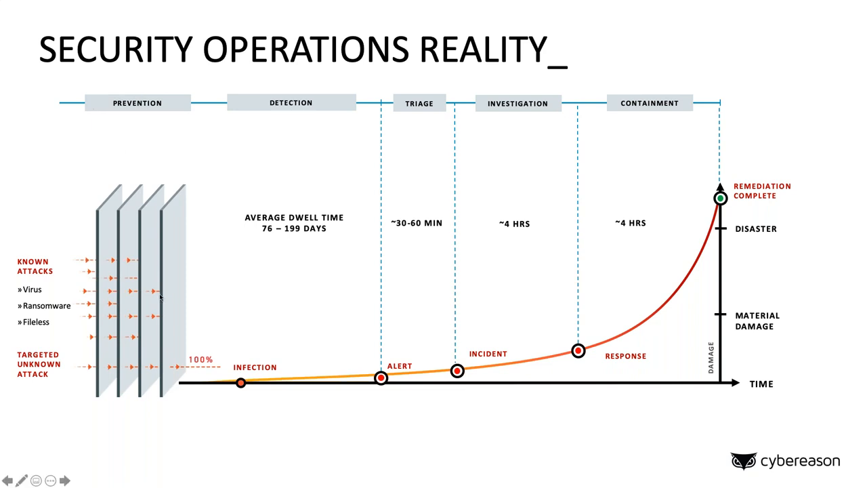
pyautogui.moveTo(59, 288)
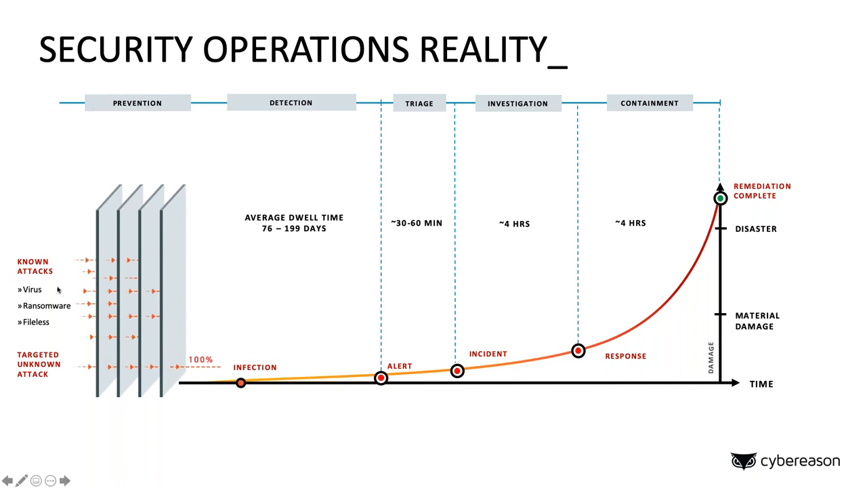
pyautogui.moveTo(46, 284)
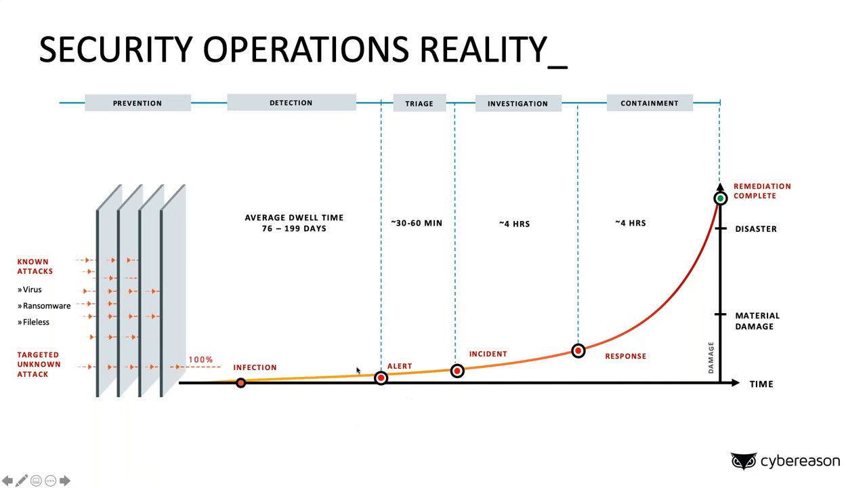
pyautogui.moveTo(374, 388)
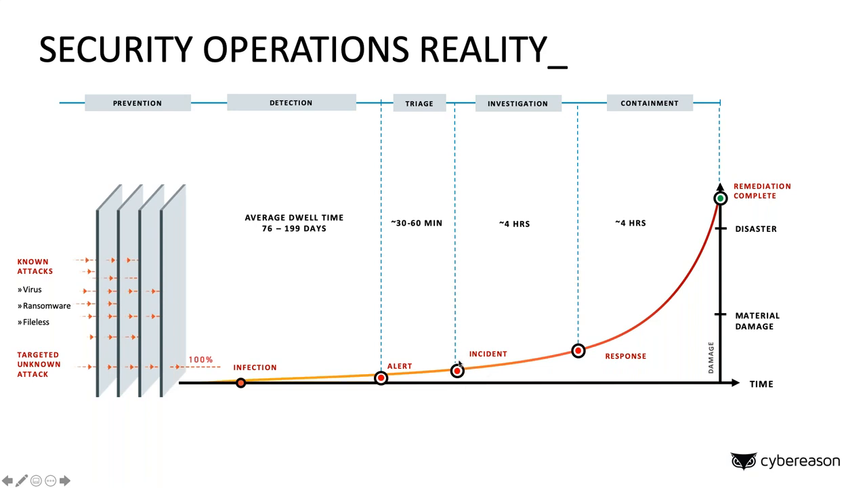
pyautogui.moveTo(575, 363)
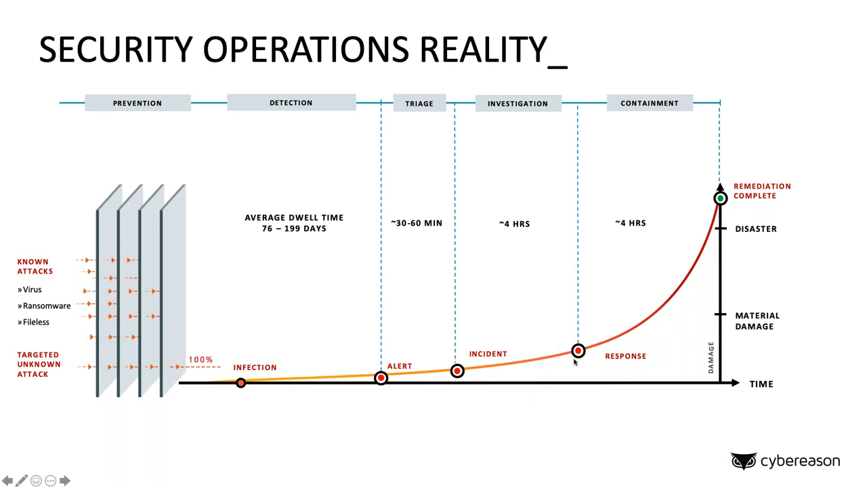
pyautogui.moveTo(656, 301)
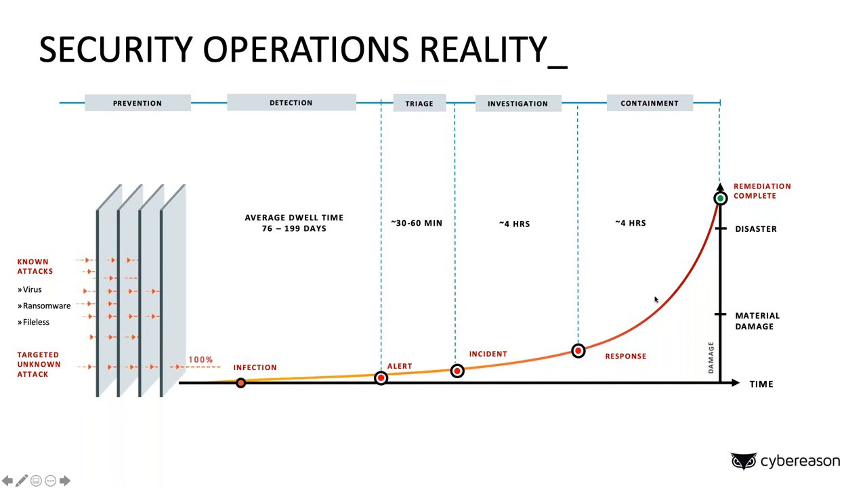
pyautogui.moveTo(713, 190)
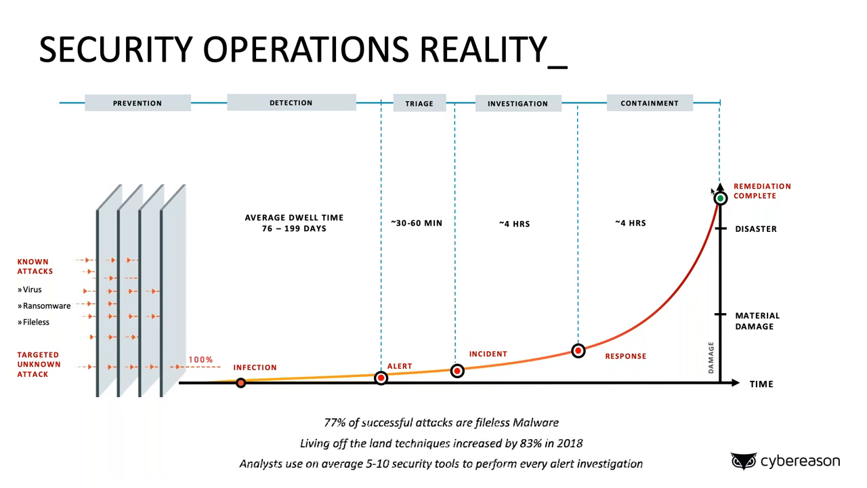
# Advance the slideshow to the Unique Value with Cybereason slide with reduced triage, investigation and containment times
pyautogui.press('Right')
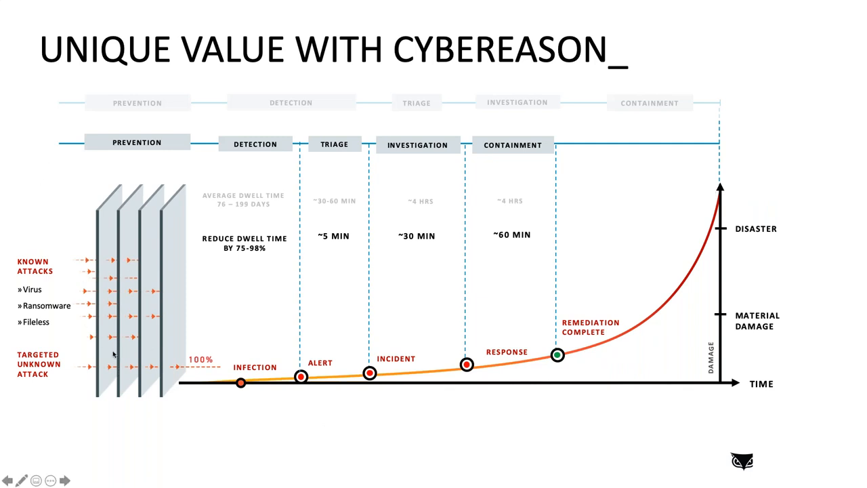
pyautogui.moveTo(111, 354)
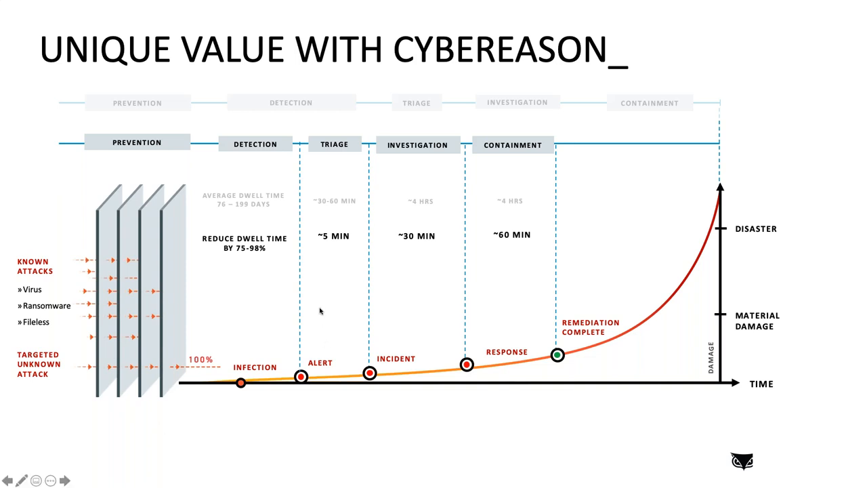
pyautogui.moveTo(358, 366)
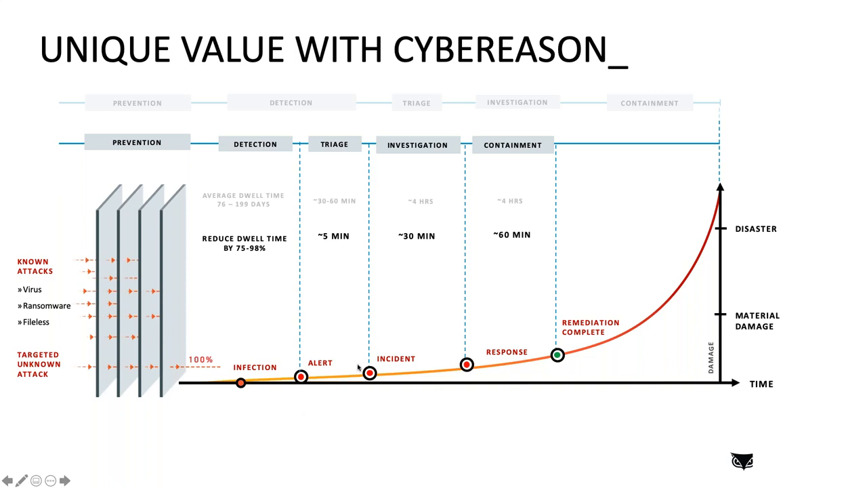
pyautogui.moveTo(515, 404)
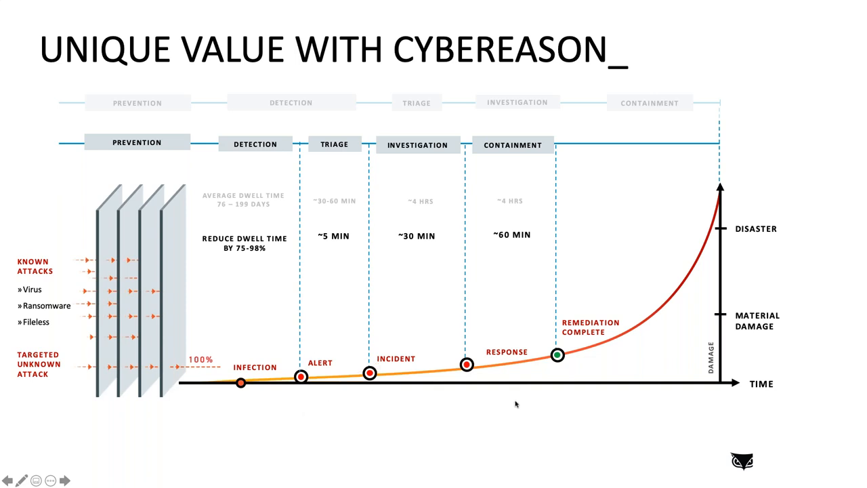
pyautogui.moveTo(446, 326)
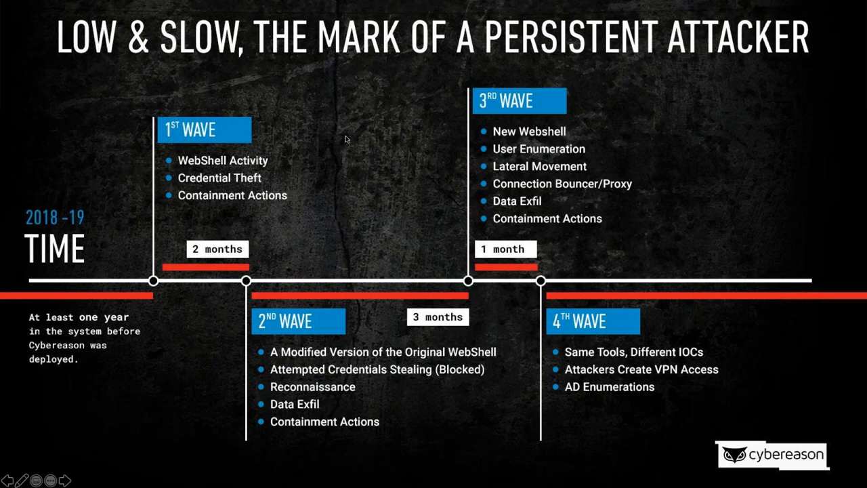
pyautogui.moveTo(195, 168)
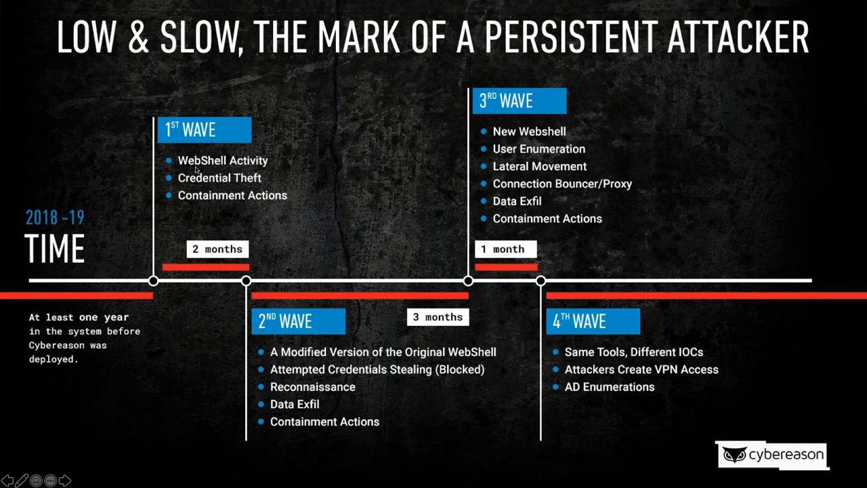
pyautogui.moveTo(175, 159)
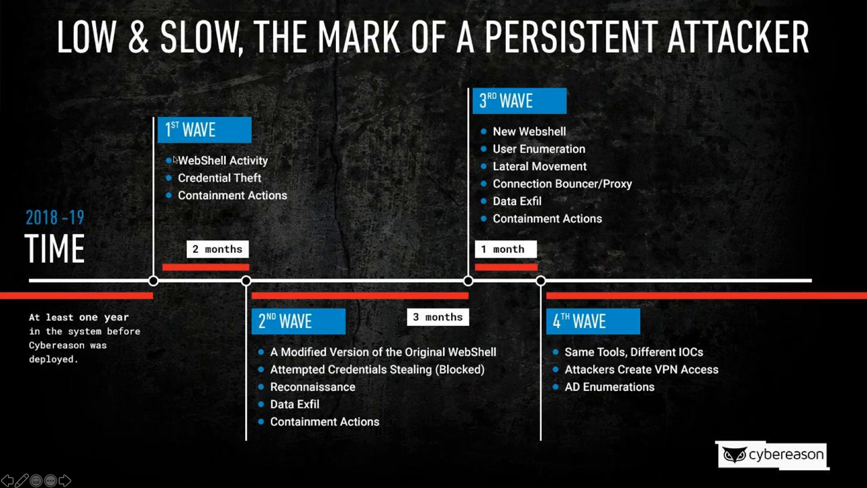
pyautogui.moveTo(182, 161)
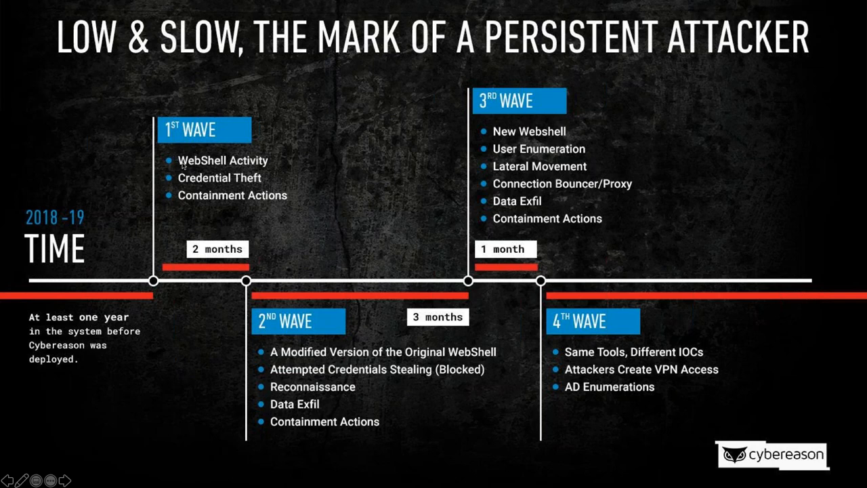
pyautogui.moveTo(439, 325)
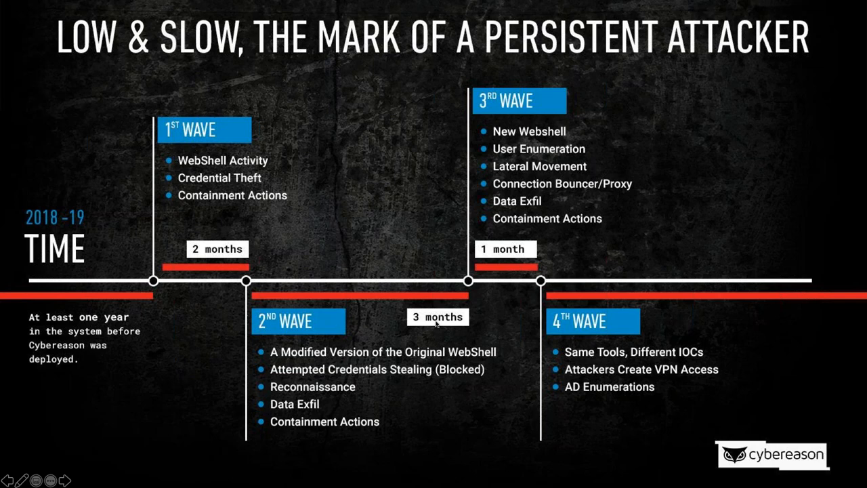
pyautogui.moveTo(371, 306)
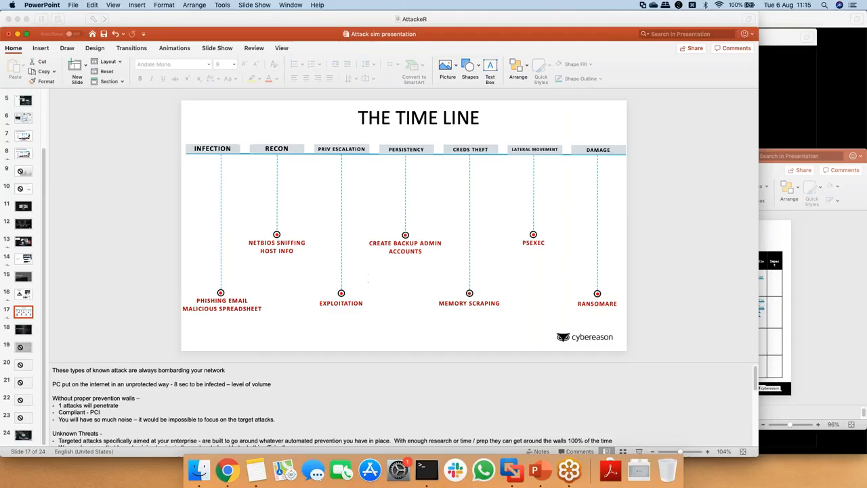
pyautogui.click(228, 467)
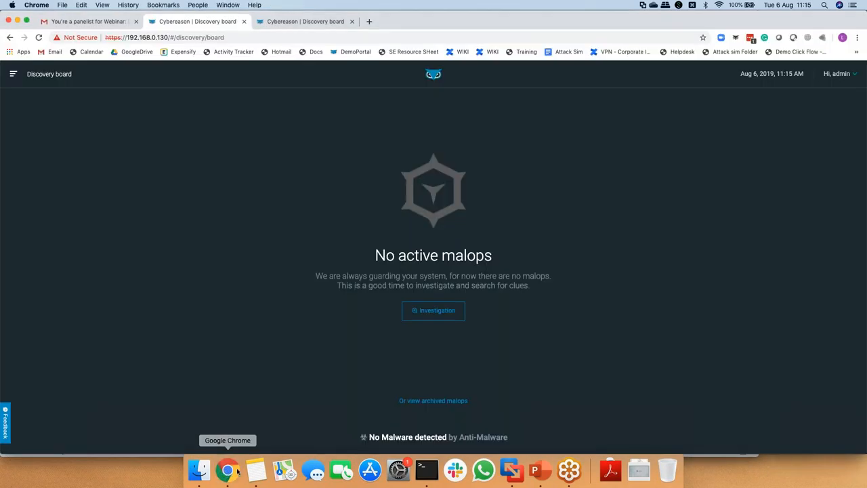
pyautogui.moveTo(513, 469)
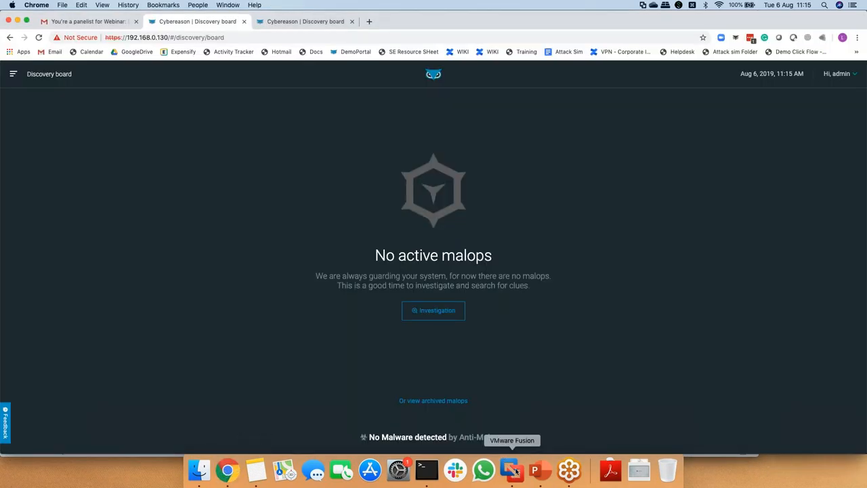
pyautogui.moveTo(316, 179)
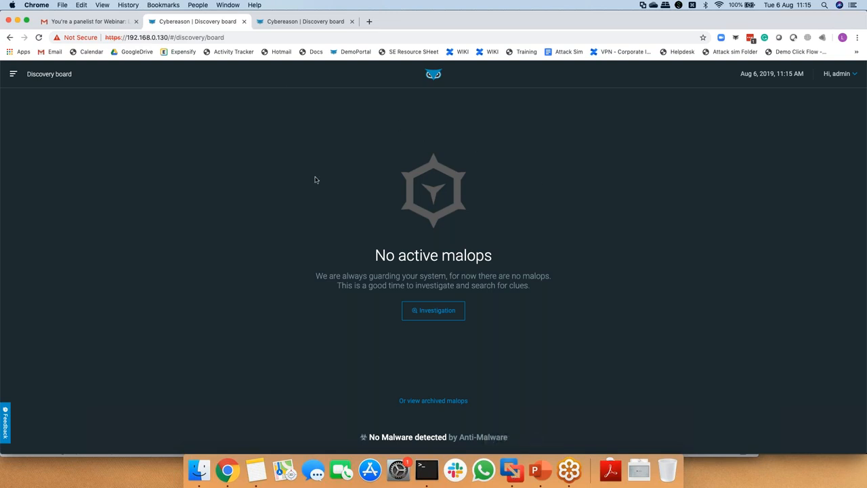
pyautogui.moveTo(513, 468)
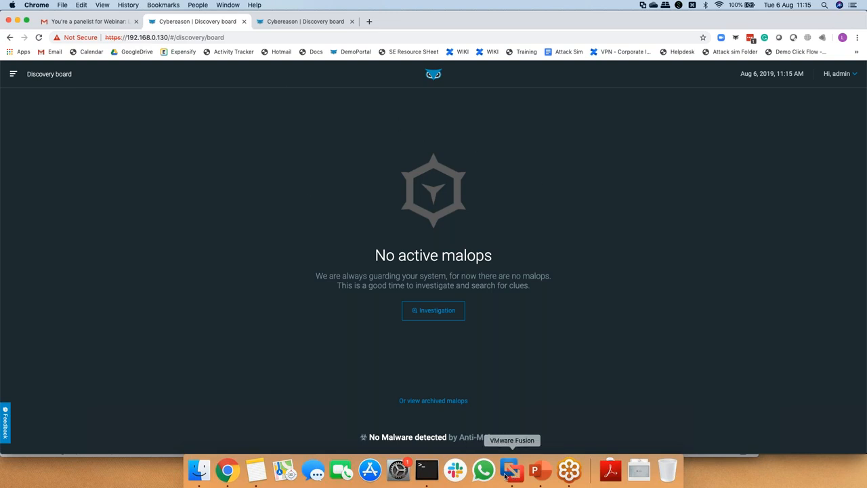
# Unlock the AttackeR VM with the root password, showing the payload server and Metasploit handler terminals
pyautogui.click(513, 470)
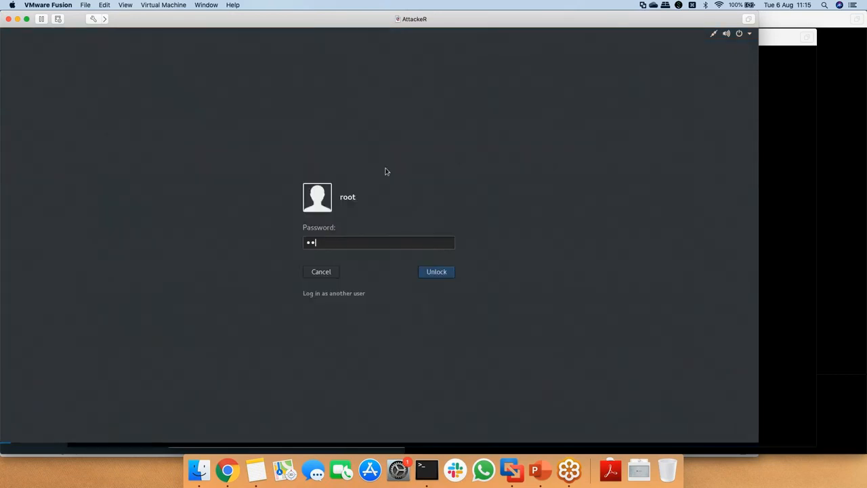
pyautogui.click(436, 271)
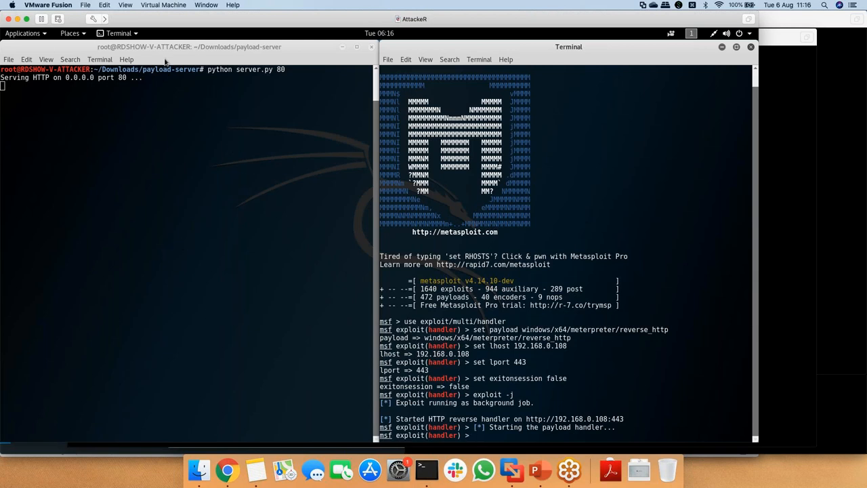
pyautogui.moveTo(181, 281)
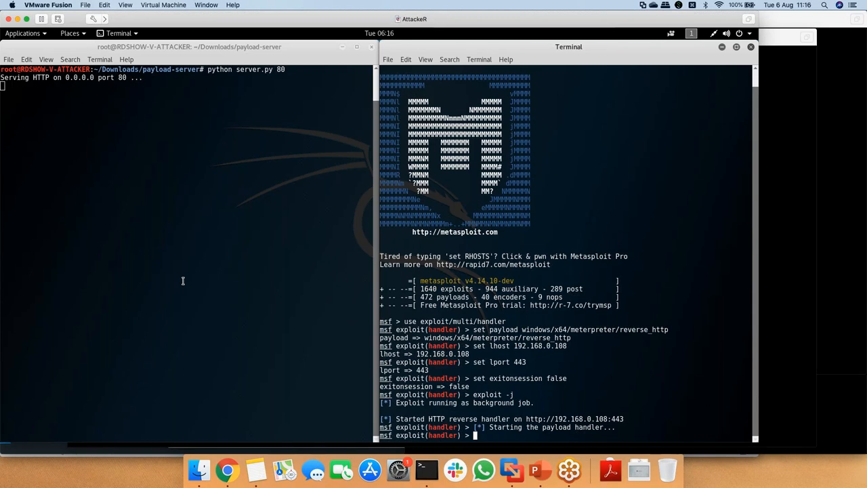
pyautogui.moveTo(253, 265)
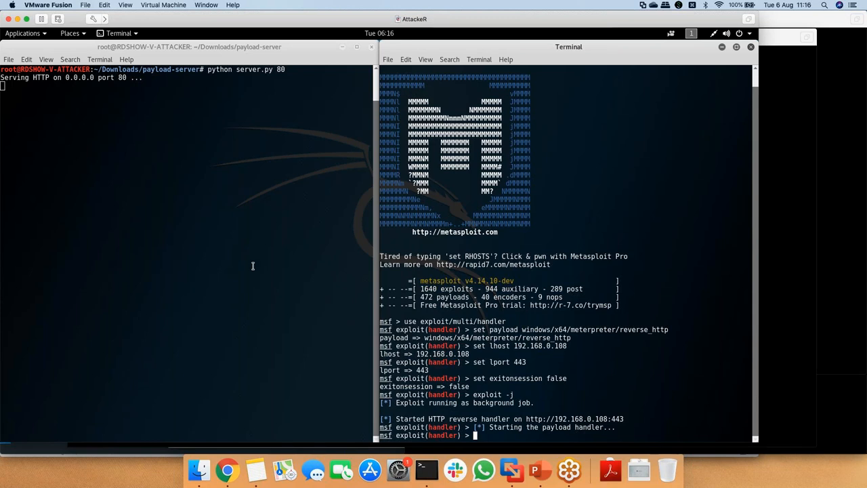
pyautogui.moveTo(669, 164)
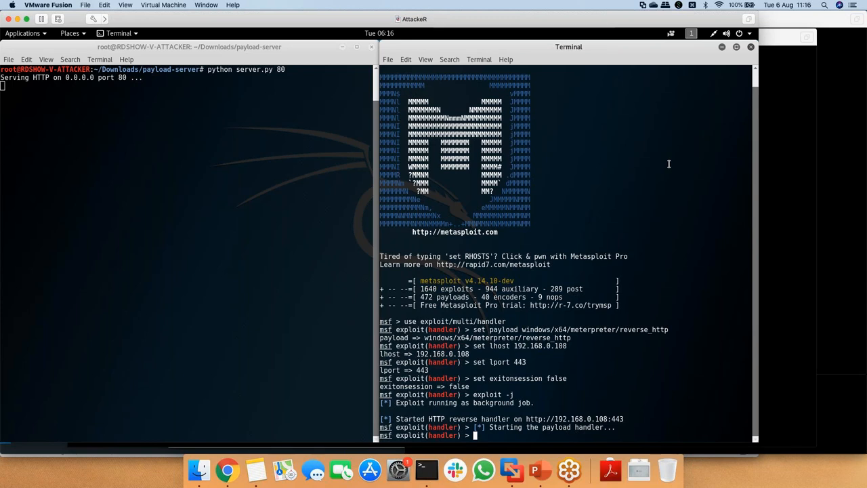
pyautogui.moveTo(335, 167)
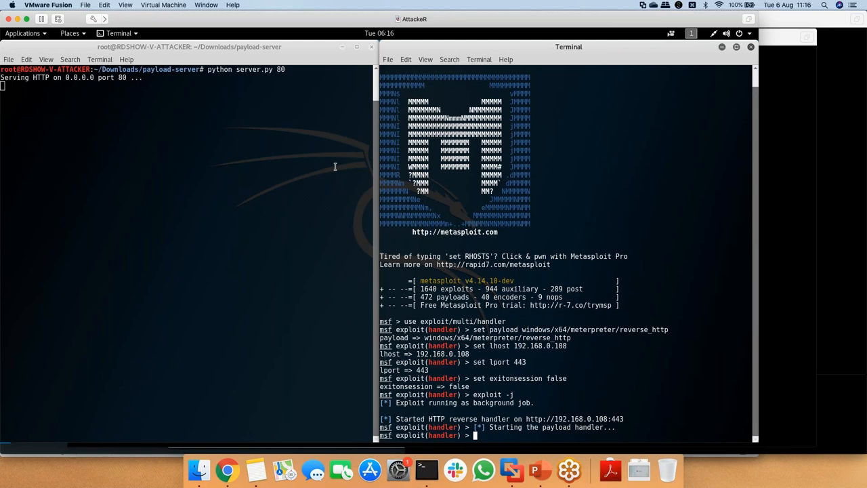
pyautogui.moveTo(336, 164)
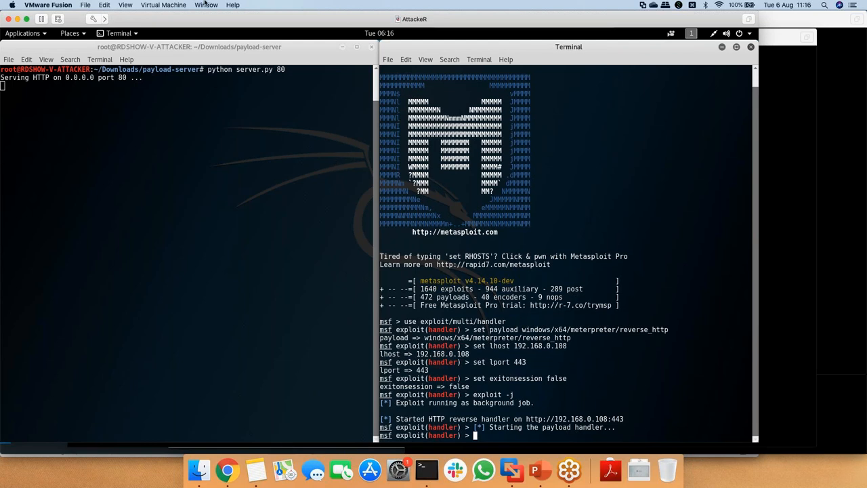
pyautogui.click(203, 4)
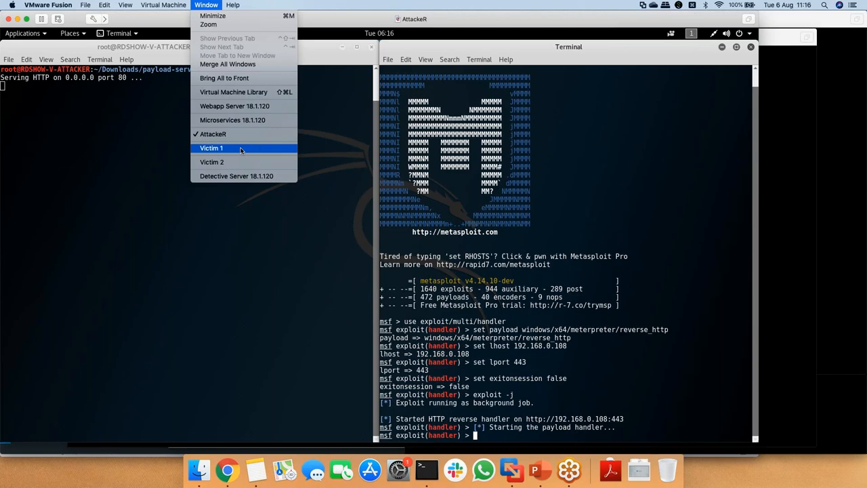
pyautogui.click(211, 147)
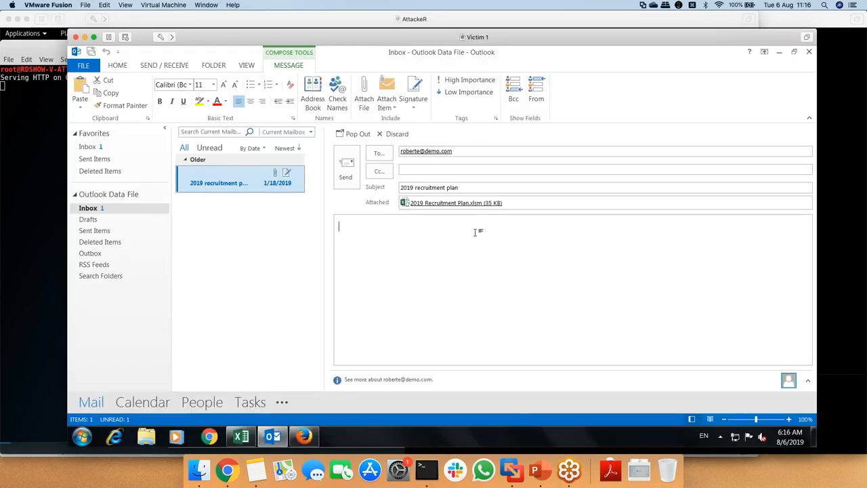
pyautogui.moveTo(534, 248)
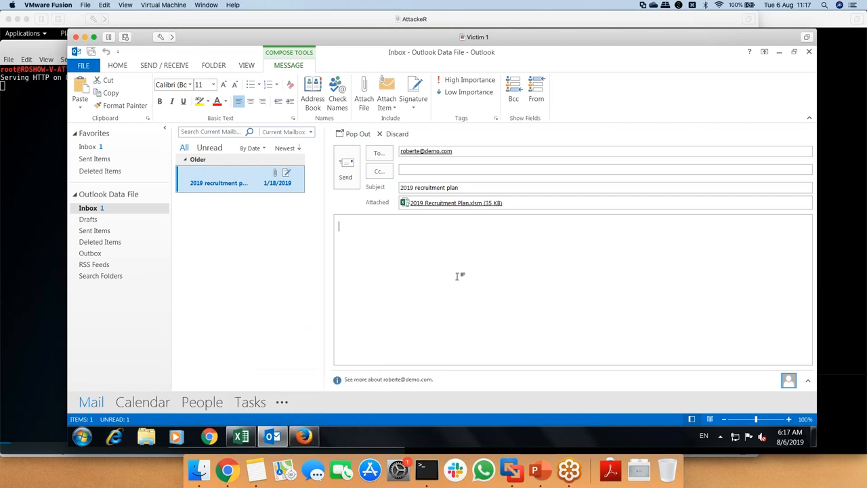
pyautogui.moveTo(452, 273)
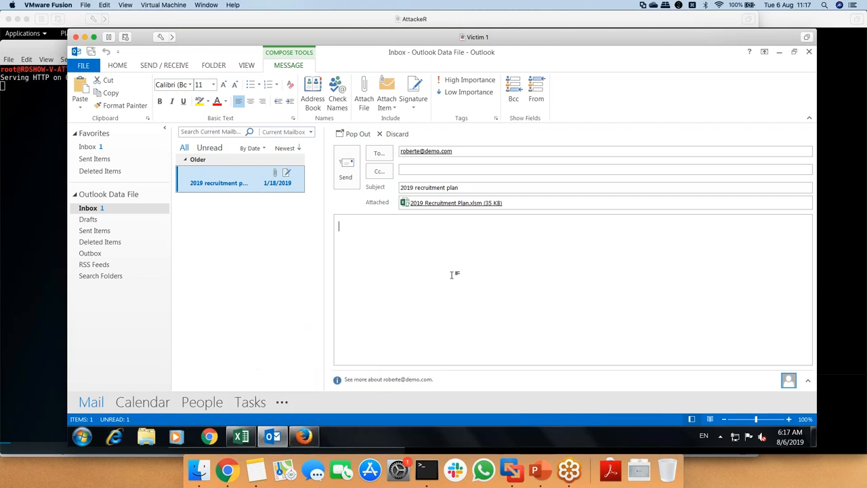
pyautogui.click(205, 6)
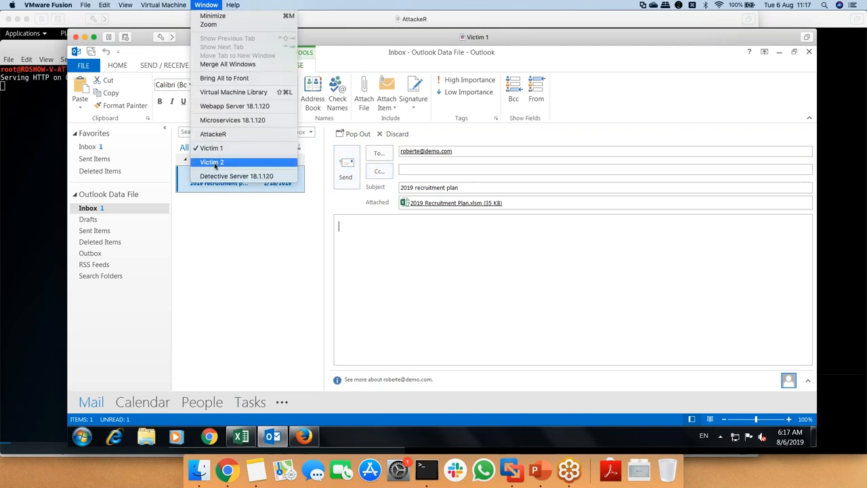
pyautogui.click(211, 161)
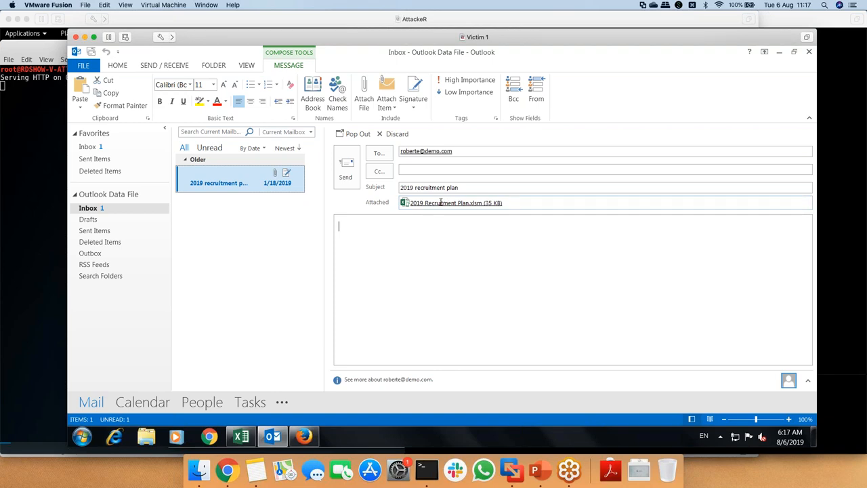
# Open the 2019 Recruitment Plan workbook in Excel with editing enabled, then return to the AttackeR VM
pyautogui.doubleClick(453, 203)
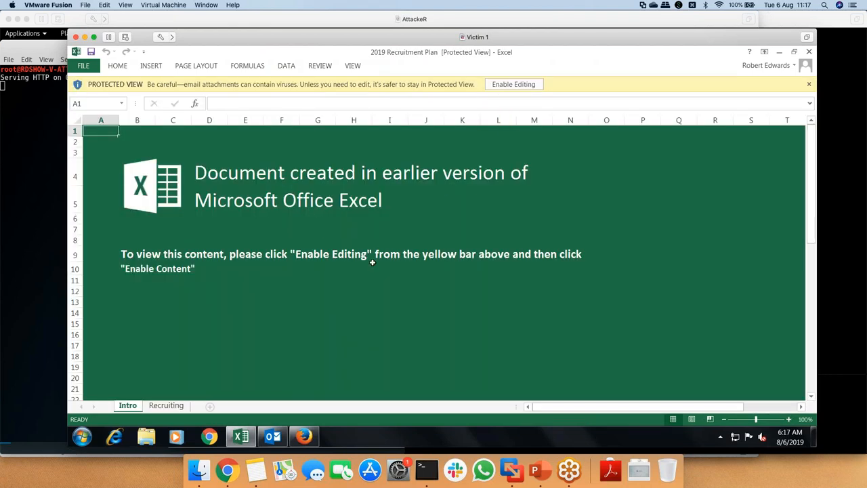
pyautogui.moveTo(391, 109)
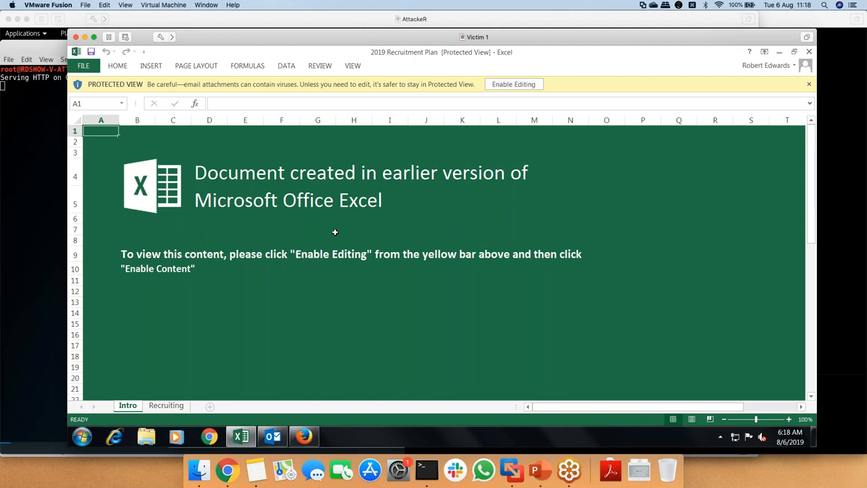
pyautogui.moveTo(157, 285)
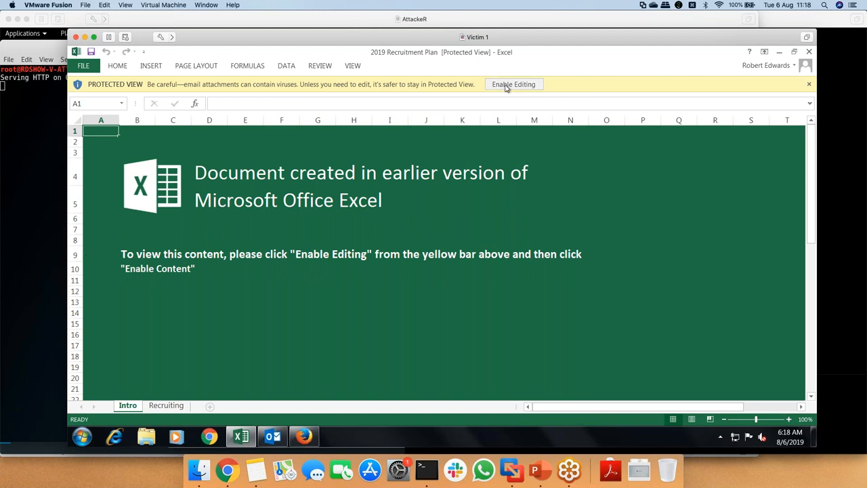
pyautogui.click(514, 84)
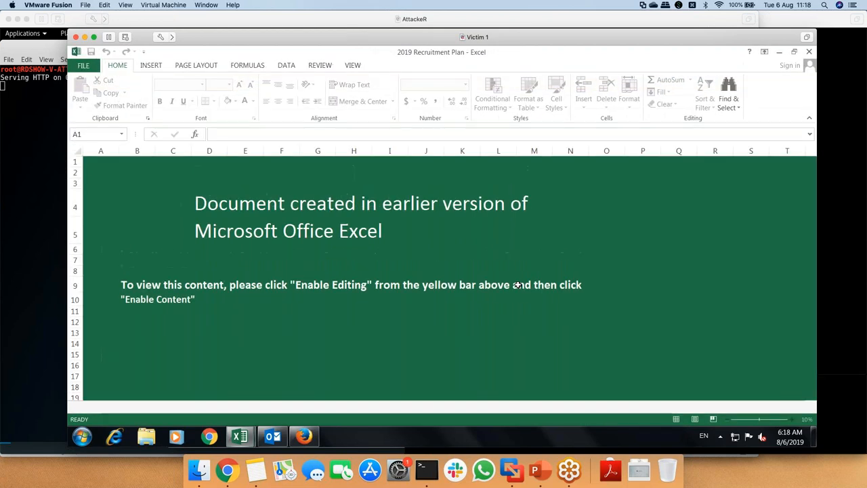
pyautogui.click(279, 131)
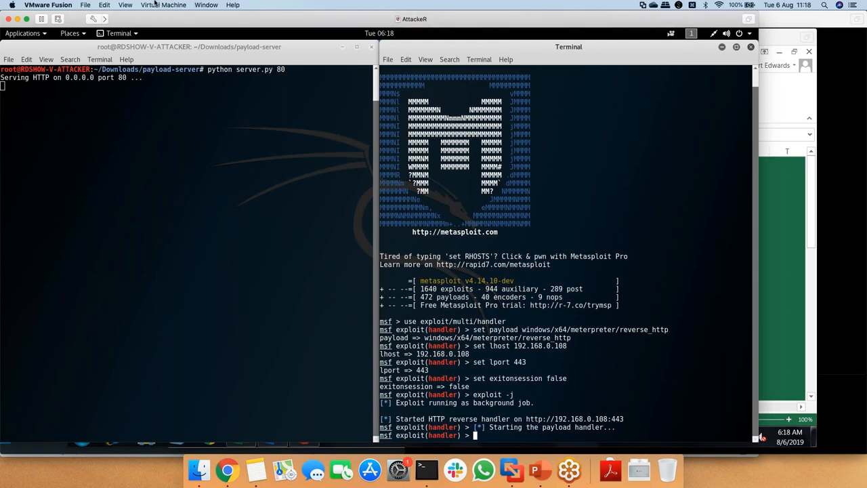
# List the active Metasploit sessions, showing one Windows meterpreter session from the target machine
pyautogui.click(205, 5)
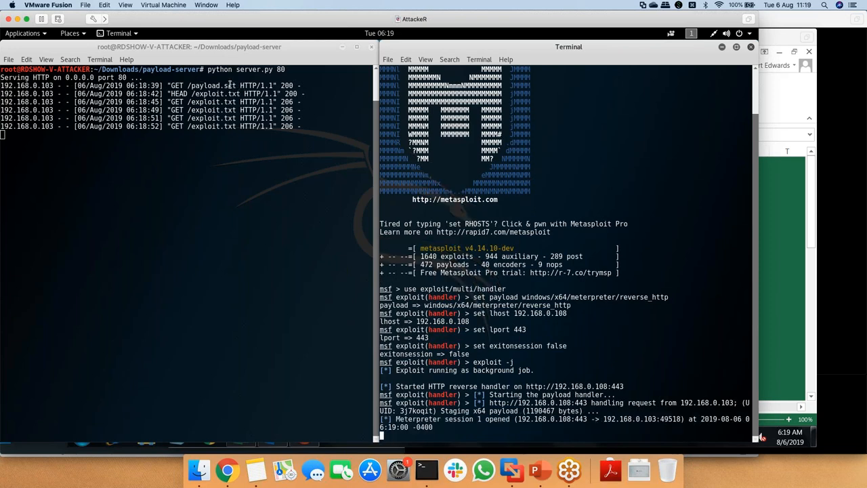
pyautogui.moveTo(610, 367)
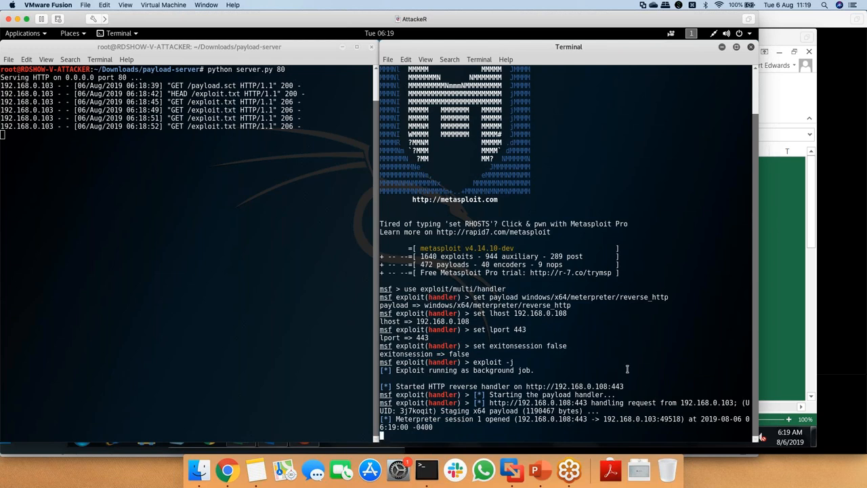
pyautogui.moveTo(542, 366)
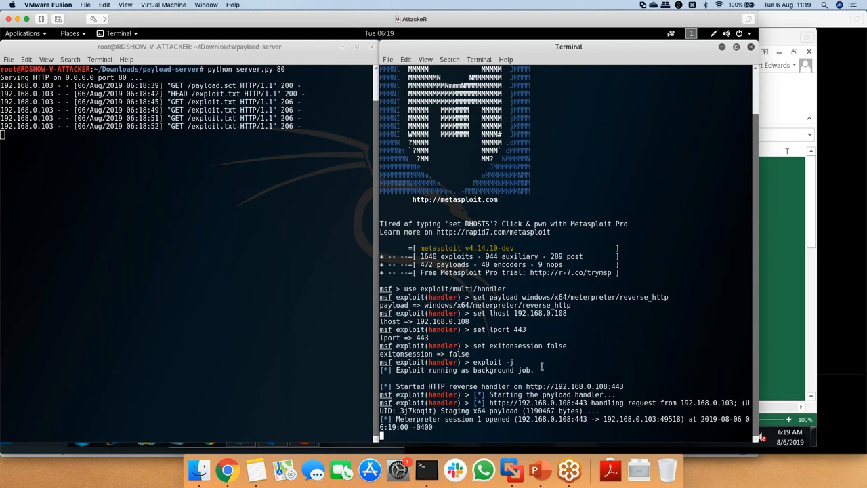
pyautogui.write('sessions -i')
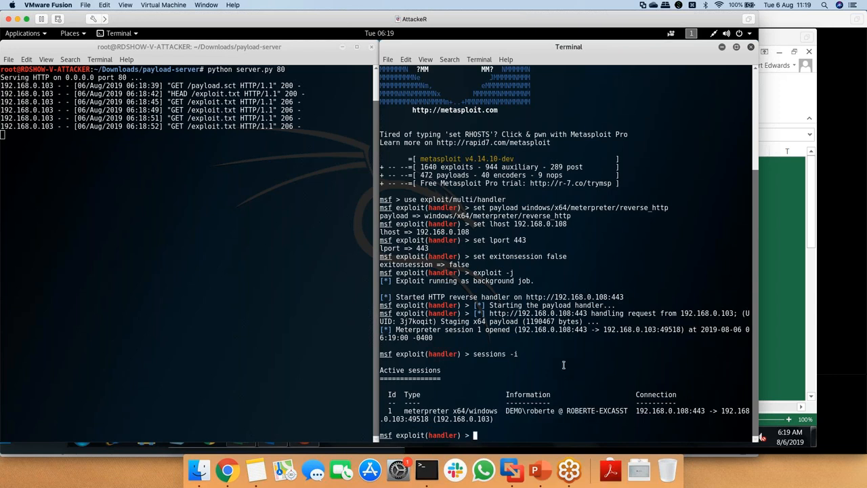
# Interact with meterpreter session 1 and run getuid, reporting the user DEMO\roberte
pyautogui.write('sessions -i 1')
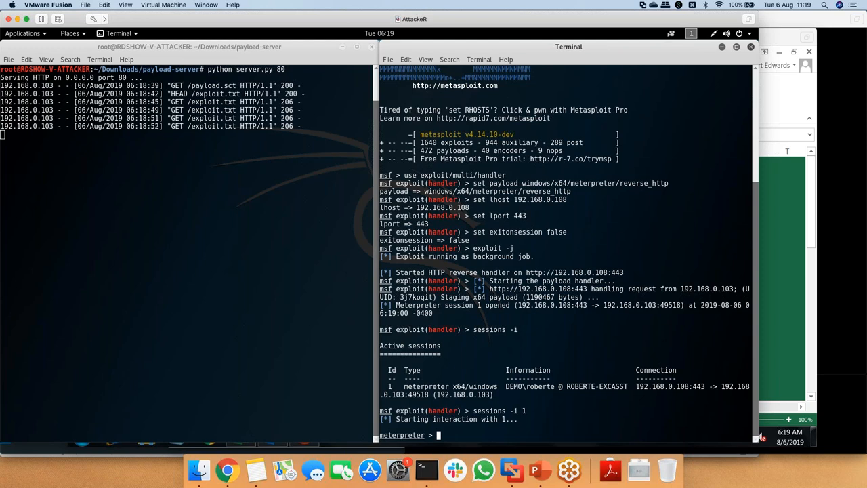
pyautogui.write('getuid')
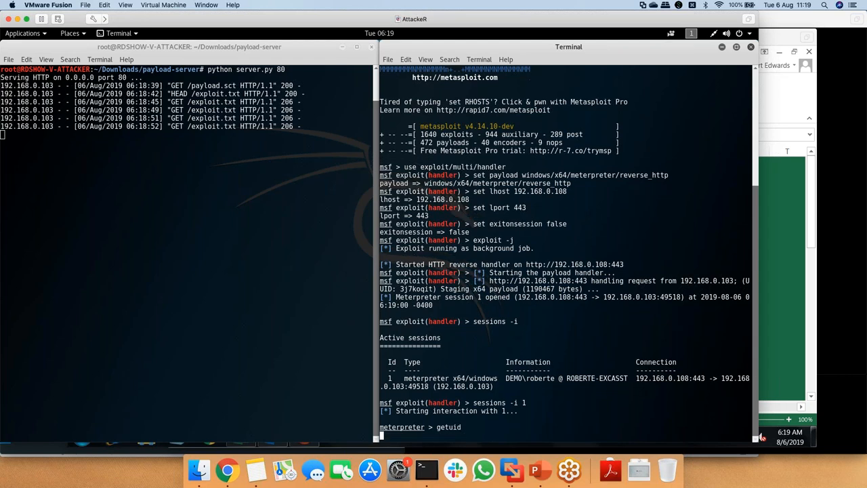
pyautogui.press('Return')
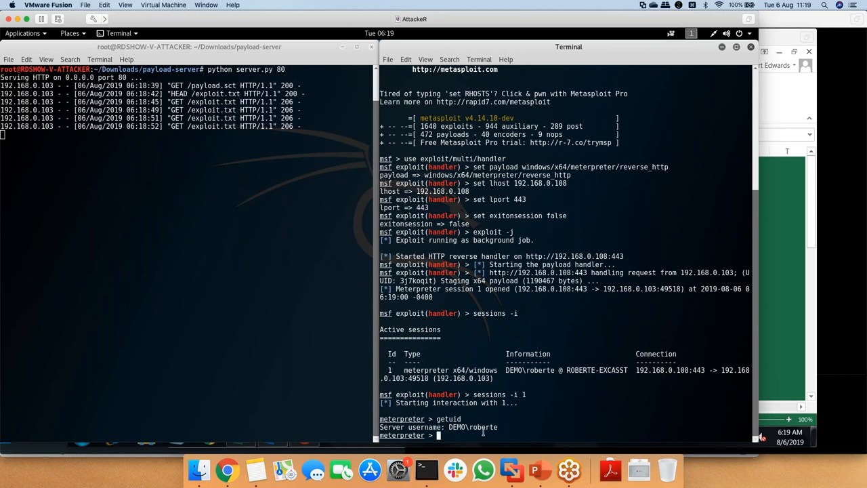
pyautogui.moveTo(524, 418)
pyautogui.write('ps f')
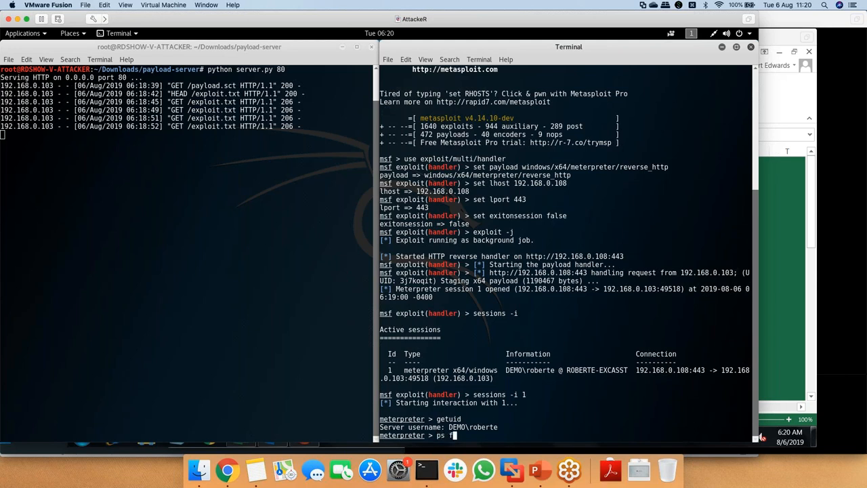
# List the Firefox processes with 'ps fire' and migrate the session into Firefox PID 1984
pyautogui.write('ire')
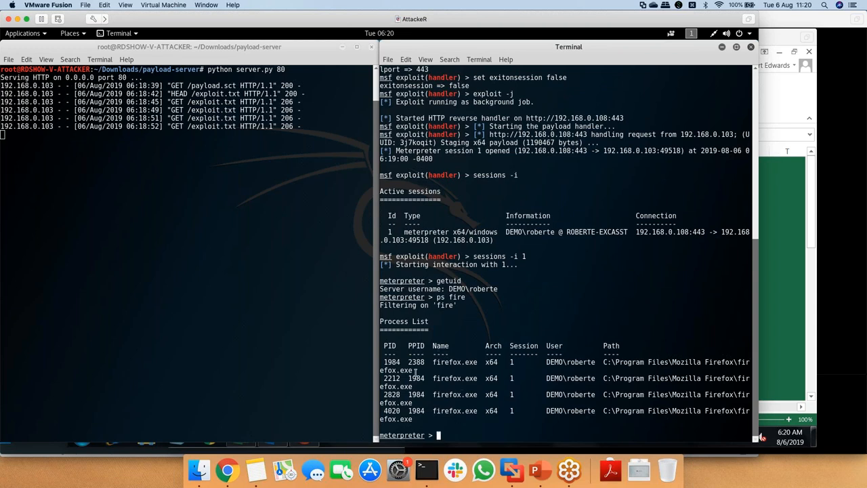
pyautogui.doubleClick(415, 411)
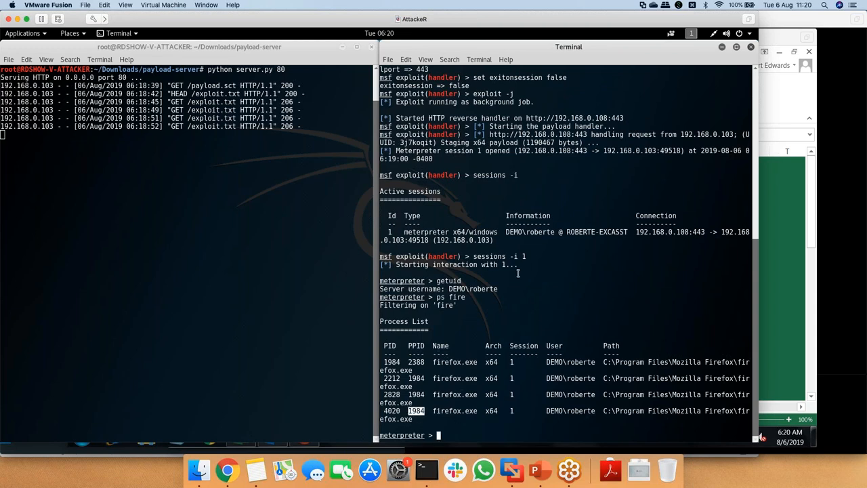
pyautogui.write('migrate')
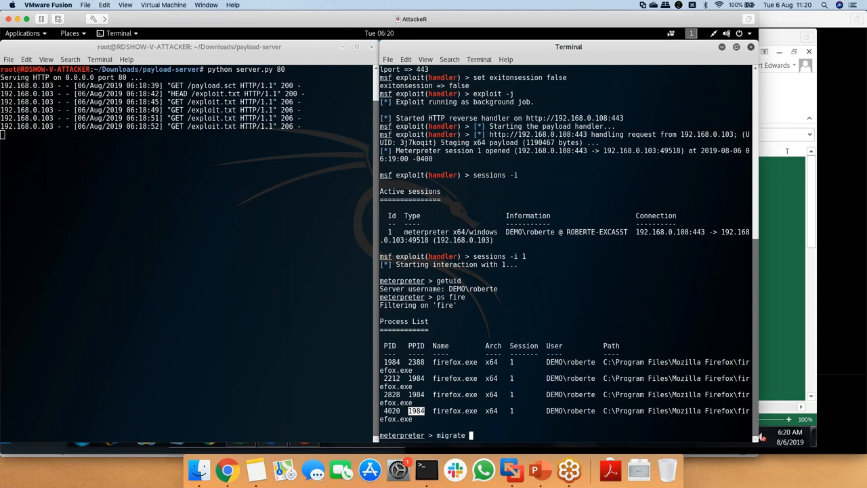
pyautogui.write('1984')
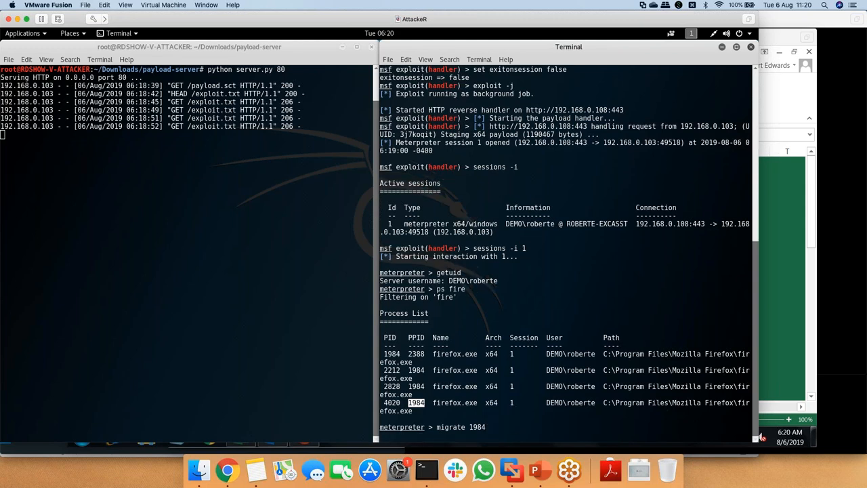
pyautogui.press('Return')
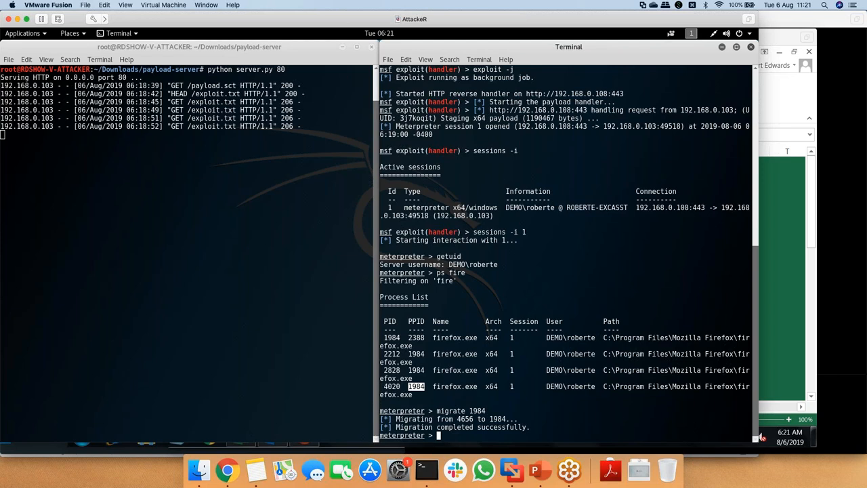
# Run the netbiosscan.rc resource script, listing the MARIAR-CEO and ROBERTE-EXCASST hosts
pyautogui.write('resou')
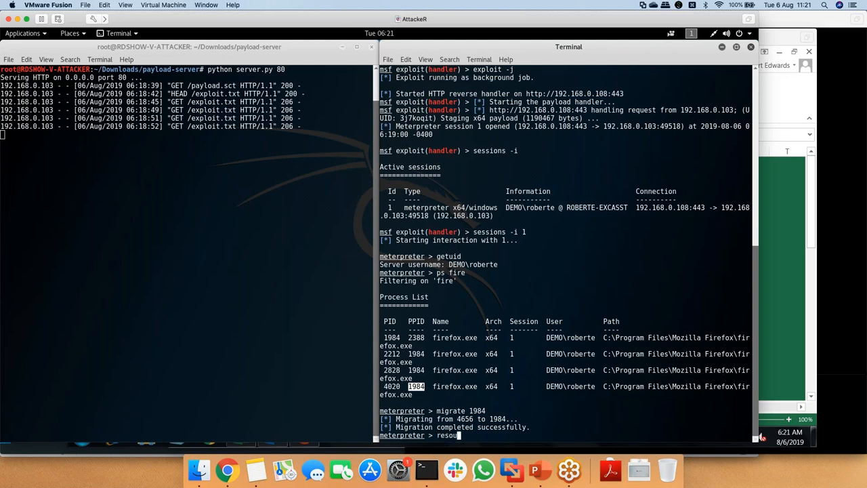
pyautogui.write('rce net')
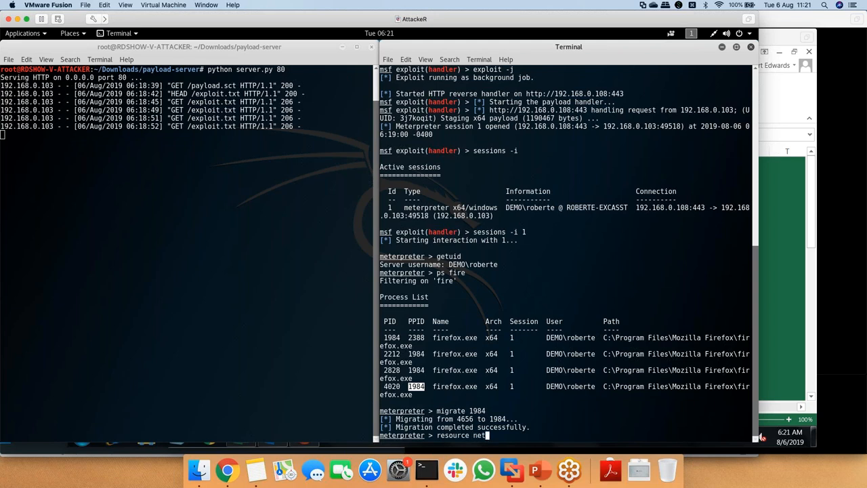
pyautogui.write('biosscan.rc')
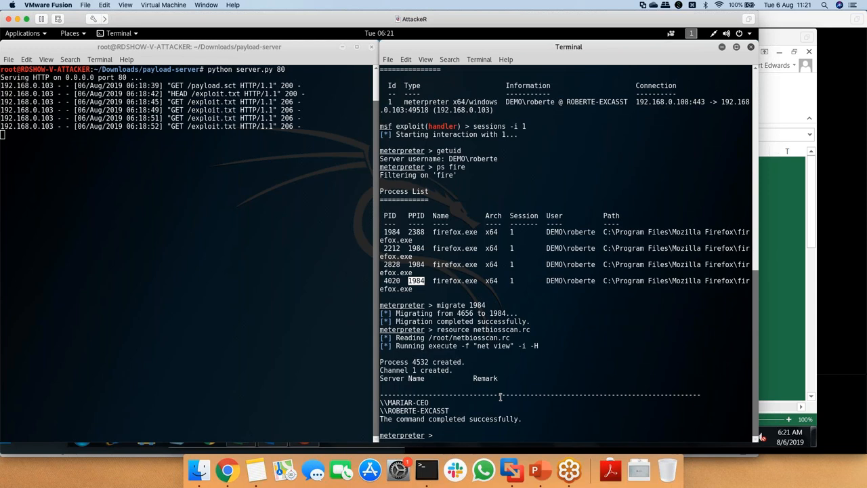
pyautogui.doubleClick(412, 409)
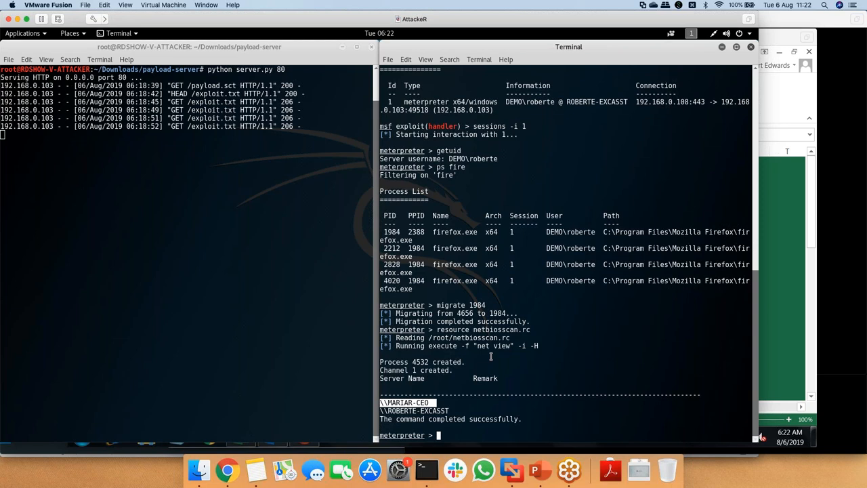
pyautogui.write('sysinfo')
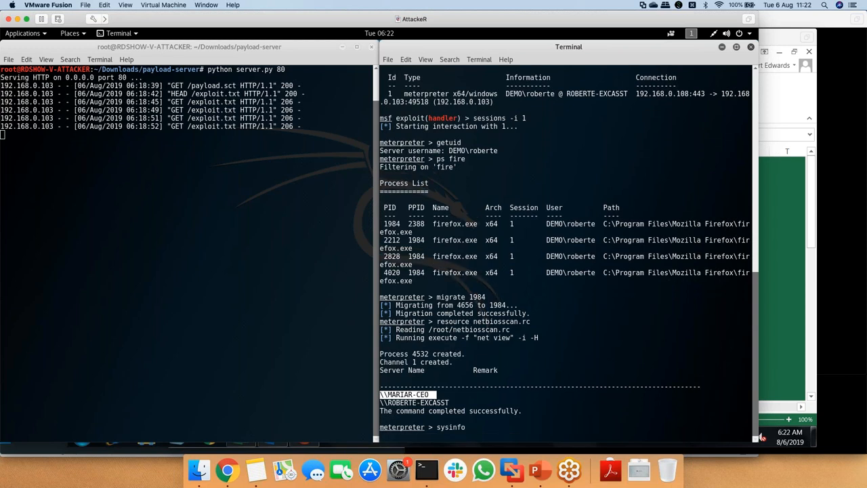
# Show sysinfo for ROBERTE-EXCASST (Windows 7 SP1 x64) and background the meterpreter session
pyautogui.press('Return')
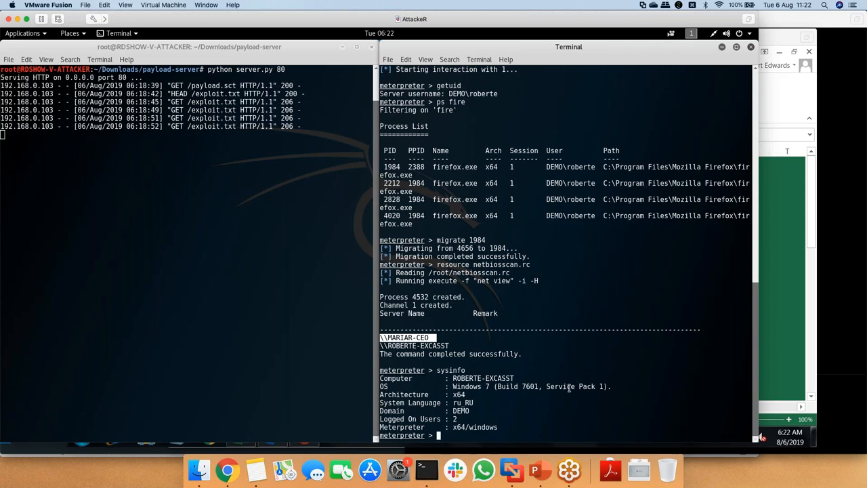
pyautogui.moveTo(572, 386)
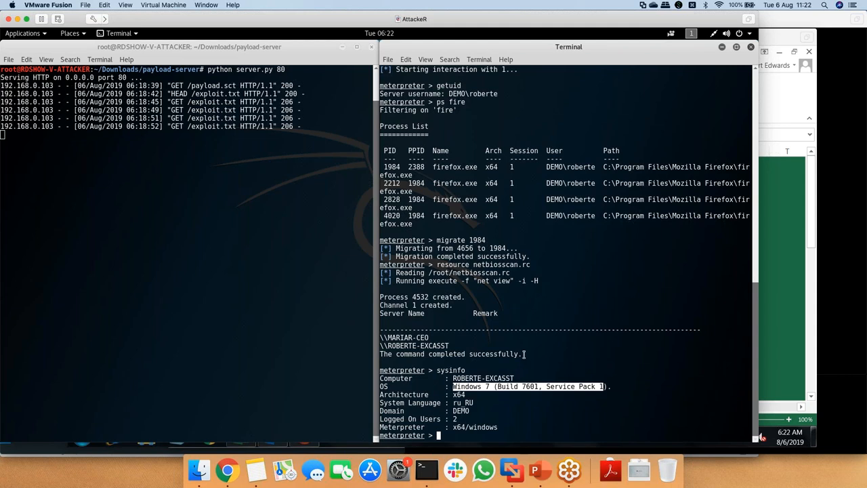
pyautogui.moveTo(509, 390)
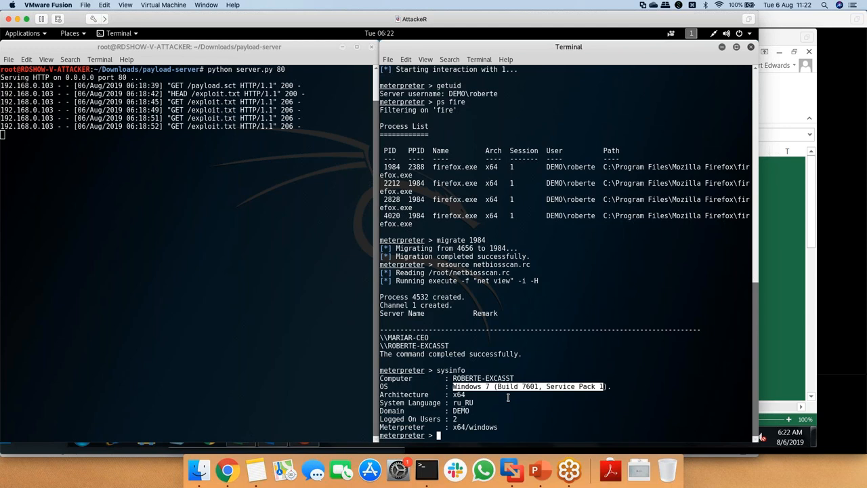
pyautogui.write('background')
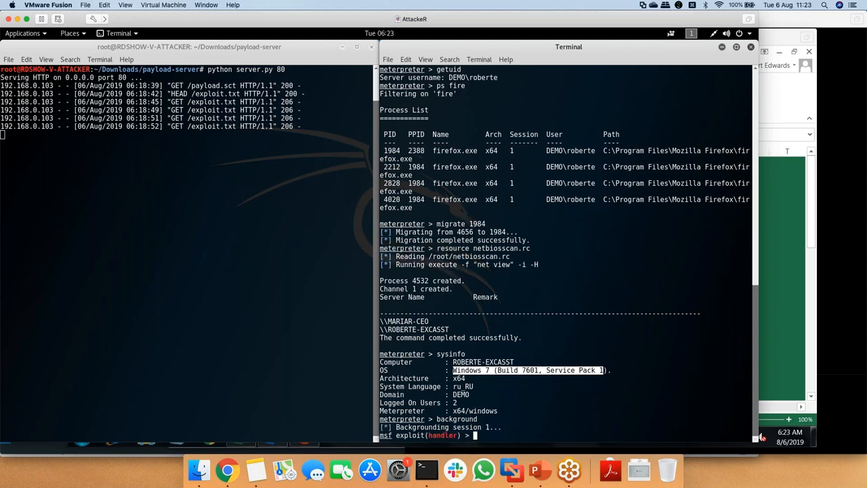
# Run 'resource privesc.rc' at the msf prompt, opening a second meterpreter session via ms14_058
pyautogui.write('pri')
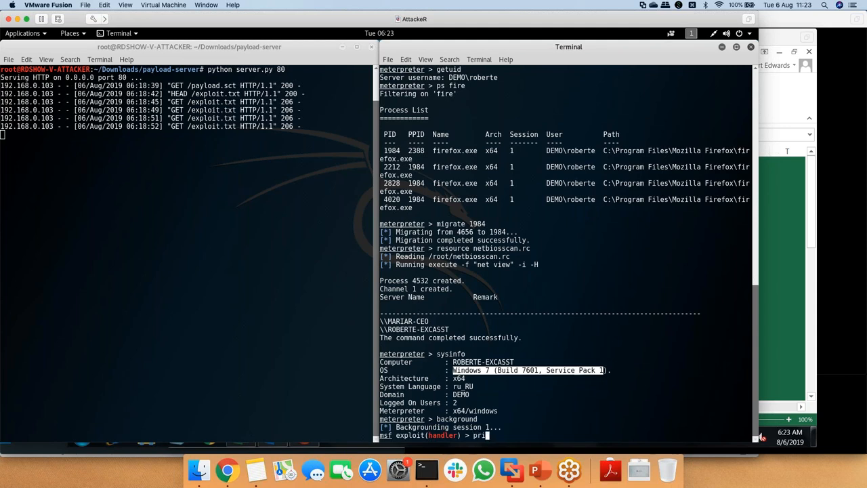
pyautogui.write('resource')
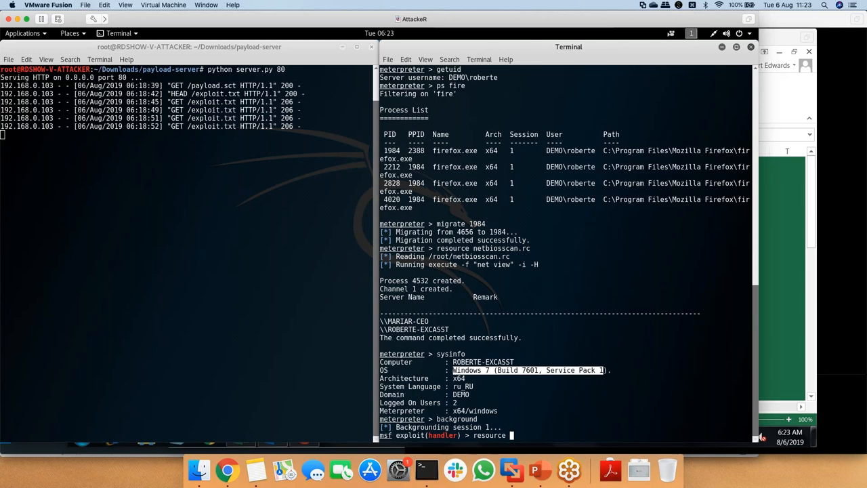
pyautogui.write('privesc.rc')
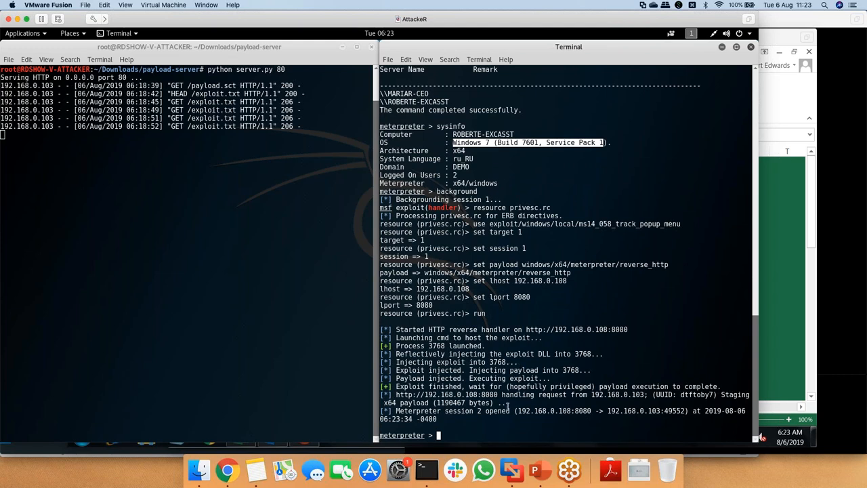
pyautogui.moveTo(500, 436)
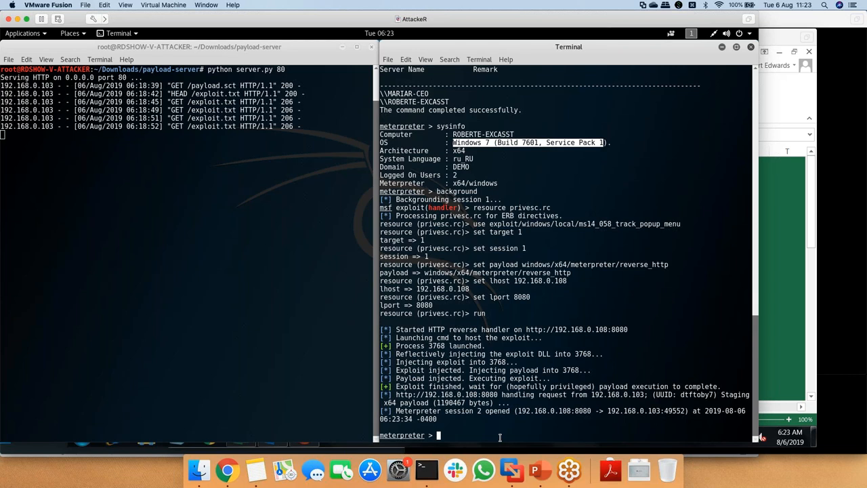
# Confirm the session runs as NT AUTHORITY\SYSTEM with getuid, then run adduser.rc to add local user ghost
pyautogui.write('getuid')
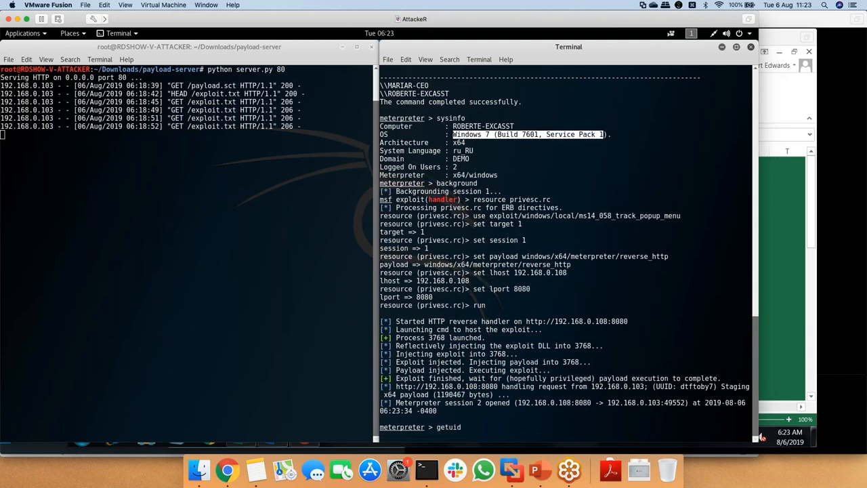
pyautogui.press('Return')
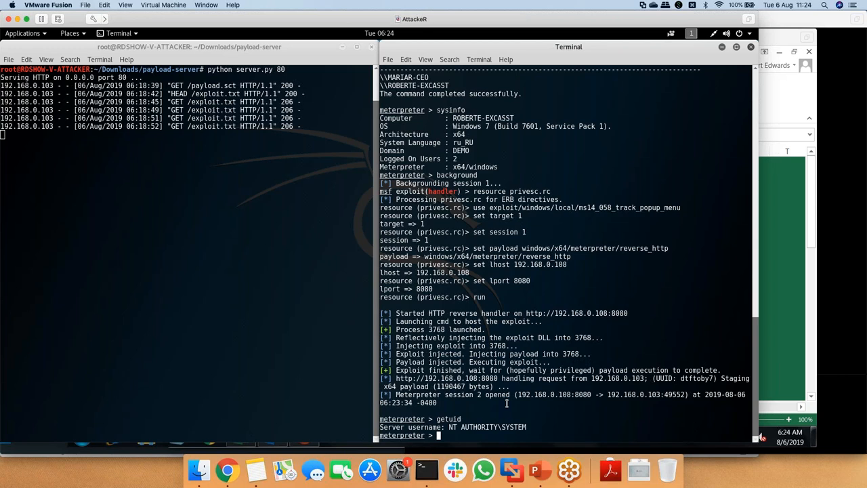
pyautogui.write('resource adduser.rc')
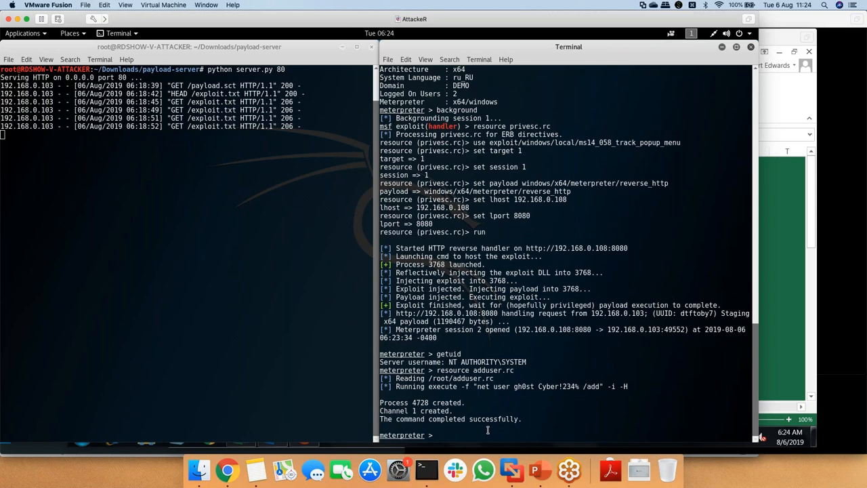
# Enter 'resource hashdump.rc' at the Meterpreter prompt without running it yet
pyautogui.write('resource')
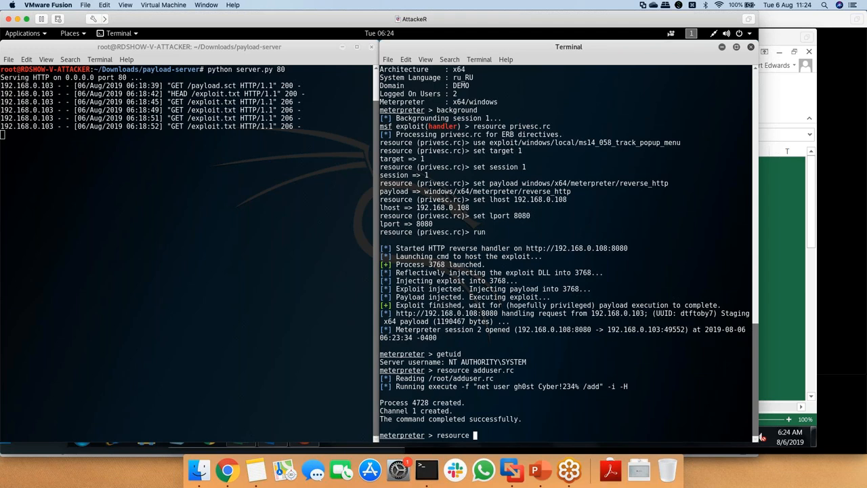
pyautogui.write('hashdump.rc')
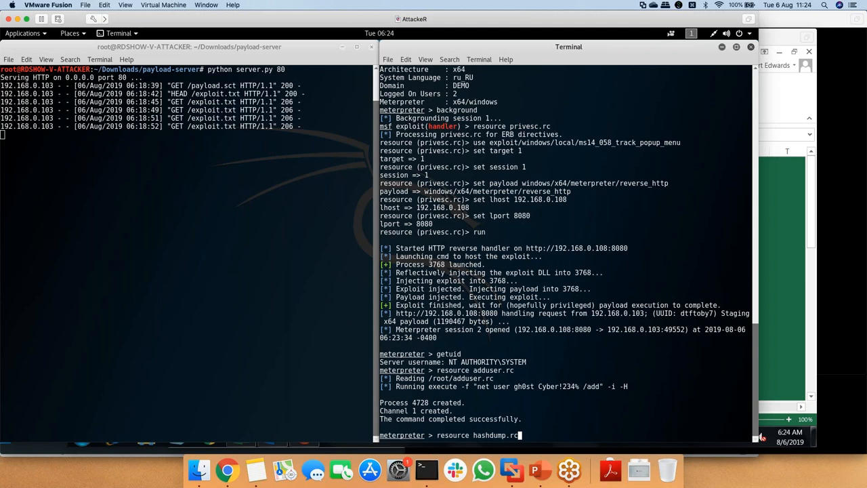
# Run hashdump.rc to dump the Administrator, Guest, User and ghost hashes and select the Administrator hash
pyautogui.press('Return')
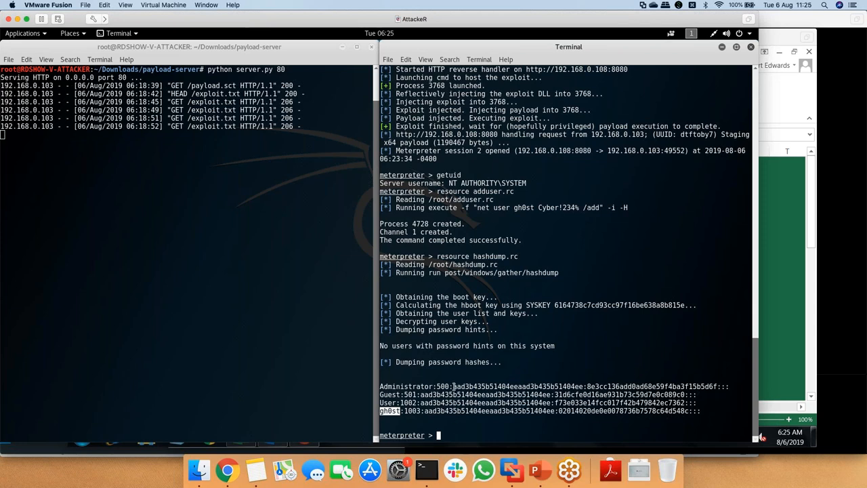
pyautogui.moveTo(453, 387); pyautogui.dragTo(719, 386)
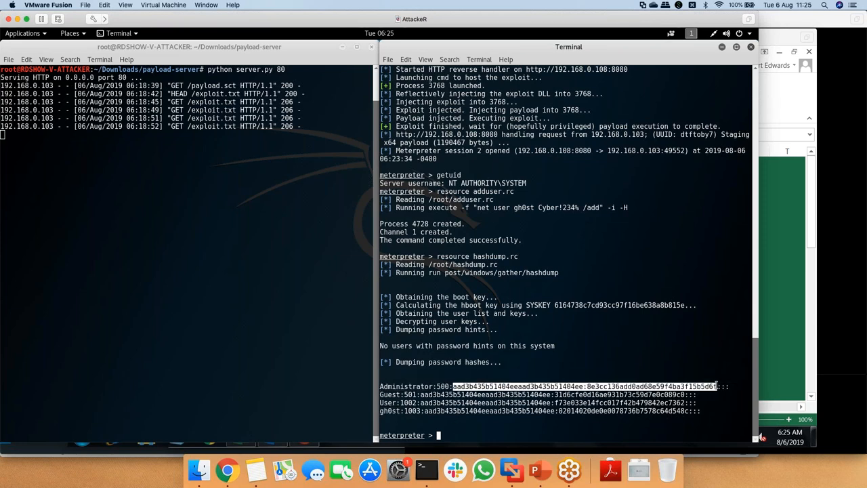
pyautogui.moveTo(662, 349)
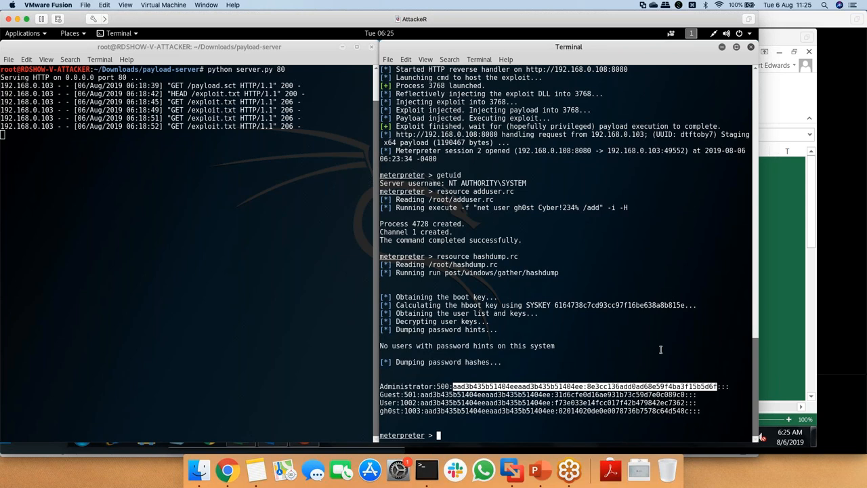
pyautogui.moveTo(480, 374)
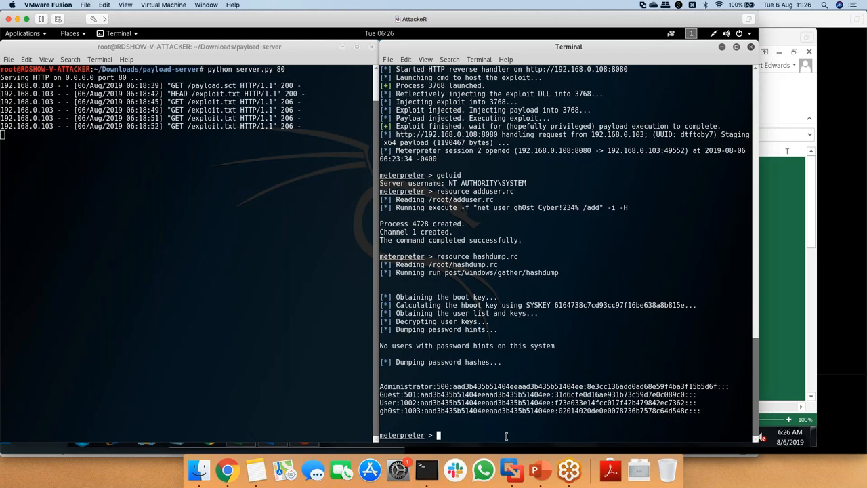
pyautogui.write('resource a')
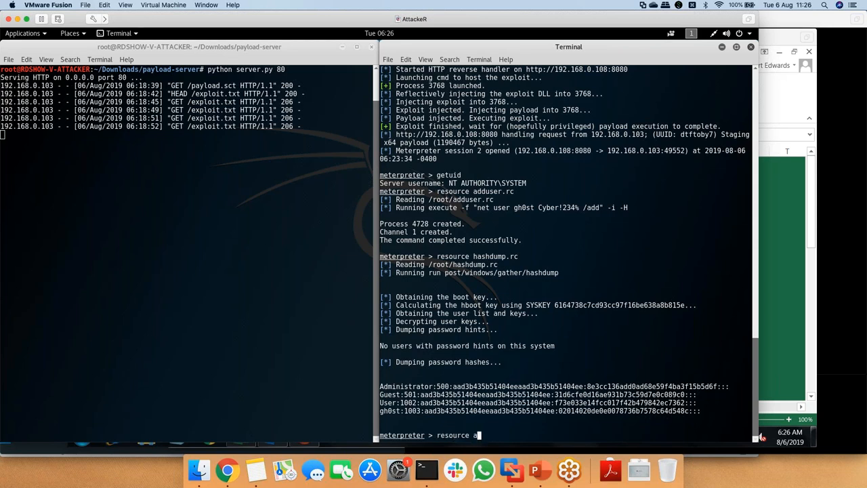
# Run autoroute.rc to add a route to 192.168.0.0/255.255.255.0 via the victim, then background session 2
pyautogui.write('utoroute.rc')
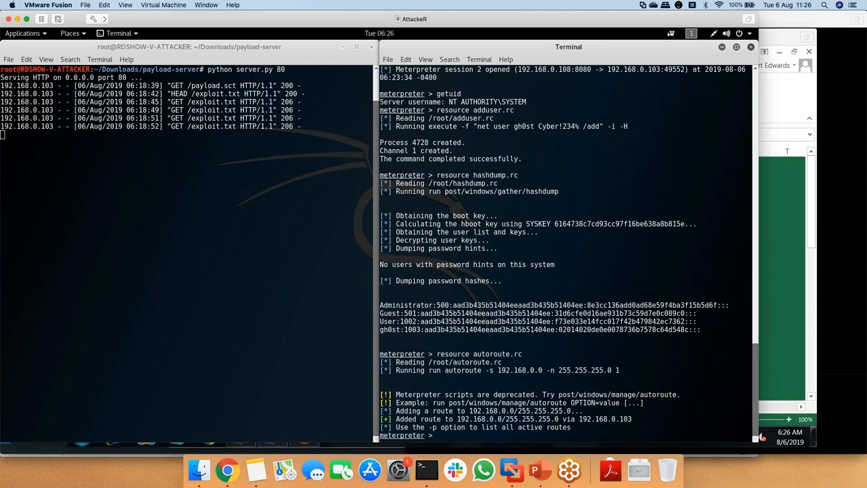
pyautogui.moveTo(508, 428)
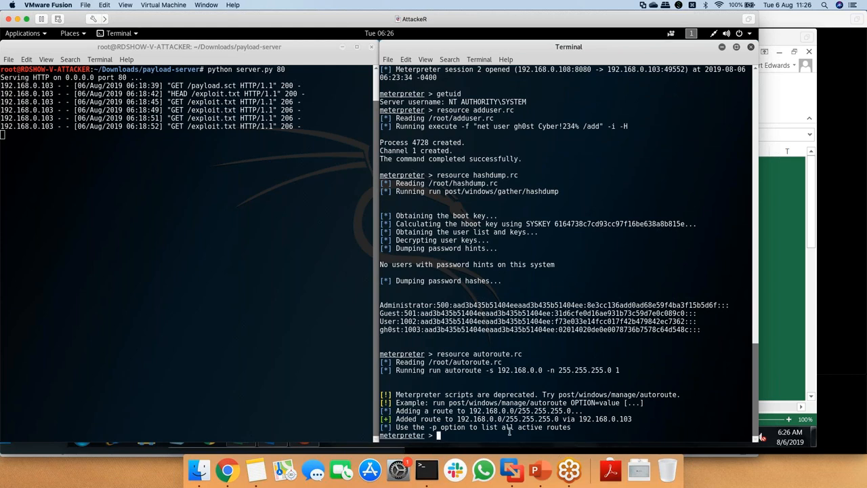
pyautogui.doubleClick(453, 411)
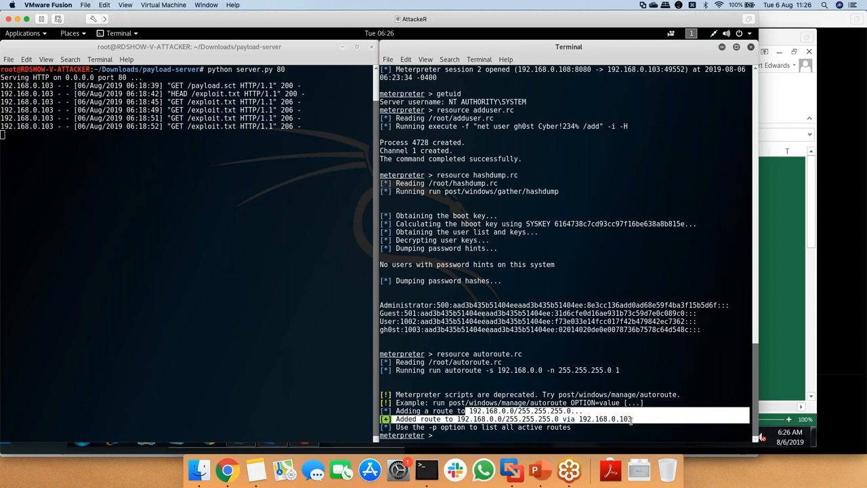
pyautogui.moveTo(483, 468)
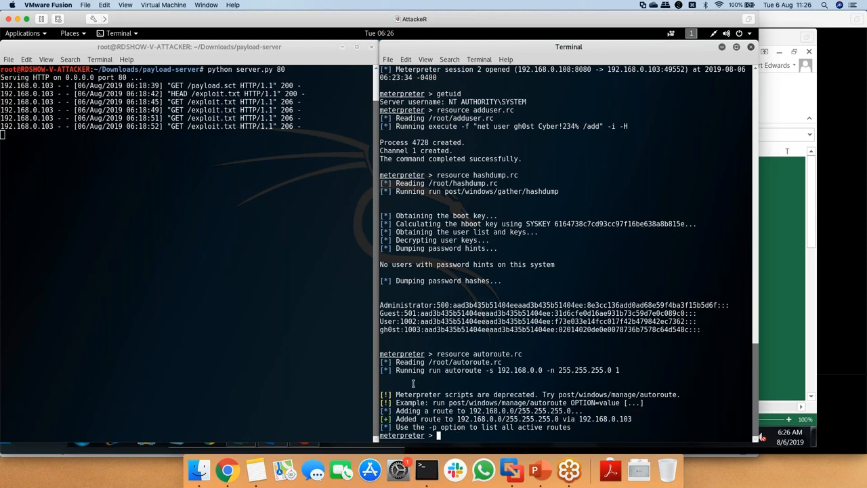
pyautogui.write('background')
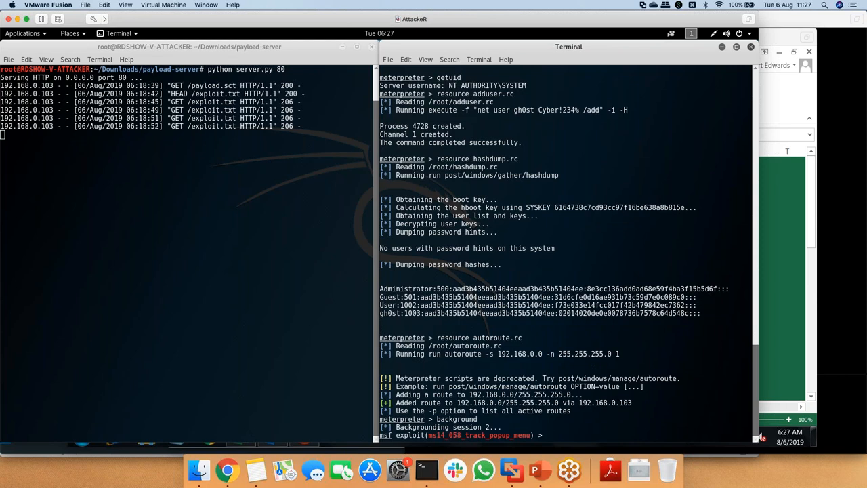
# Run passthehash.rc against 192.168.0.104 to open session 3, then enter 'sessions -i 3'
pyautogui.write('resource')
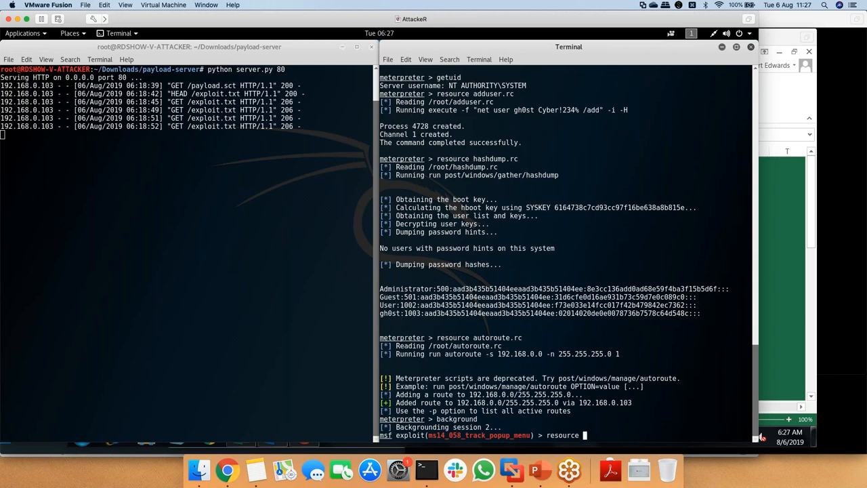
pyautogui.write('passthehash.rc')
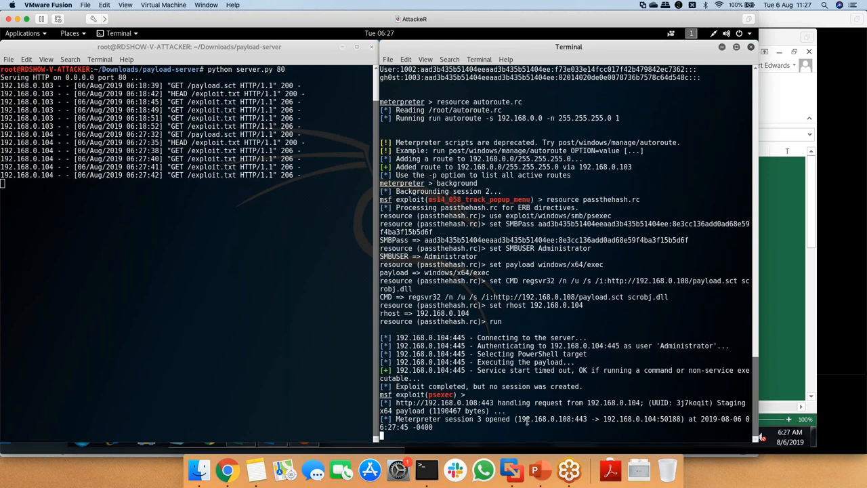
pyautogui.write('sexec) > s')
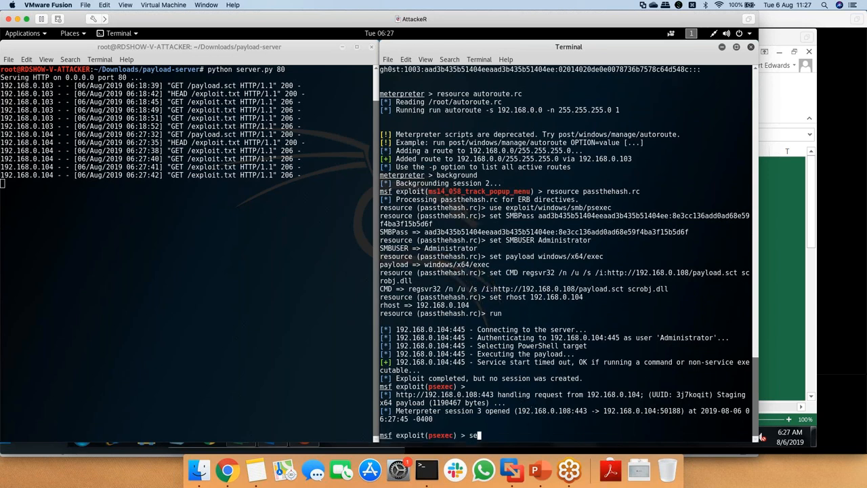
pyautogui.write('essions -i 3')
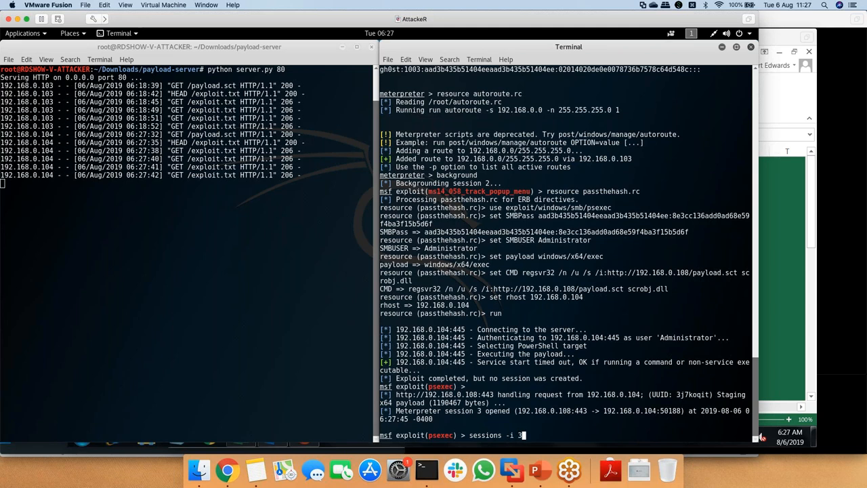
# Verify session 3 is NT AUTHORITY\SYSTEM on MARIAR-CEO and show its Windows 7 SP1 x64 sysinfo
pyautogui.write('getuid')
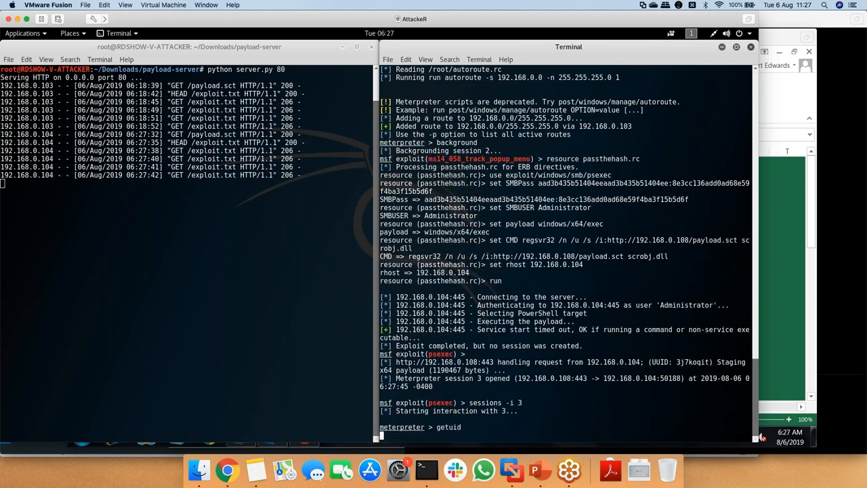
pyautogui.press('Return')
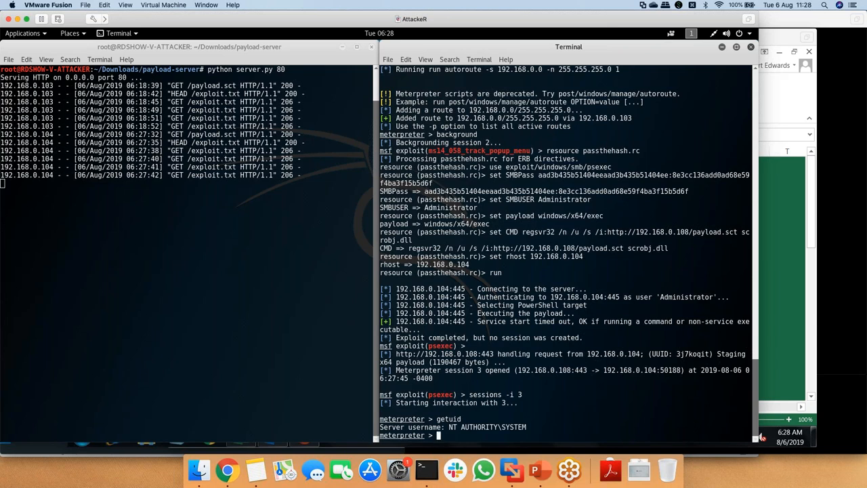
pyautogui.write('sysinfo')
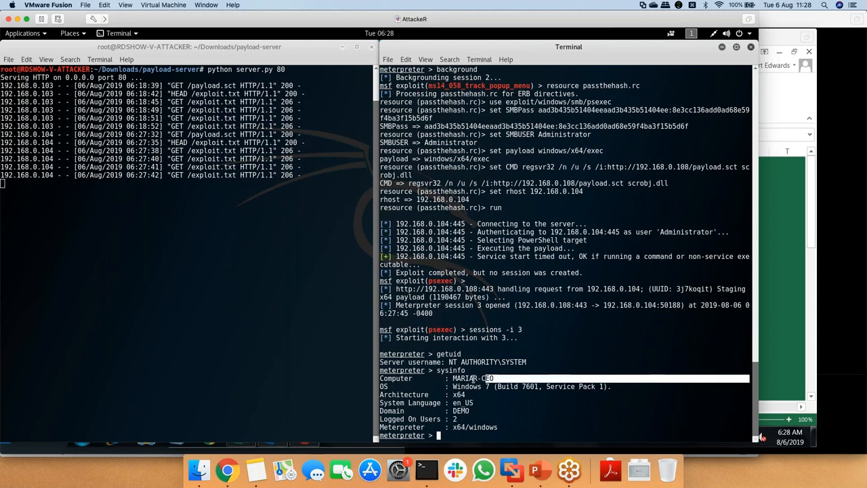
pyautogui.moveTo(513, 469)
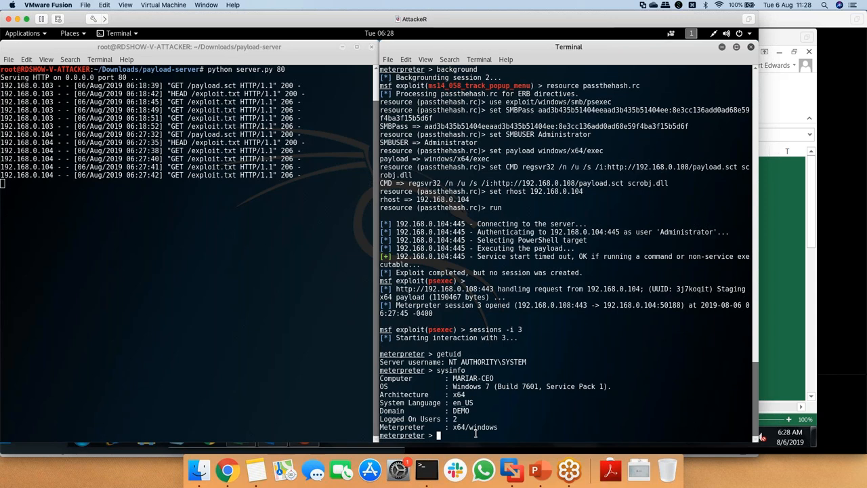
pyautogui.write('resource')
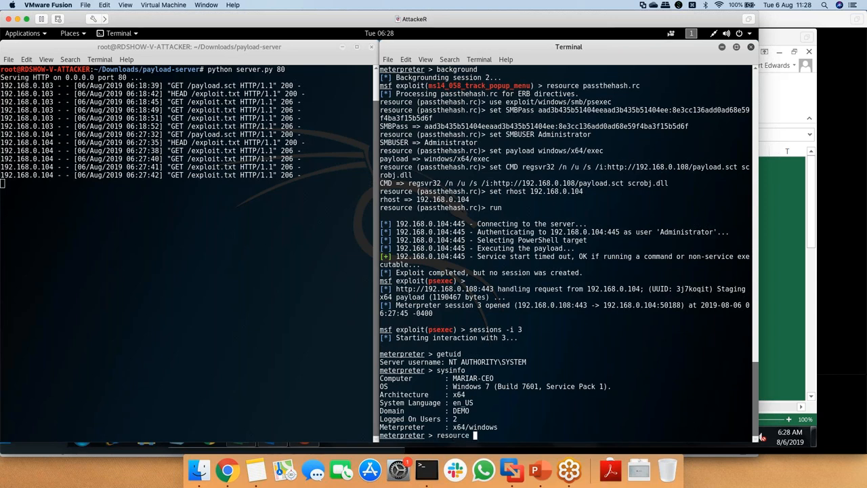
# Run powerware.rc to upload and execute pwrware.ps1 on MARIAR-CEO, creating DECRYPT_INSTRUCTION.html files
pyautogui.write('powerware.rc')
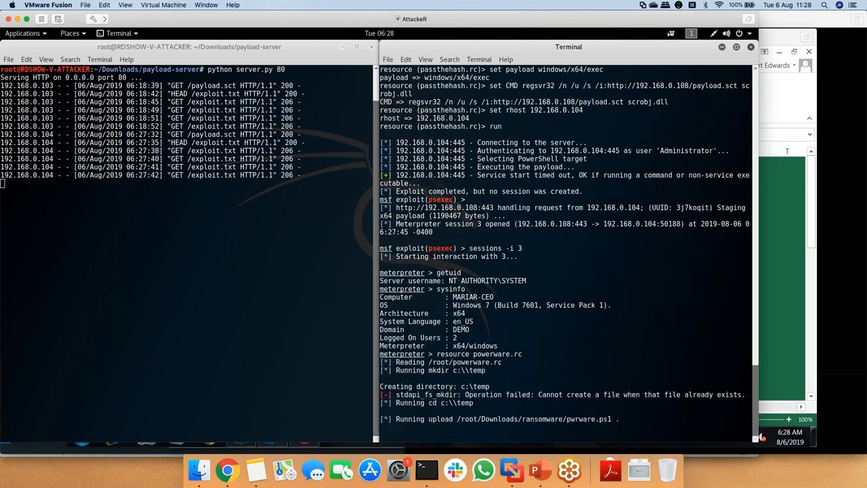
pyautogui.scroll(-3)
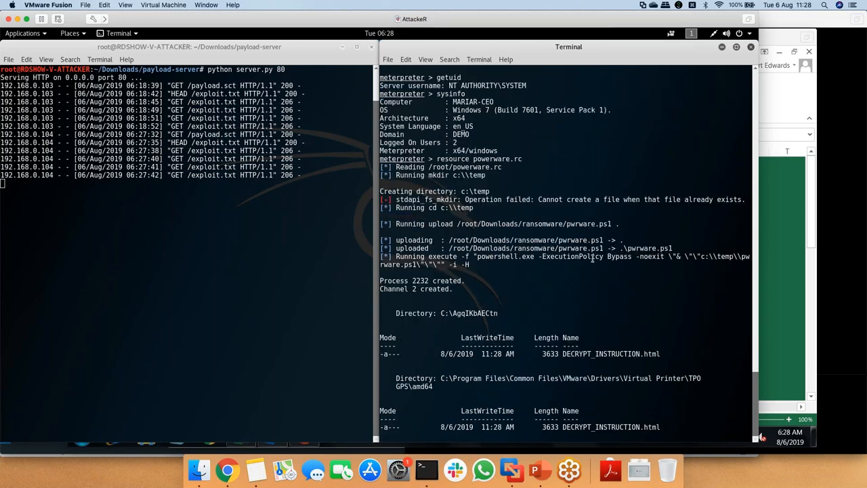
pyautogui.moveTo(528, 263)
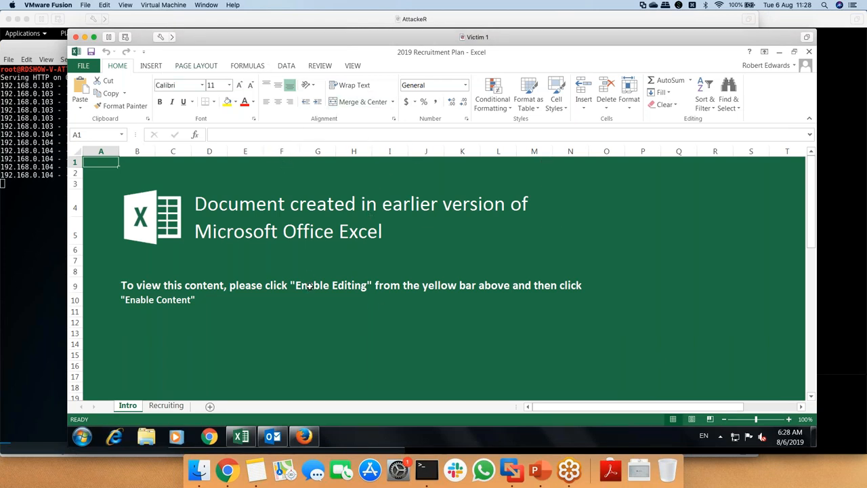
# Switch to the Victim 2 VM showing the ransomware-suspended alert and bring up the Cybereason console
pyautogui.click(195, 6)
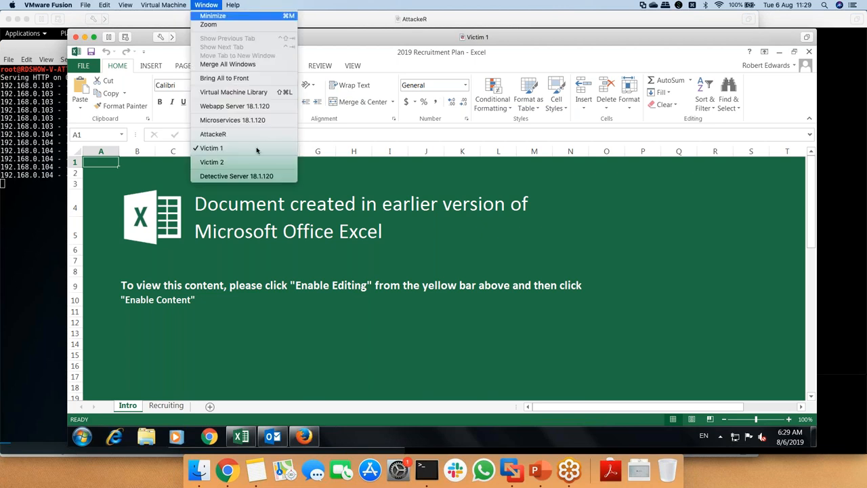
pyautogui.click(211, 163)
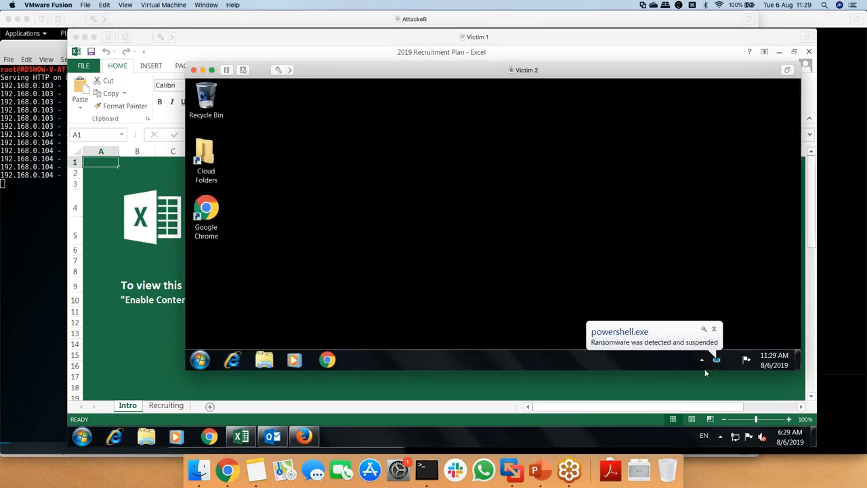
pyautogui.moveTo(716, 357)
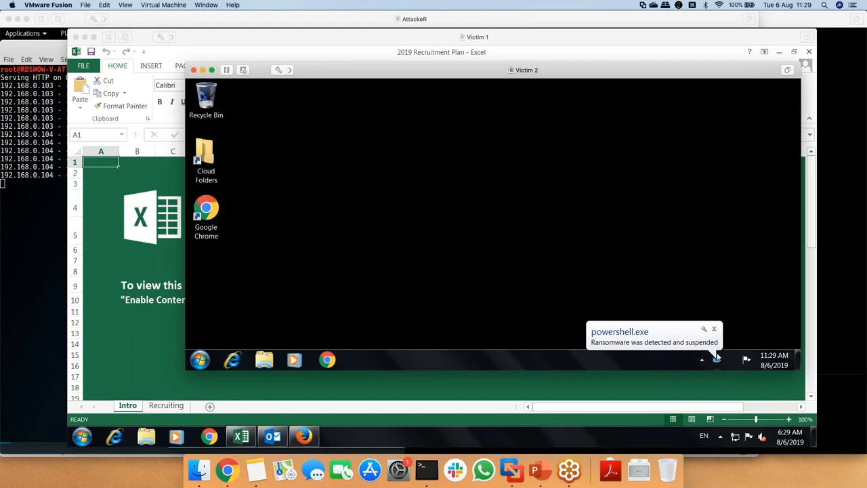
pyautogui.moveTo(713, 366)
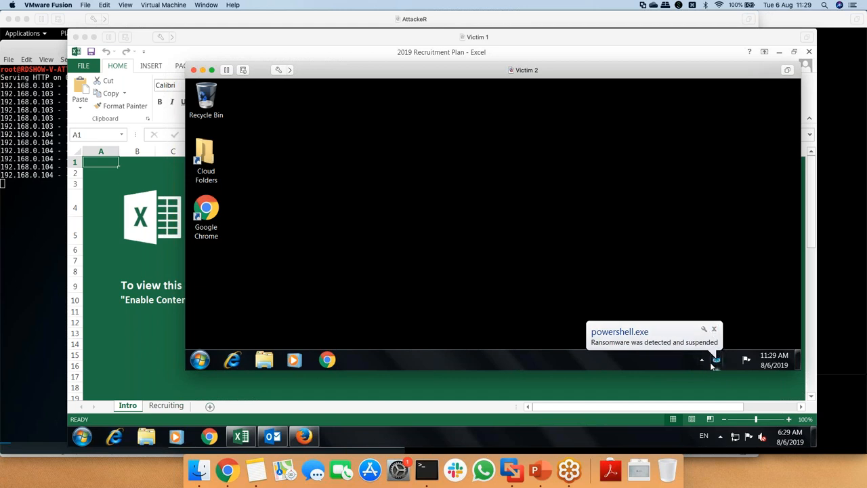
pyautogui.moveTo(758, 351)
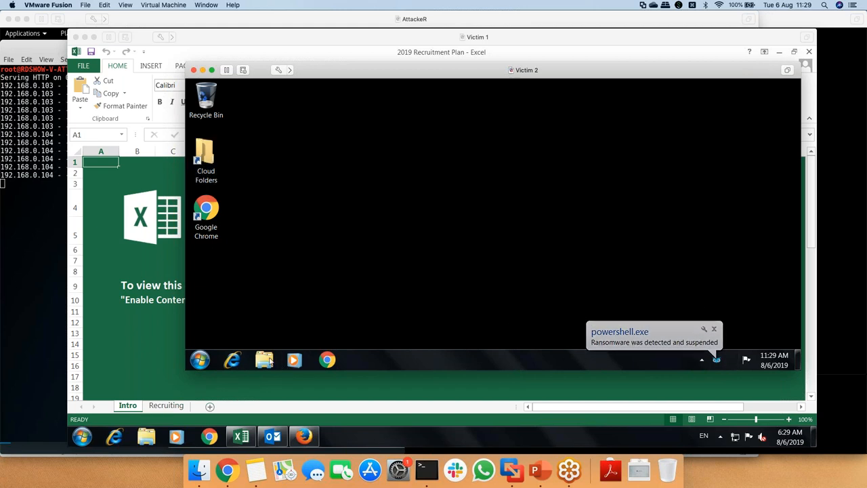
pyautogui.moveTo(264, 361)
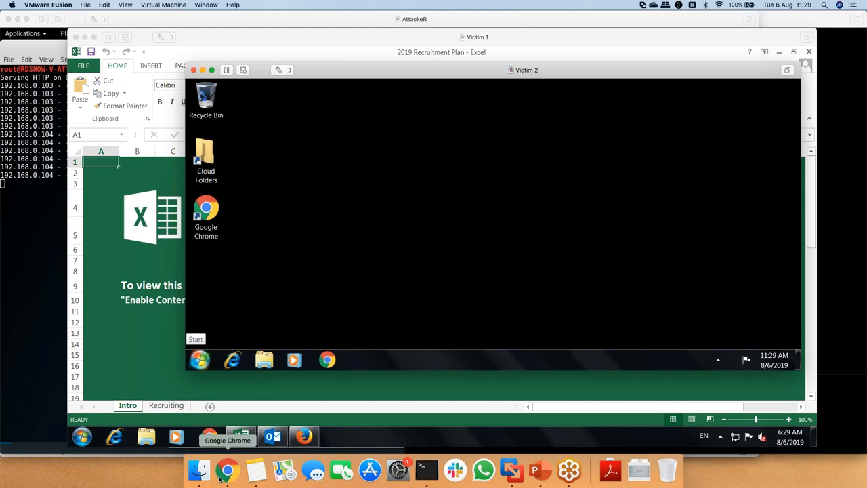
pyautogui.click(224, 466)
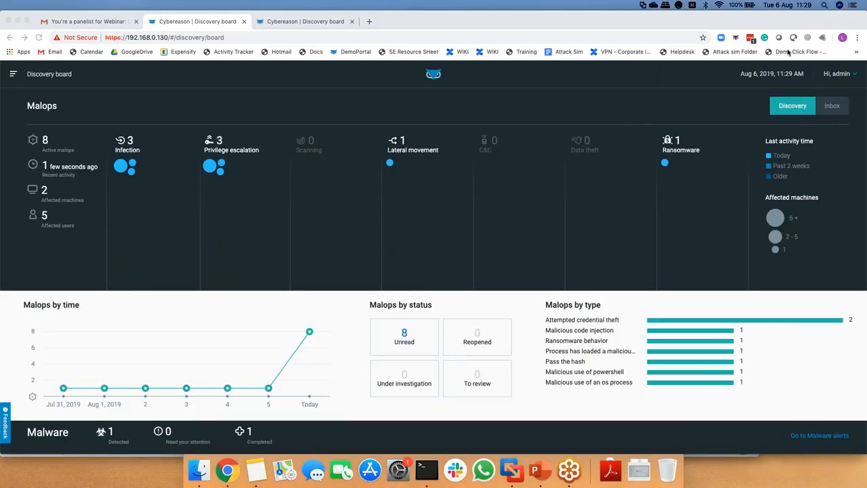
pyautogui.moveTo(445, 103)
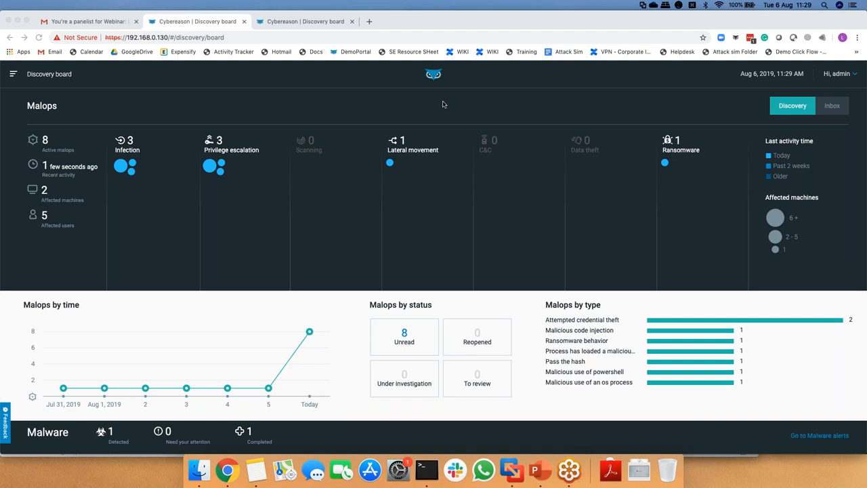
pyautogui.moveTo(233, 108)
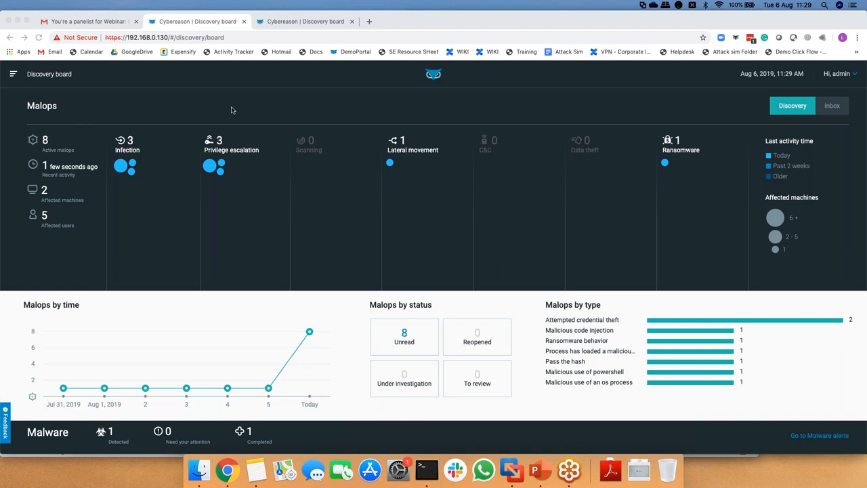
pyautogui.moveTo(165, 148)
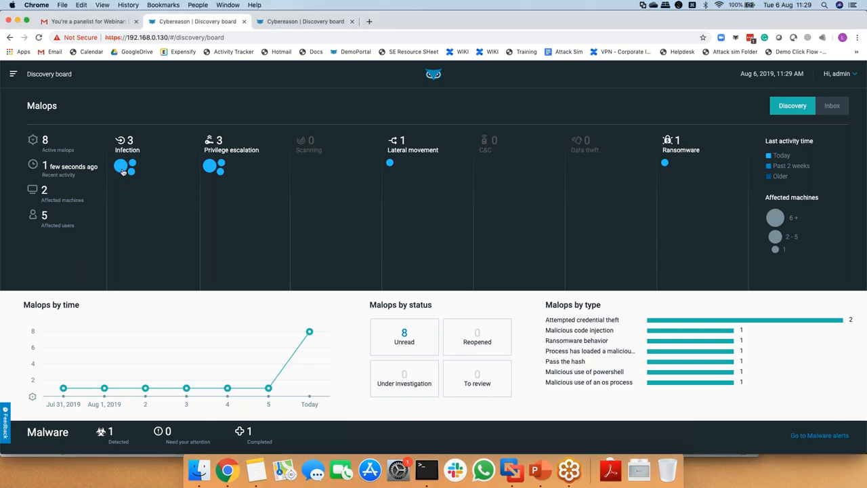
pyautogui.moveTo(121, 168)
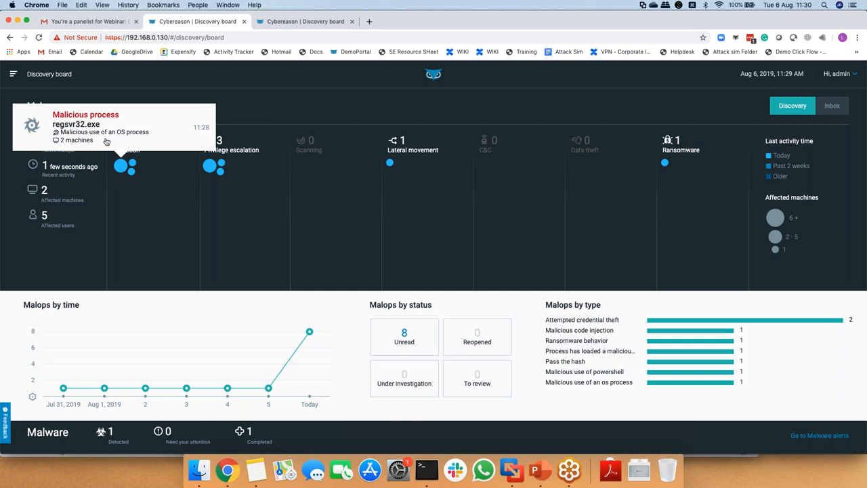
pyautogui.moveTo(149, 205)
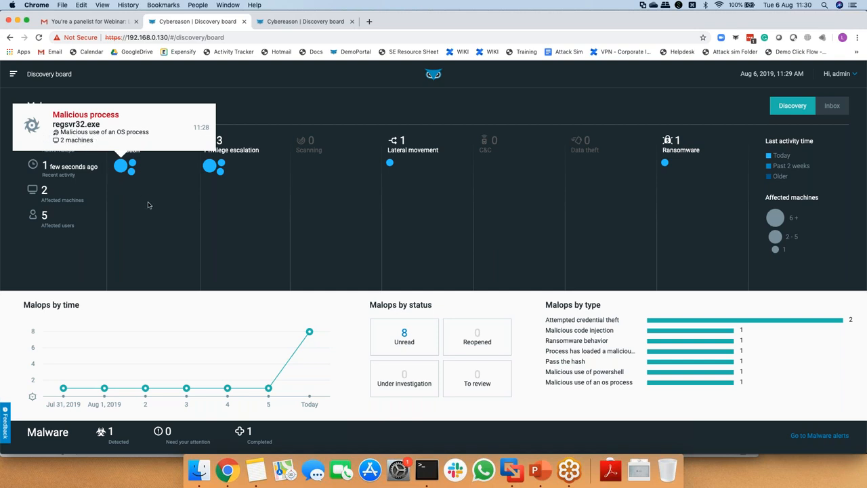
pyautogui.moveTo(396, 108)
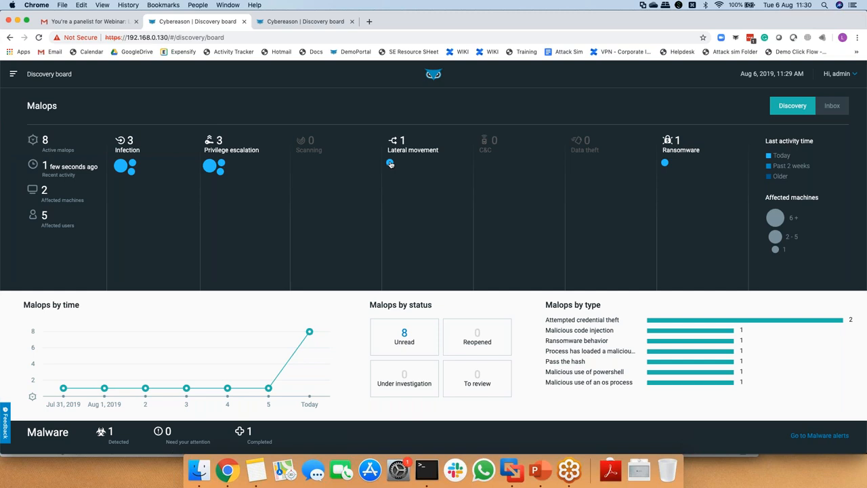
pyautogui.moveTo(390, 162)
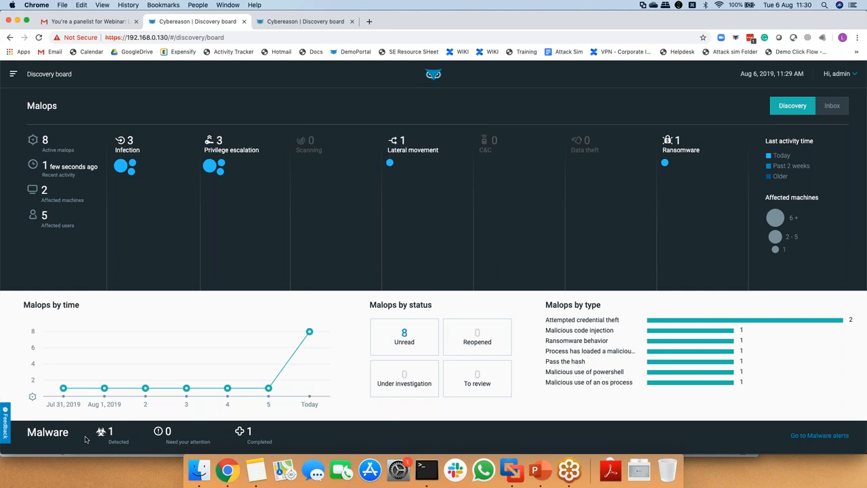
pyautogui.moveTo(239, 425)
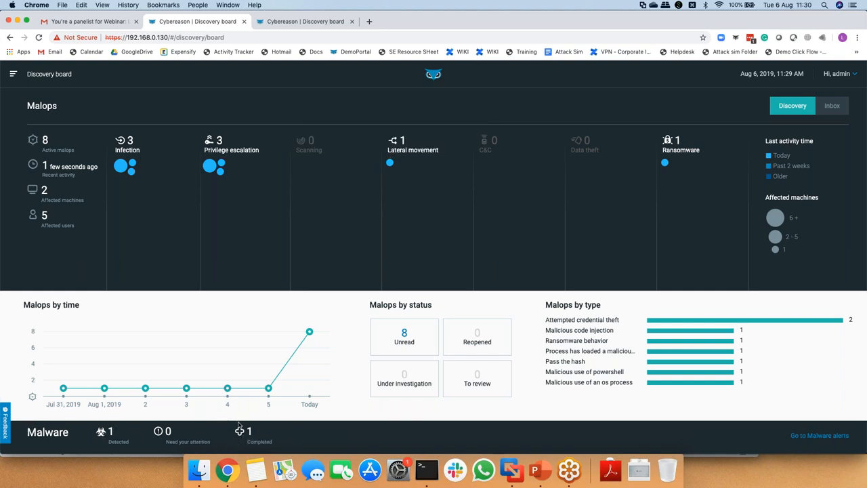
pyautogui.moveTo(122, 420)
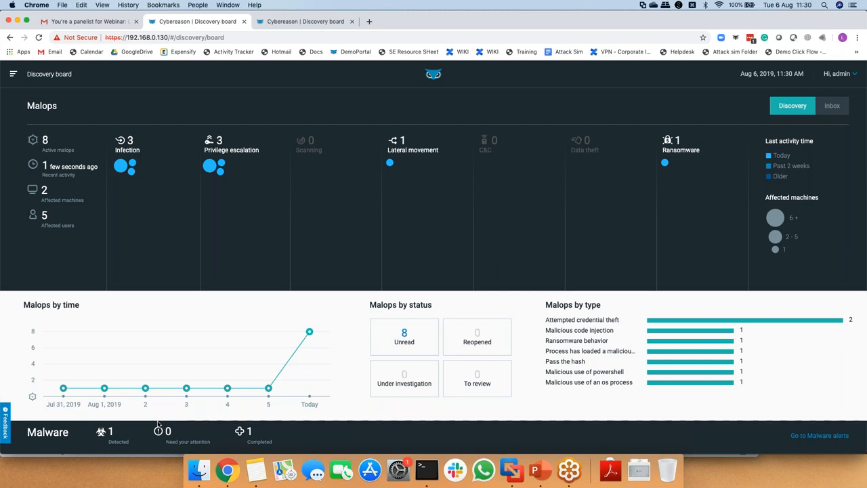
pyautogui.moveTo(155, 417)
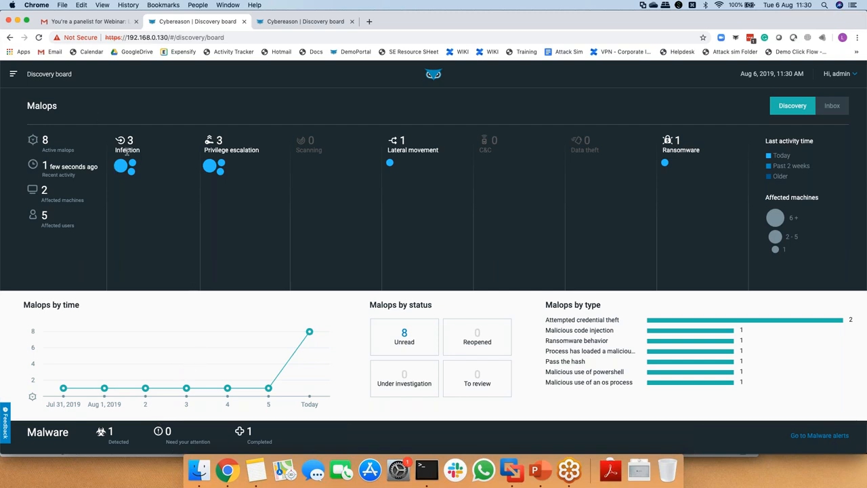
pyautogui.moveTo(762, 203)
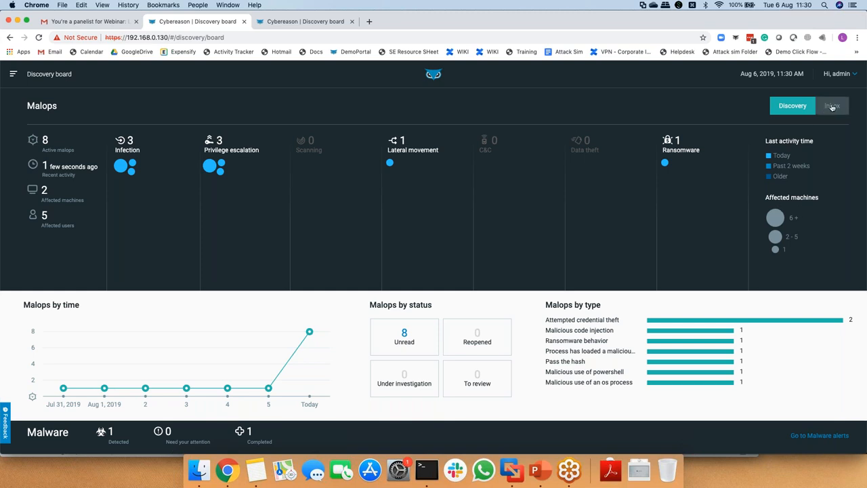
# Switch the Discovery board to the Malop inbox listing all 8 active malops
pyautogui.click(833, 105)
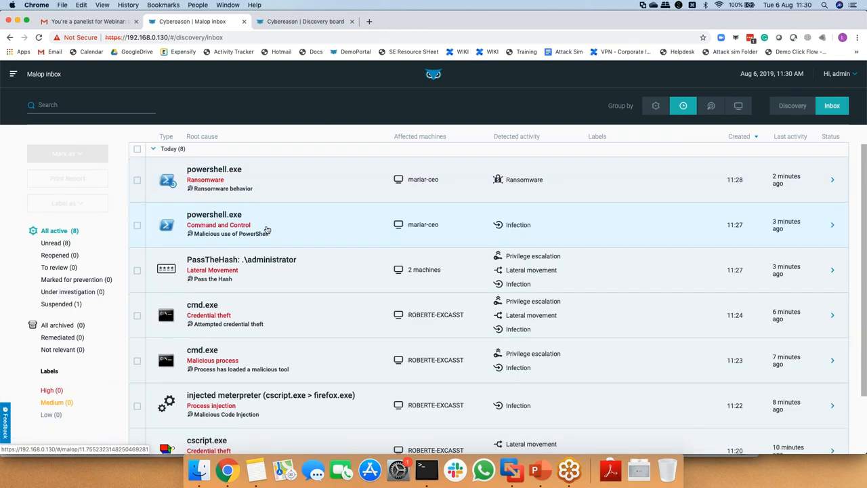
# Scroll the Malop inbox and open the PassTheHash: .\administrator malop details
pyautogui.scroll(-3)
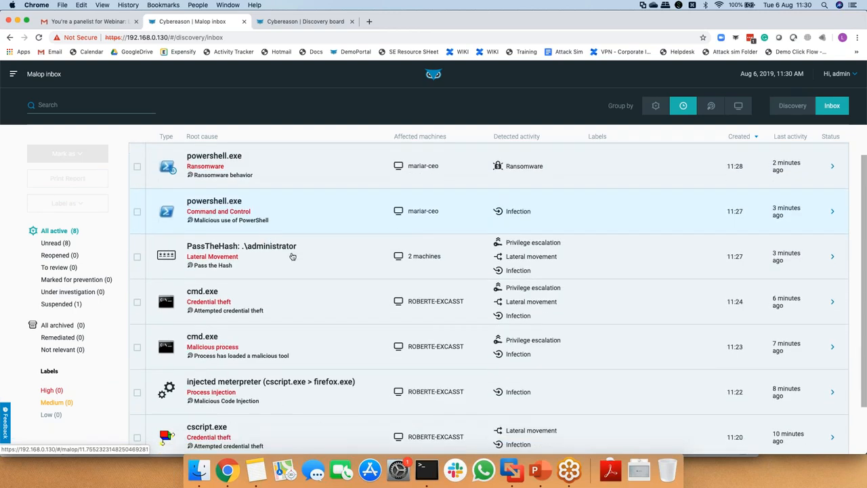
pyautogui.scroll(-3)
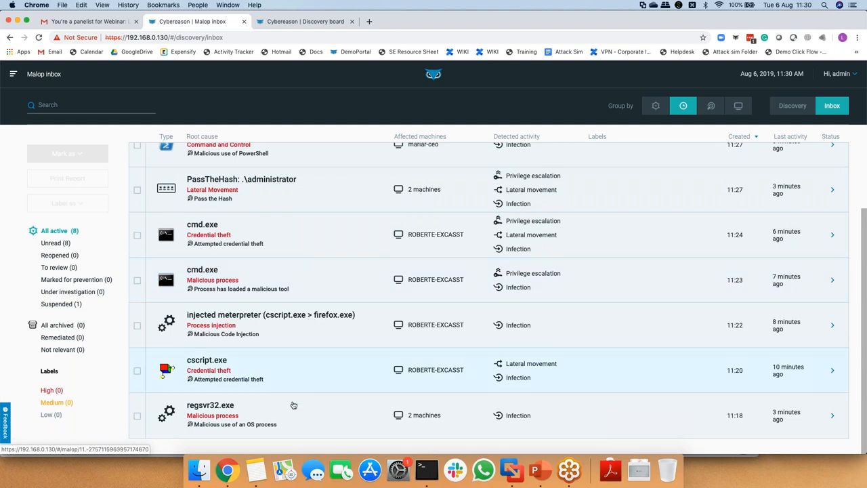
pyautogui.moveTo(254, 420)
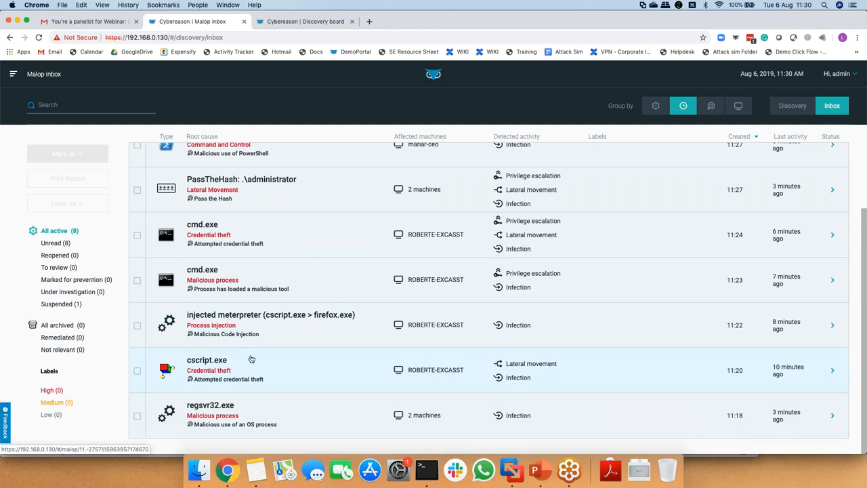
pyautogui.moveTo(284, 303)
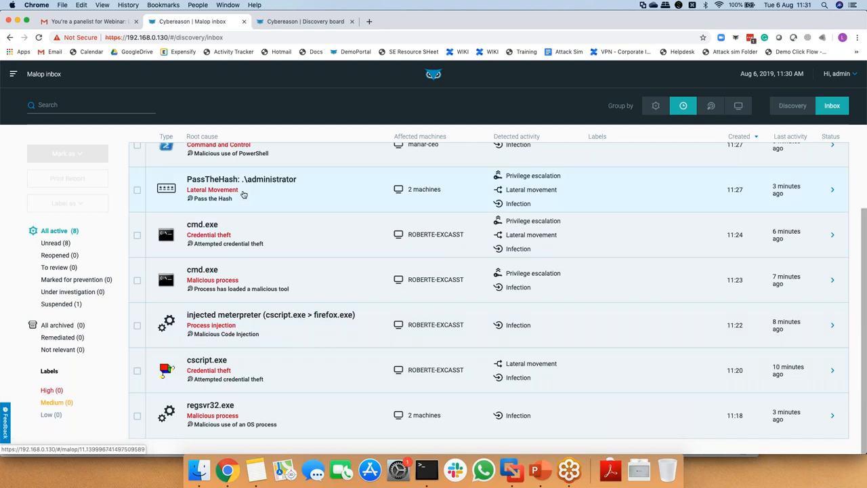
pyautogui.moveTo(263, 209)
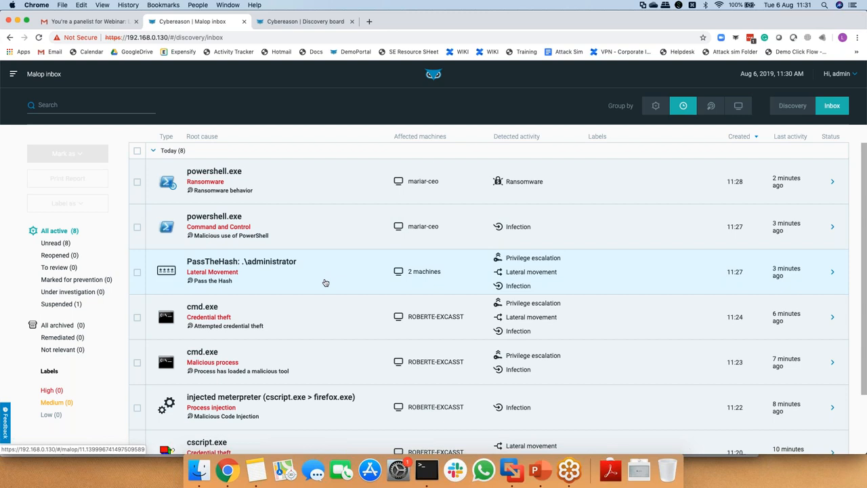
pyautogui.moveTo(446, 280)
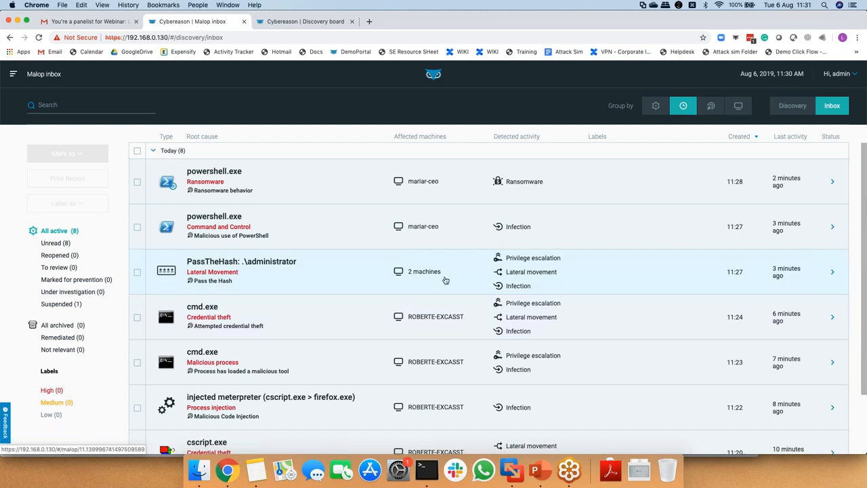
pyautogui.moveTo(414, 271)
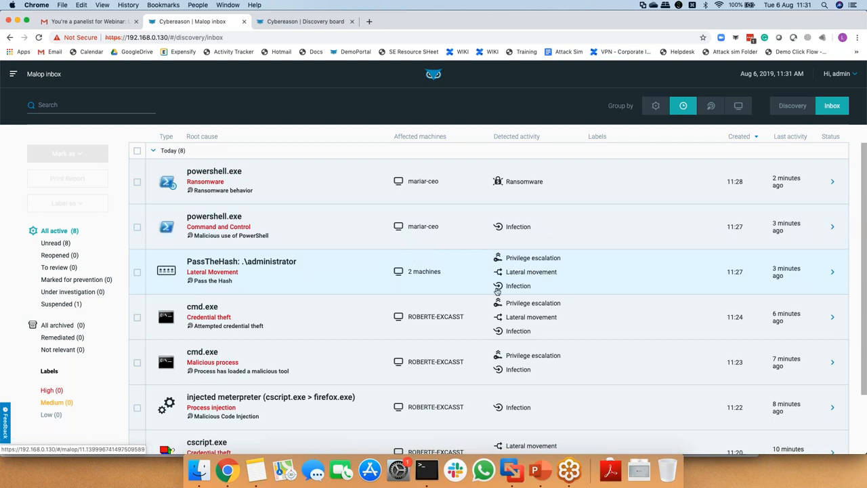
pyautogui.moveTo(594, 331)
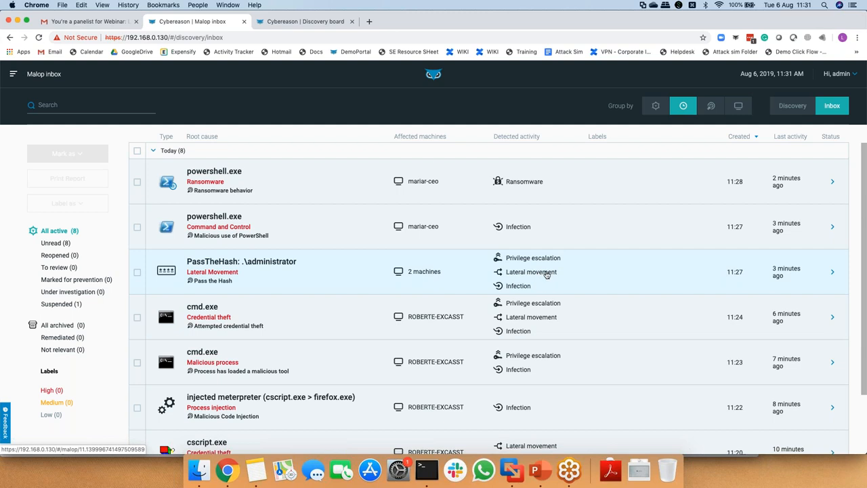
pyautogui.click(242, 271)
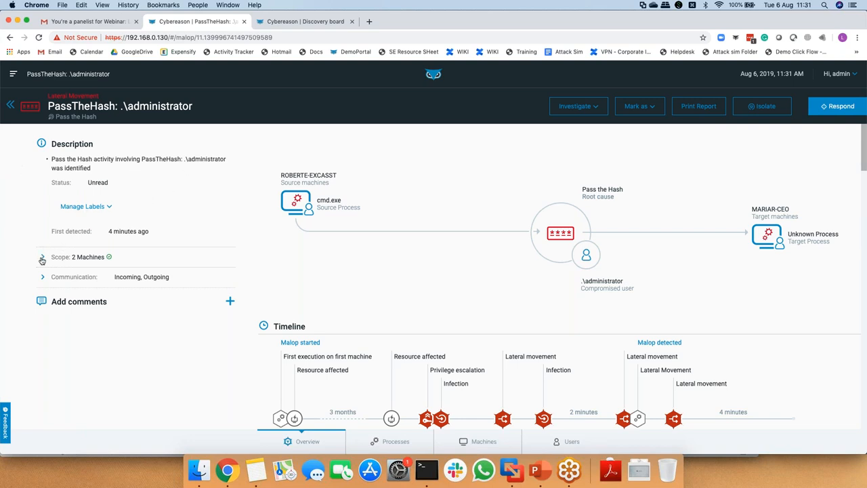
# Expand Scope to list MARIAR-CEO and ROBERTE-EXCASST and Communication to show 4 incoming, 2 outgoing connections
pyautogui.click(42, 258)
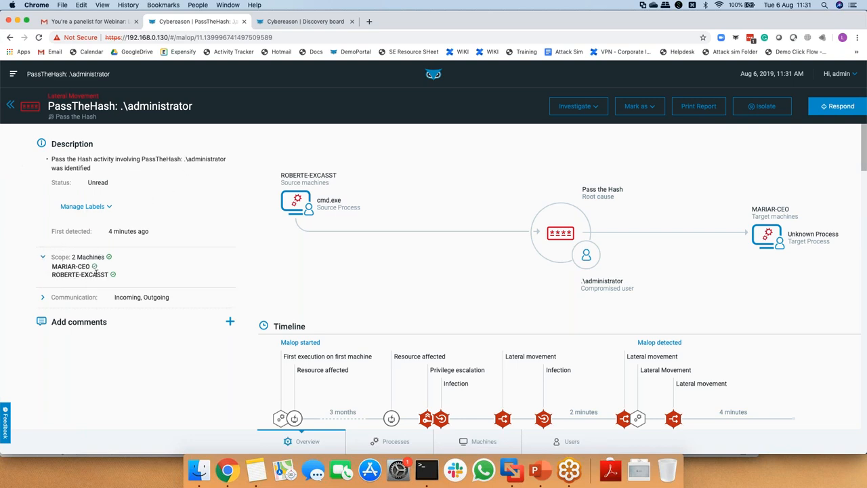
pyautogui.moveTo(71, 266)
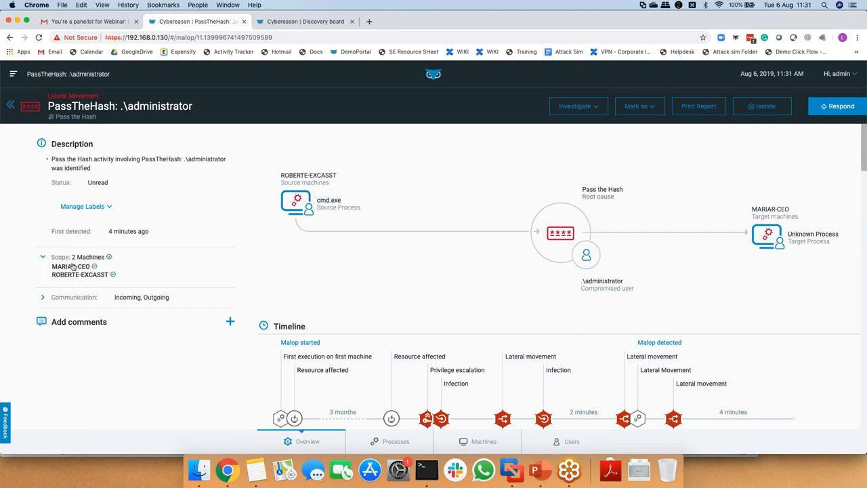
pyautogui.moveTo(53, 292)
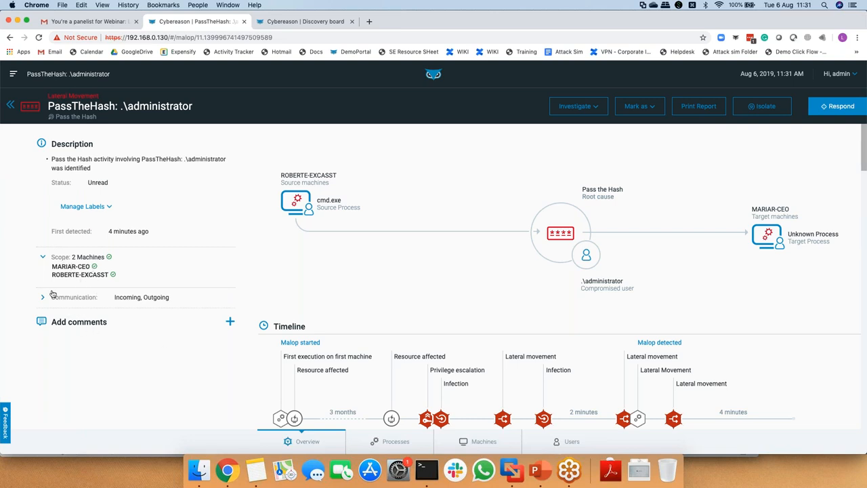
pyautogui.click(38, 297)
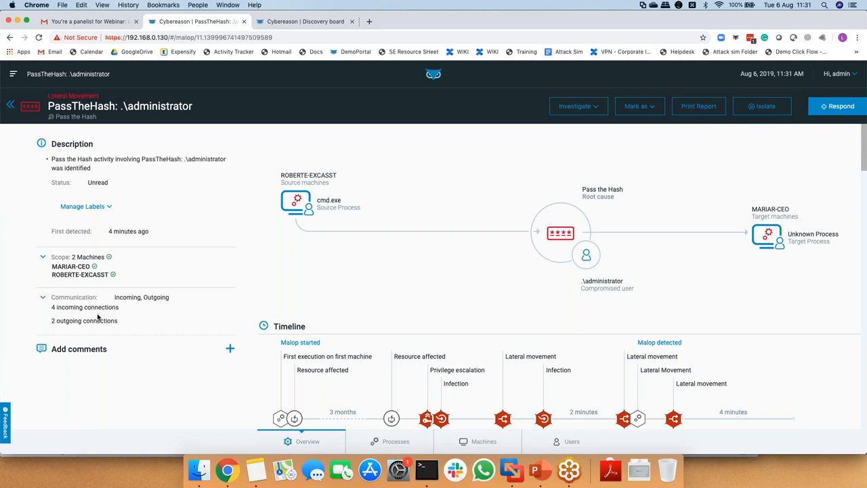
pyautogui.moveTo(252, 336)
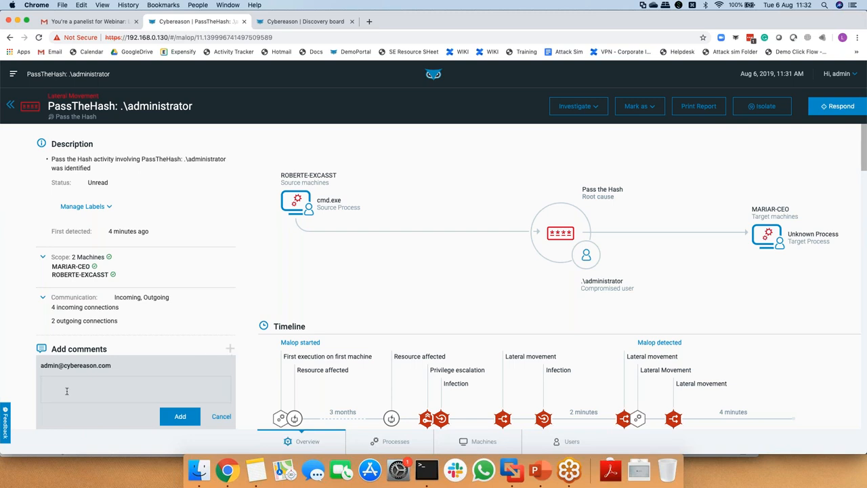
# Post the comment 'I am reviewing this under support ticket 93' on the PassTheHash malop
pyautogui.write('I am reviewing this under s')
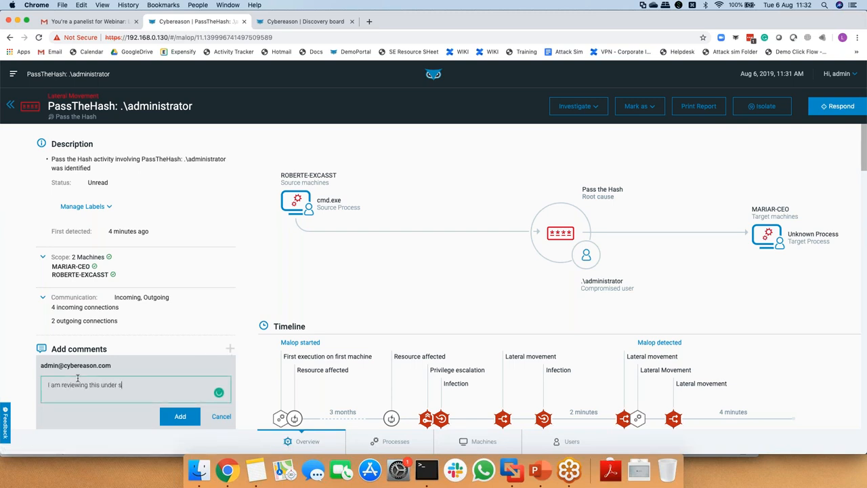
pyautogui.write('upport ticket 93')
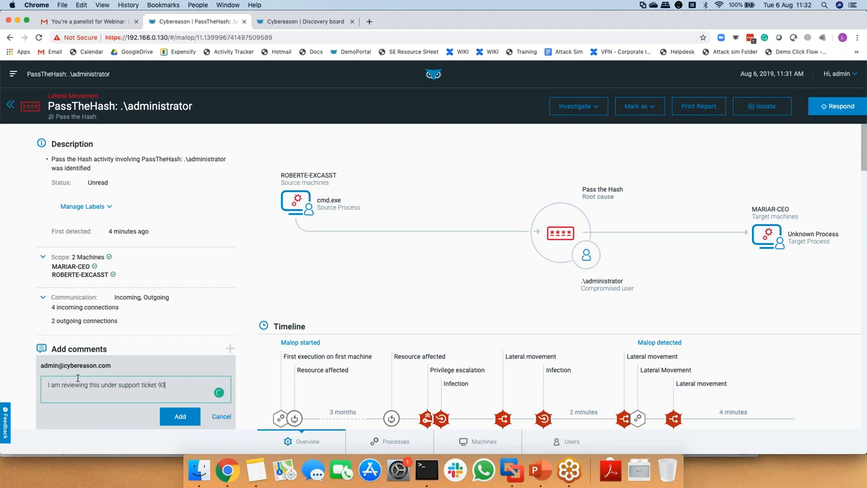
pyautogui.click(178, 416)
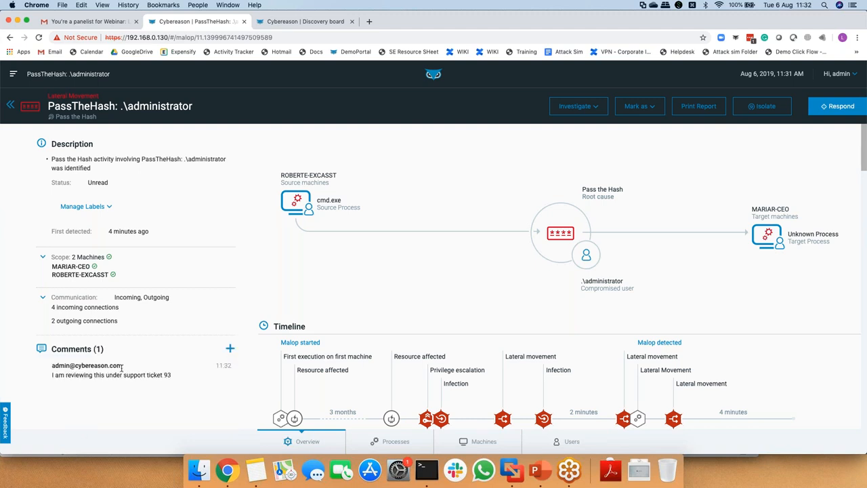
pyautogui.moveTo(141, 368)
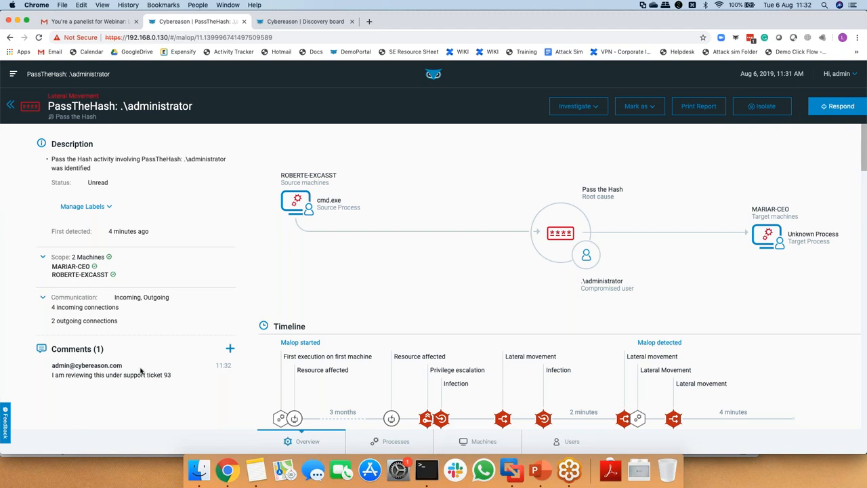
pyautogui.moveTo(130, 371)
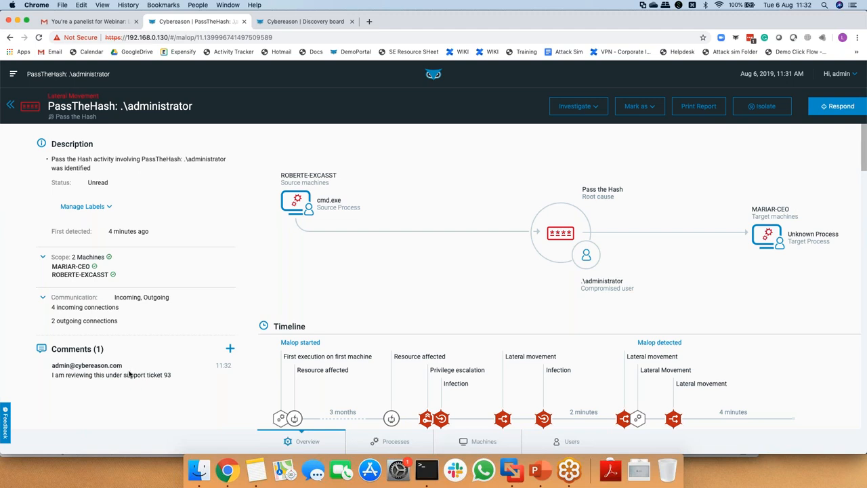
pyautogui.moveTo(314, 191)
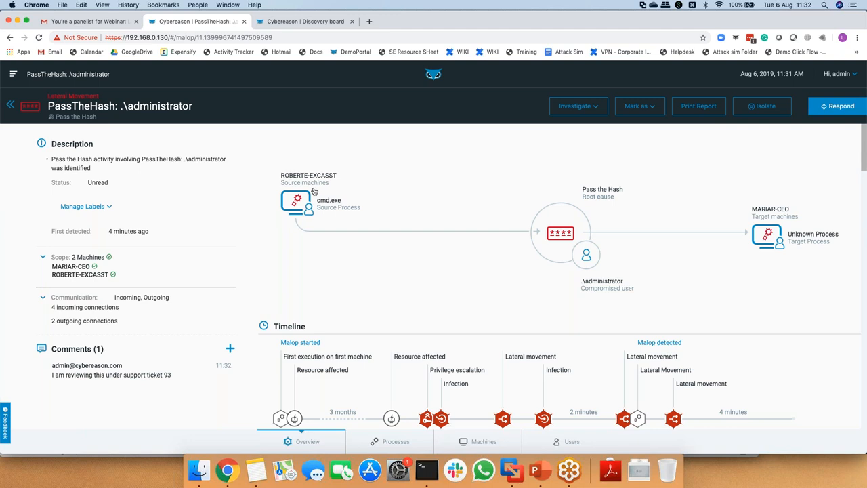
pyautogui.moveTo(334, 224)
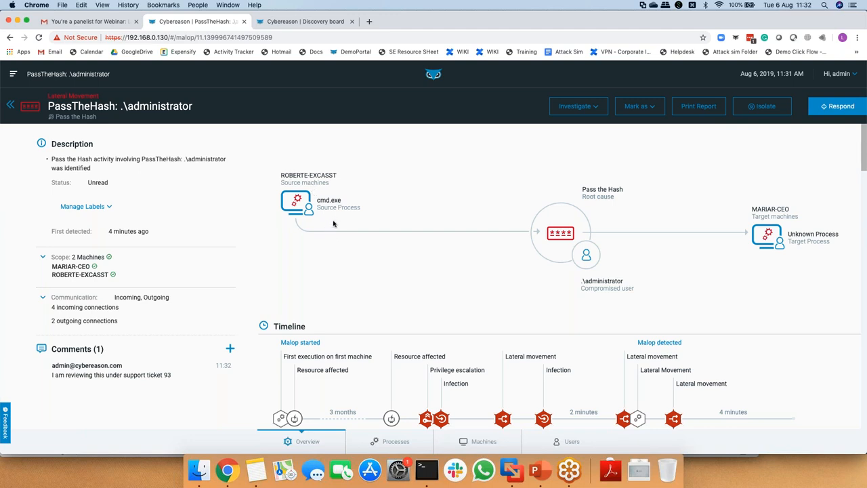
pyautogui.moveTo(301, 168)
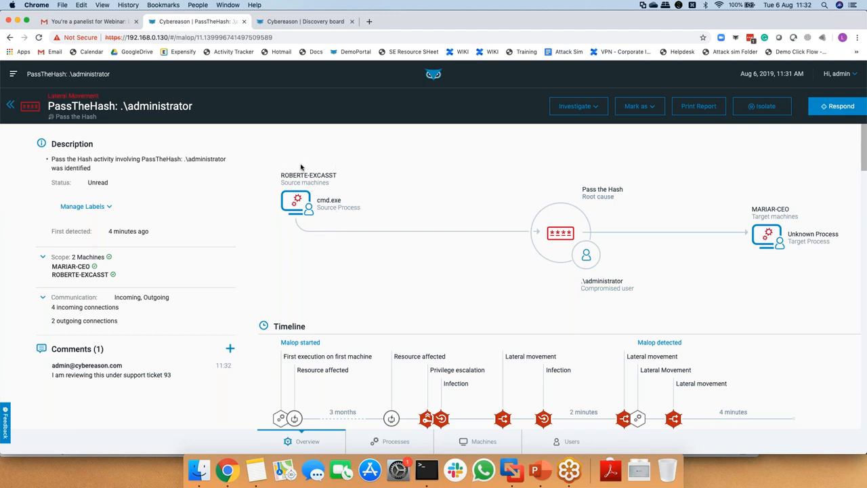
pyautogui.moveTo(312, 215)
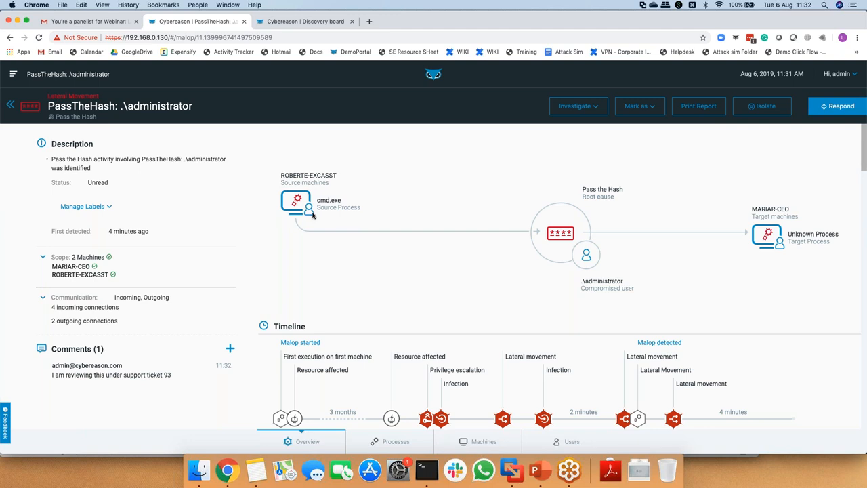
pyautogui.moveTo(431, 262)
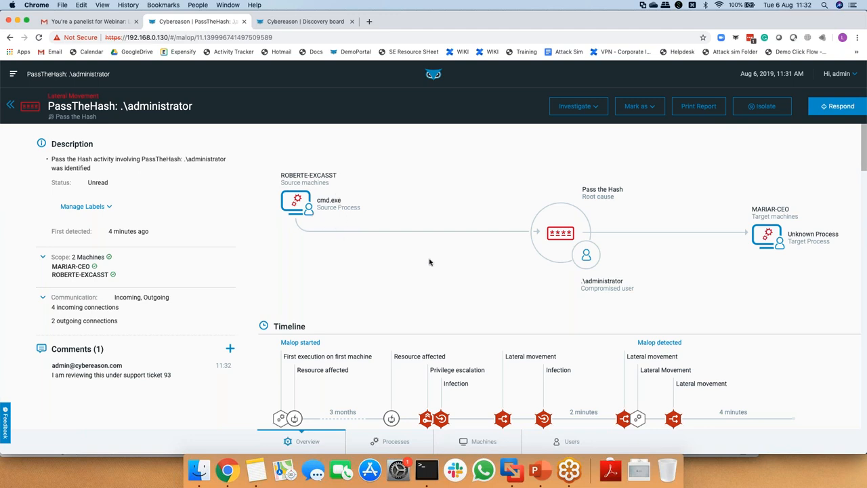
pyautogui.moveTo(605, 208)
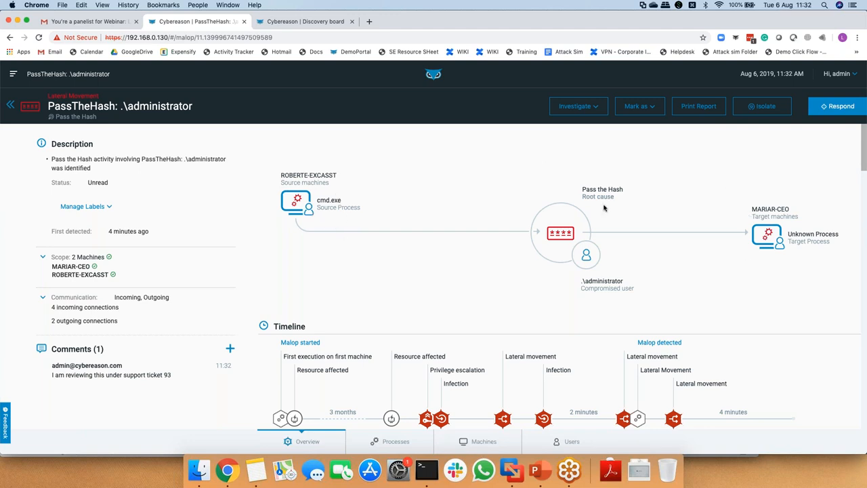
pyautogui.moveTo(592, 184)
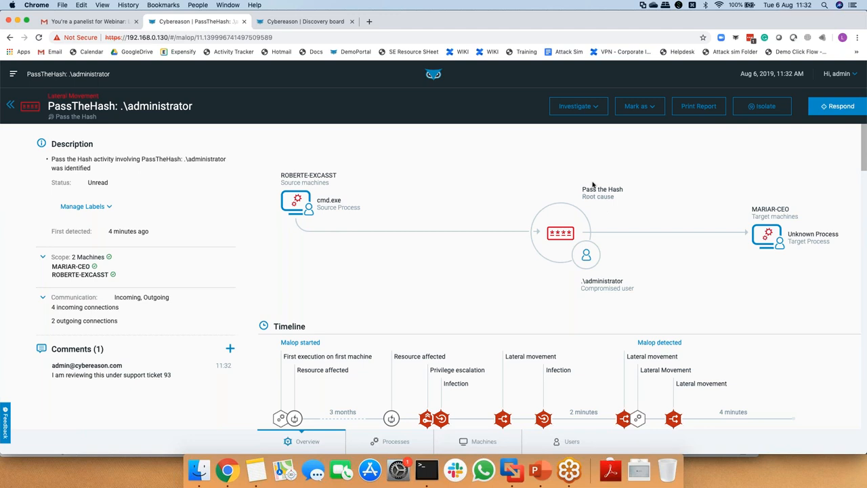
pyautogui.moveTo(616, 284)
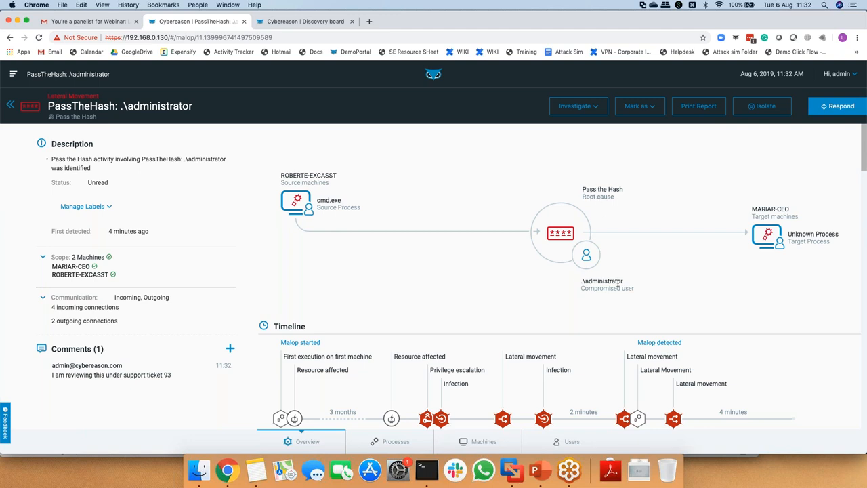
pyautogui.moveTo(632, 281)
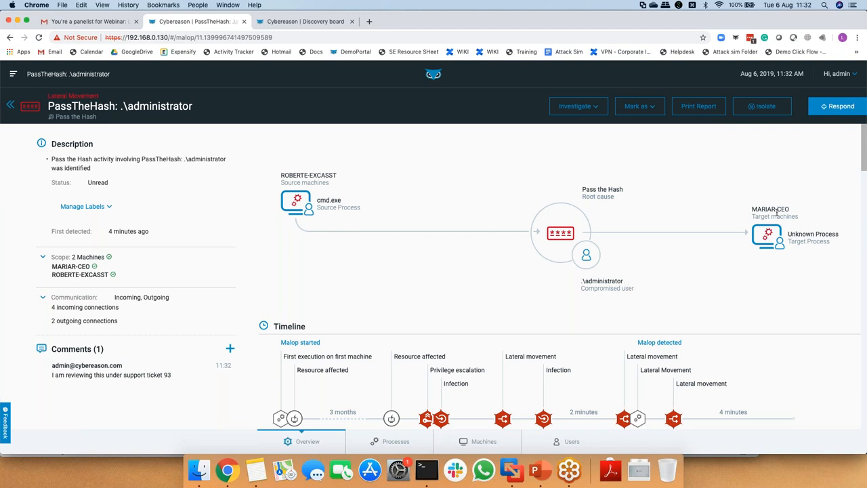
pyautogui.moveTo(805, 233)
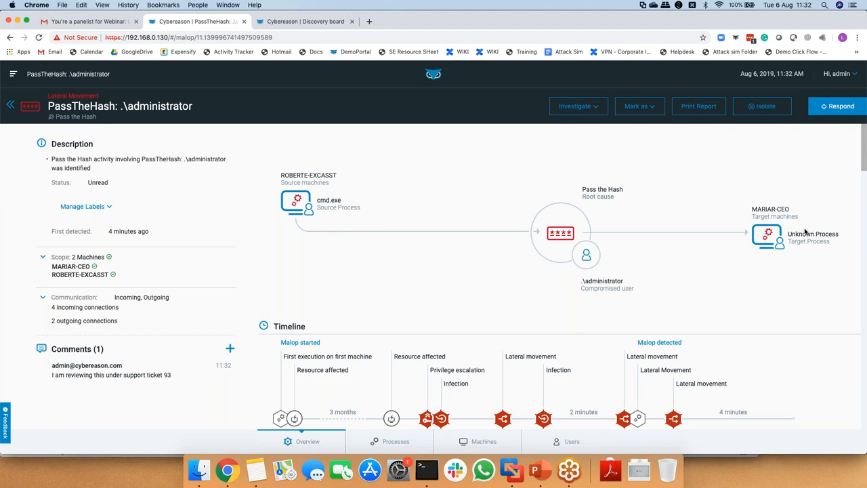
pyautogui.moveTo(844, 226)
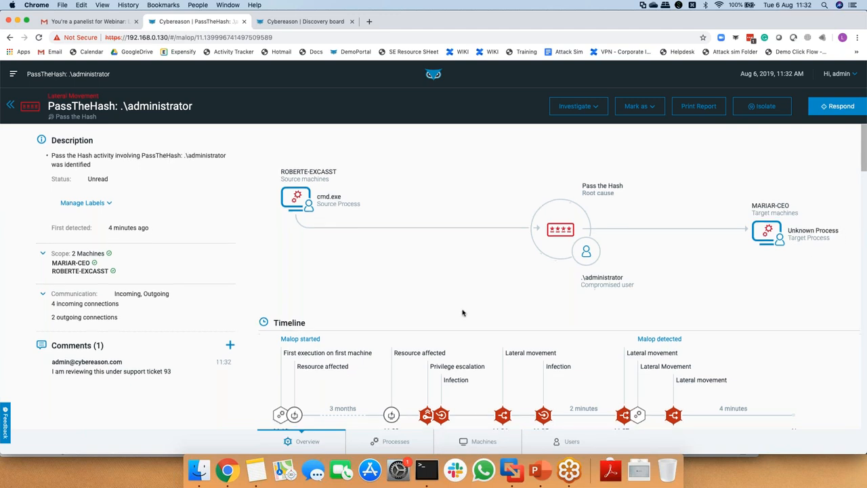
pyautogui.scroll(-3)
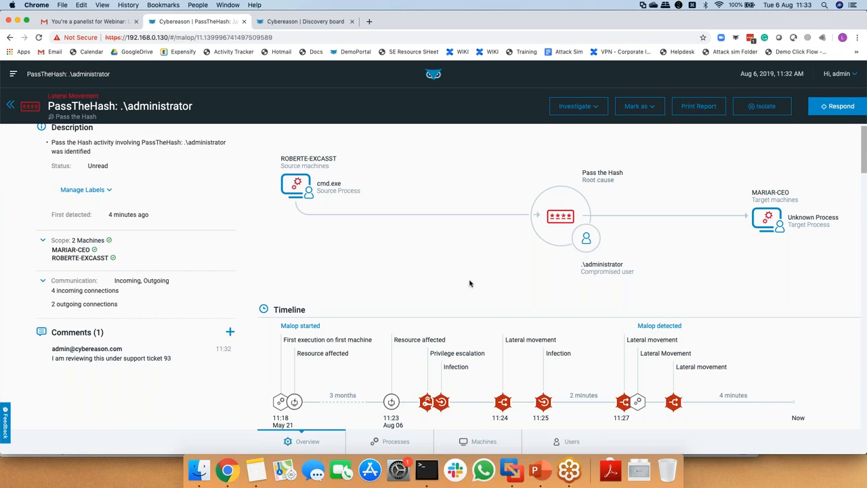
pyautogui.moveTo(426, 254)
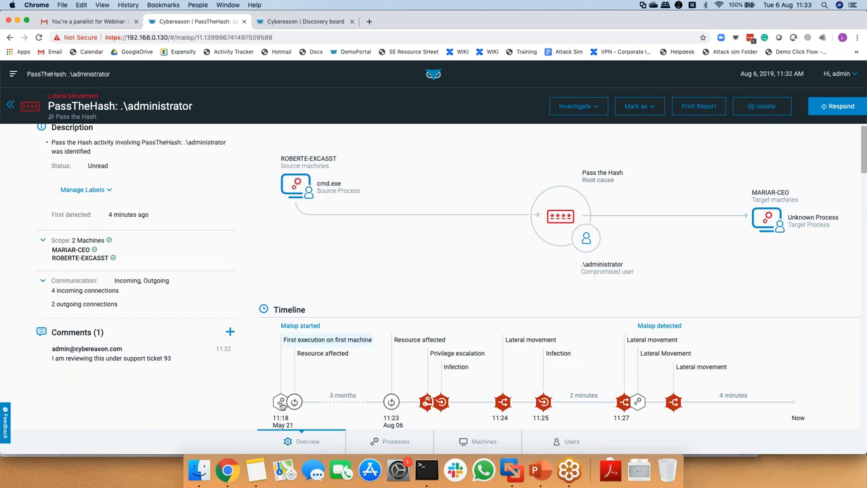
pyautogui.moveTo(279, 402)
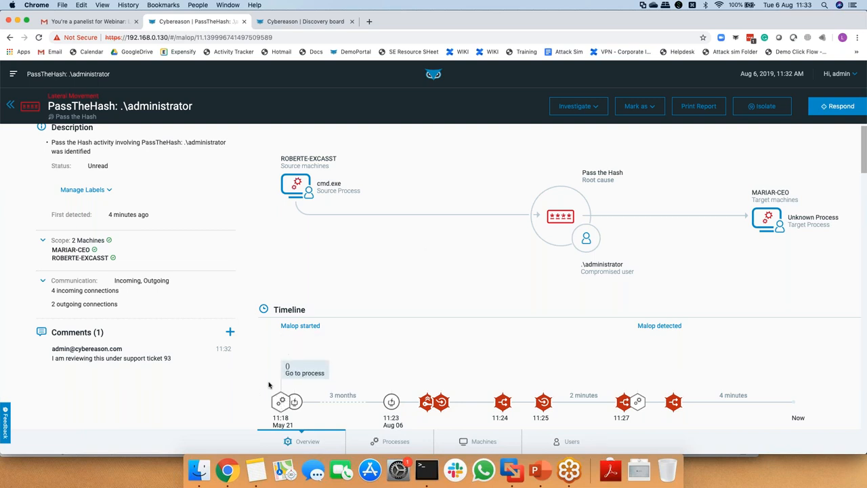
pyautogui.moveTo(297, 375)
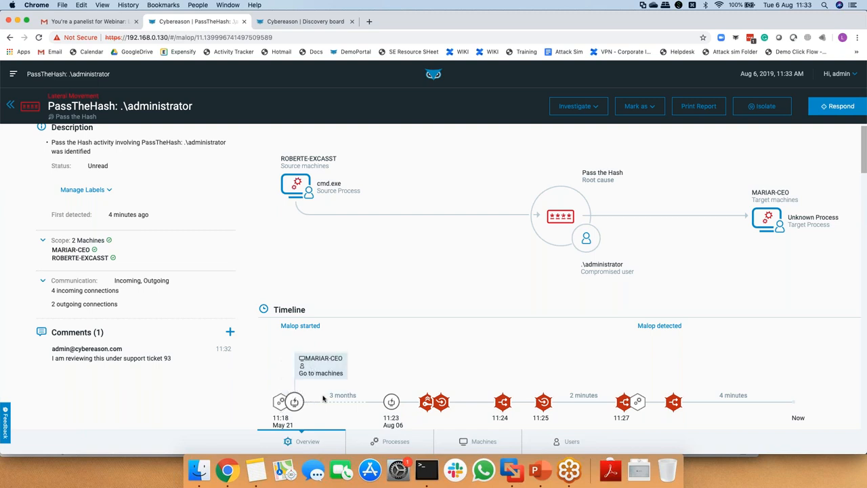
pyautogui.moveTo(391, 402)
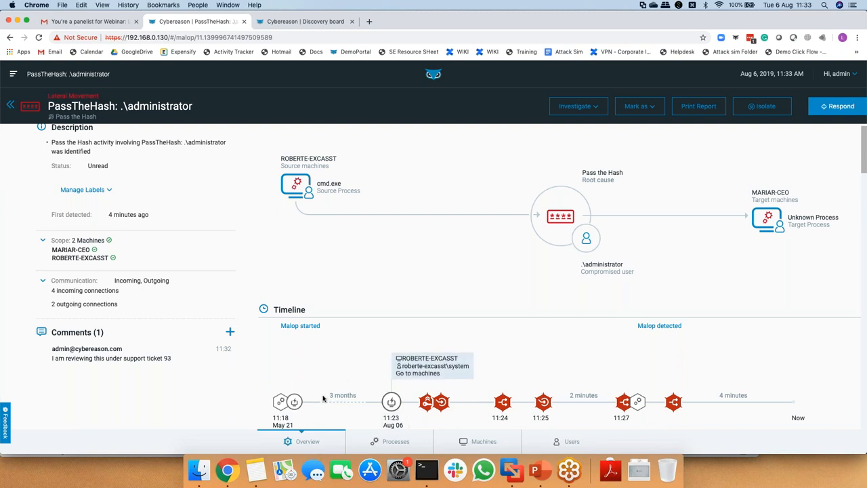
pyautogui.moveTo(413, 373)
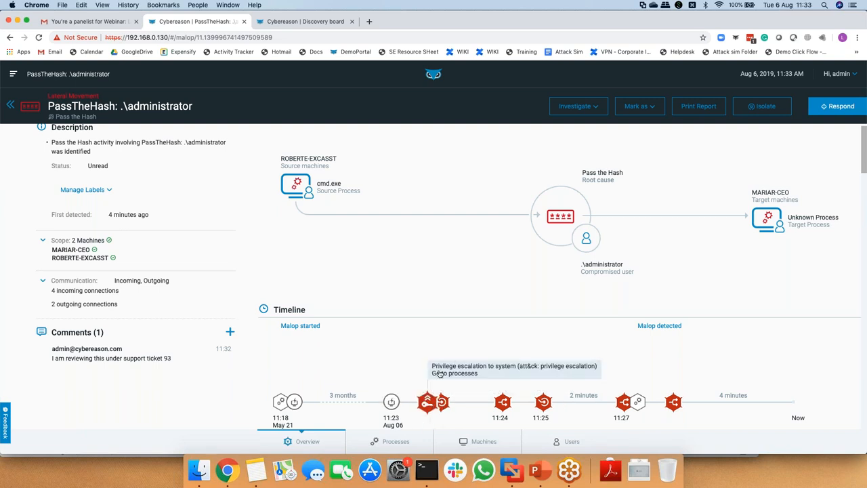
pyautogui.moveTo(442, 404)
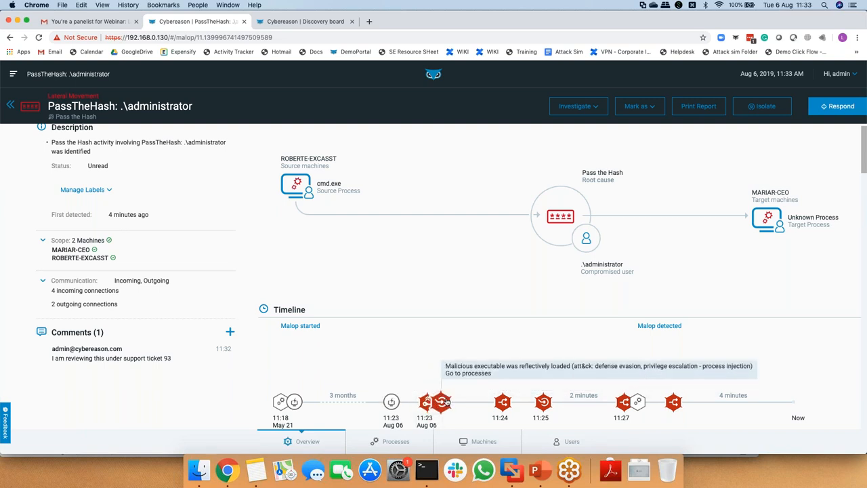
pyautogui.moveTo(503, 405)
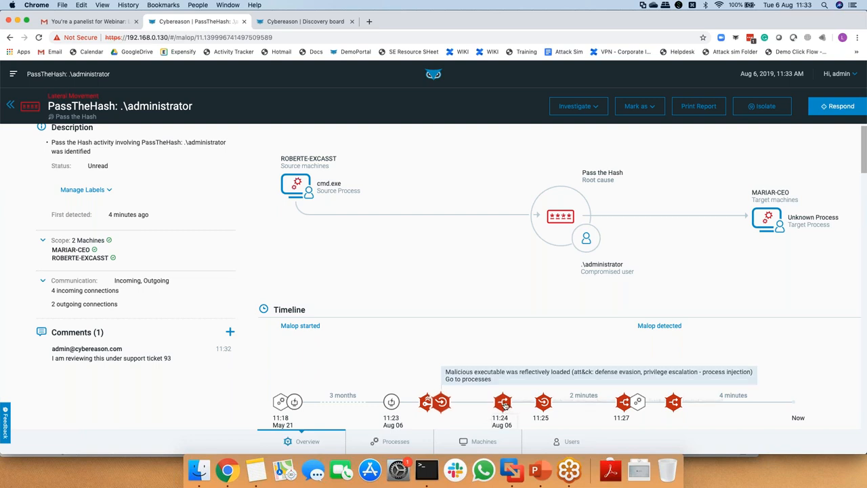
pyautogui.moveTo(501, 401)
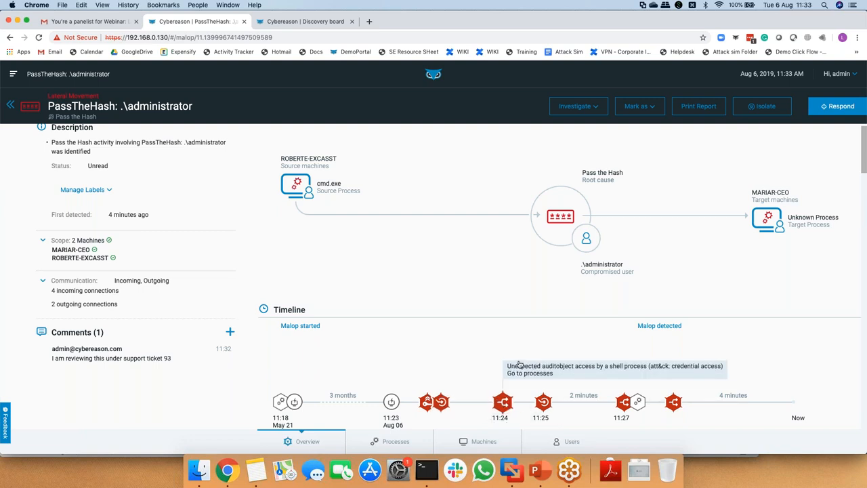
pyautogui.moveTo(546, 367)
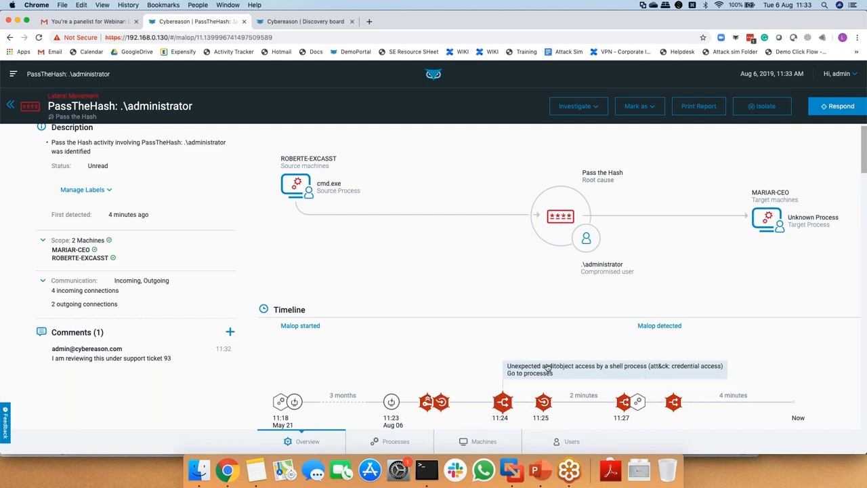
pyautogui.moveTo(525, 374)
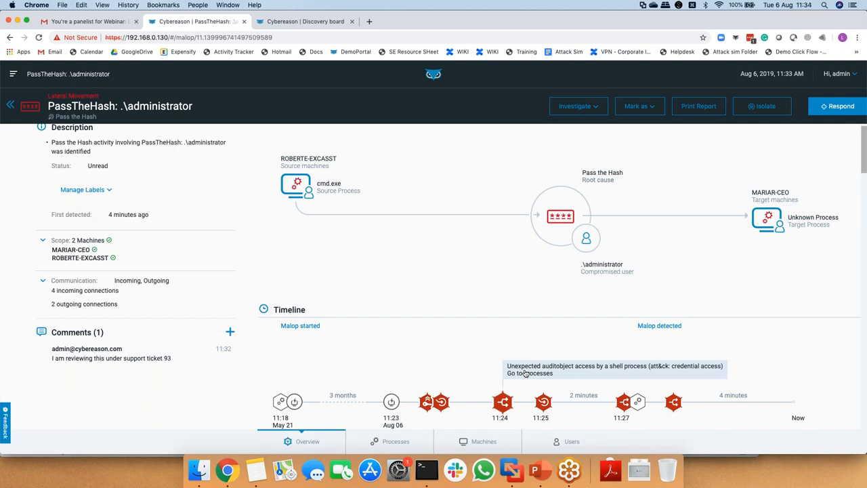
pyautogui.moveTo(680, 368)
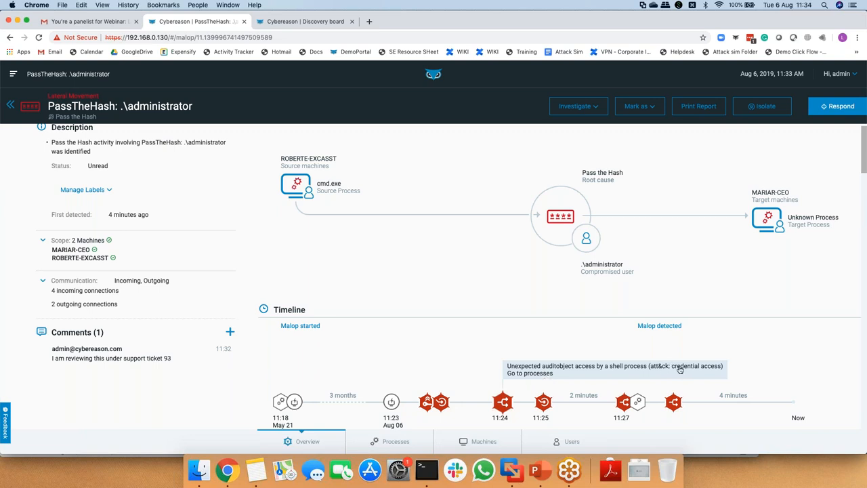
pyautogui.moveTo(723, 369)
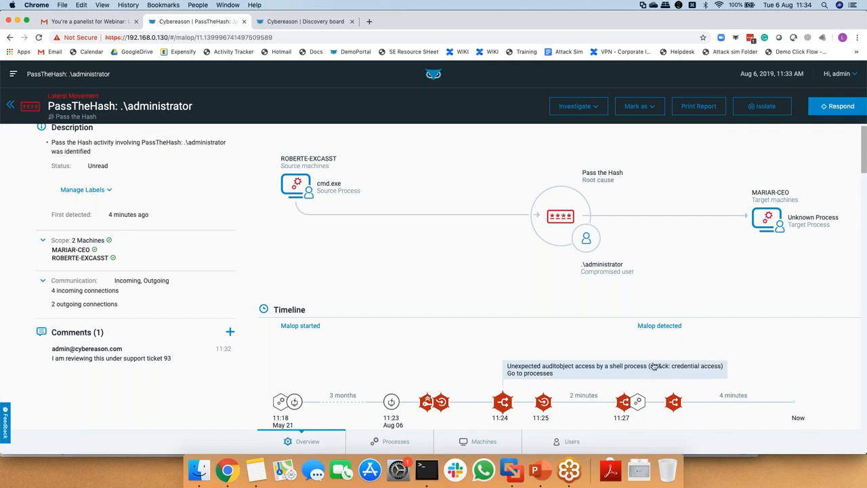
pyautogui.moveTo(664, 377)
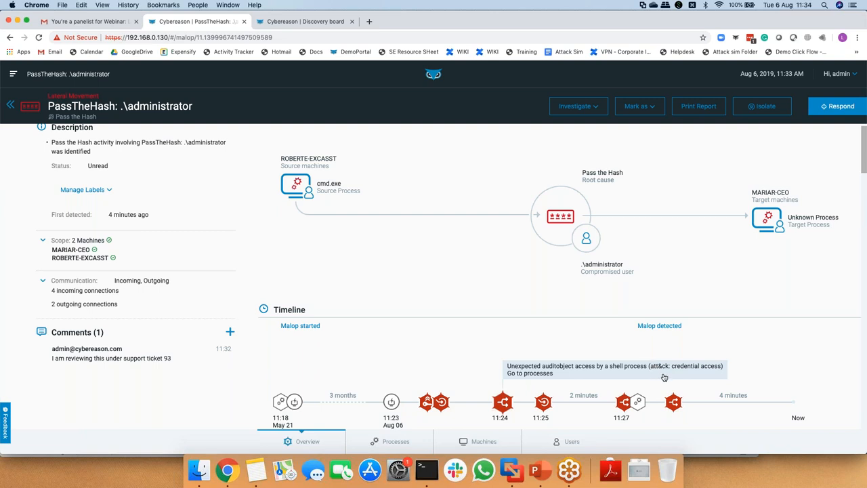
pyautogui.moveTo(504, 369)
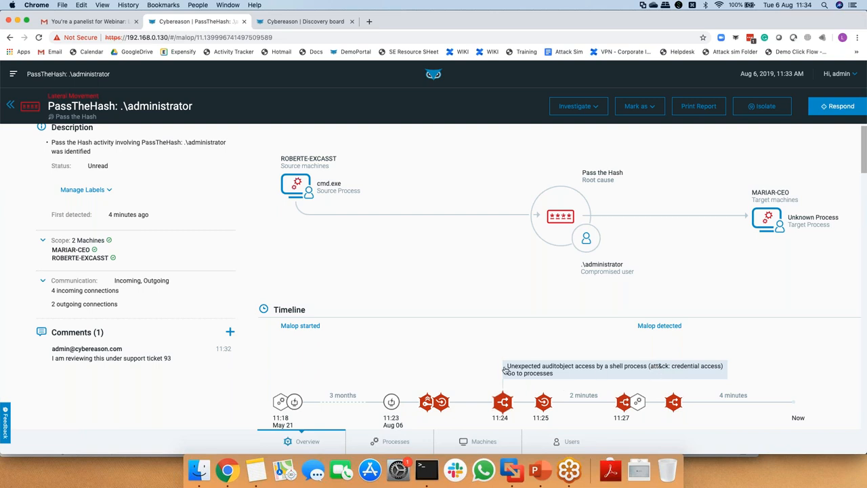
pyautogui.moveTo(526, 405)
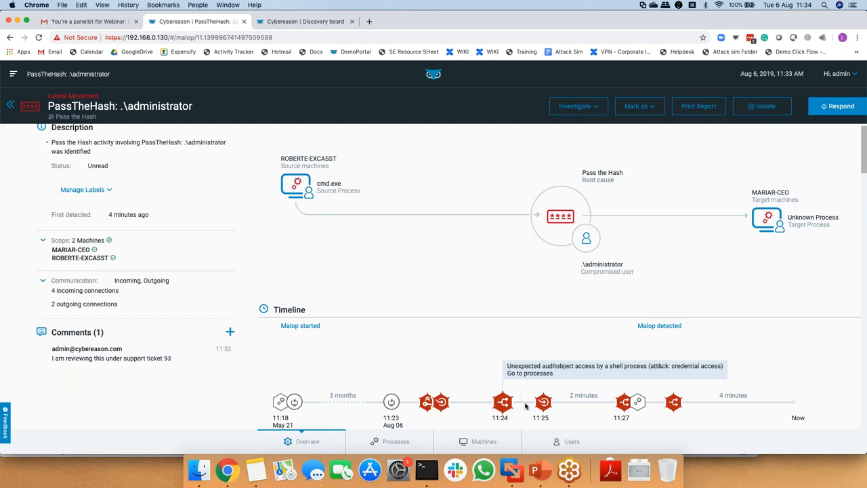
pyautogui.moveTo(624, 401)
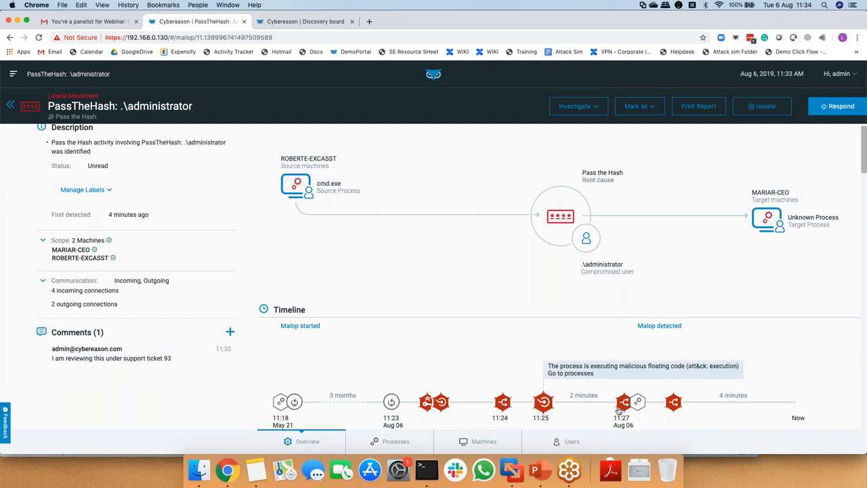
pyautogui.moveTo(643, 405)
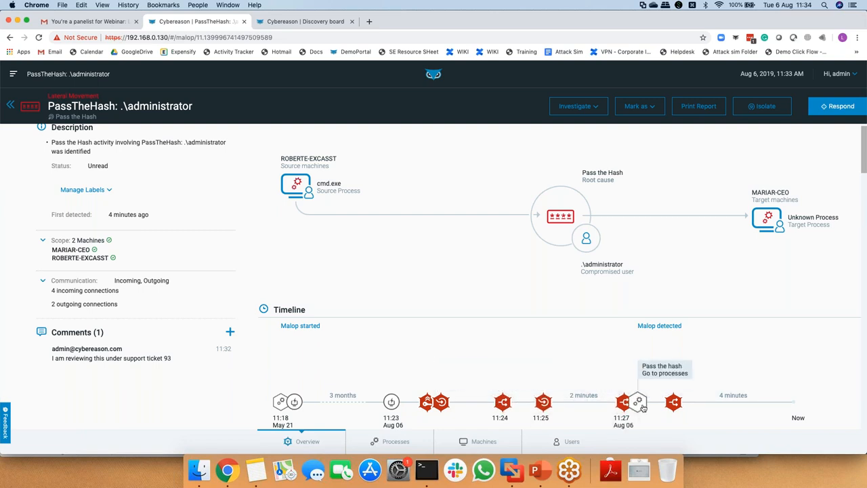
pyautogui.moveTo(425, 391)
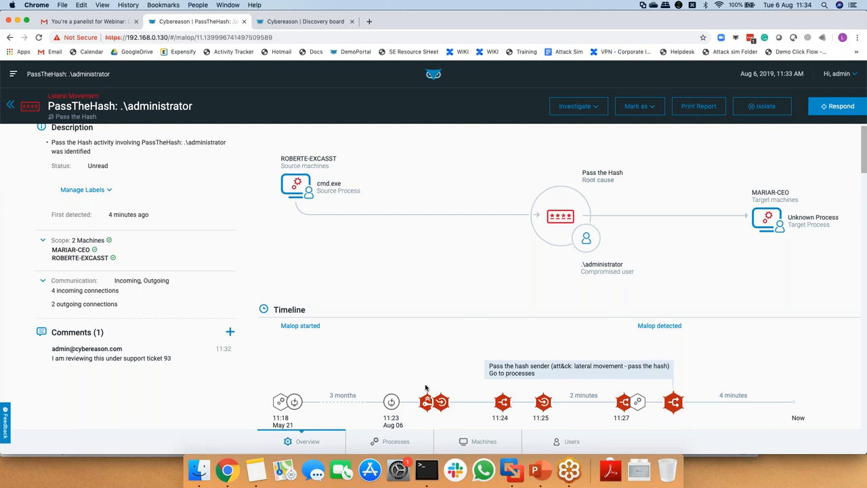
pyautogui.moveTo(364, 320)
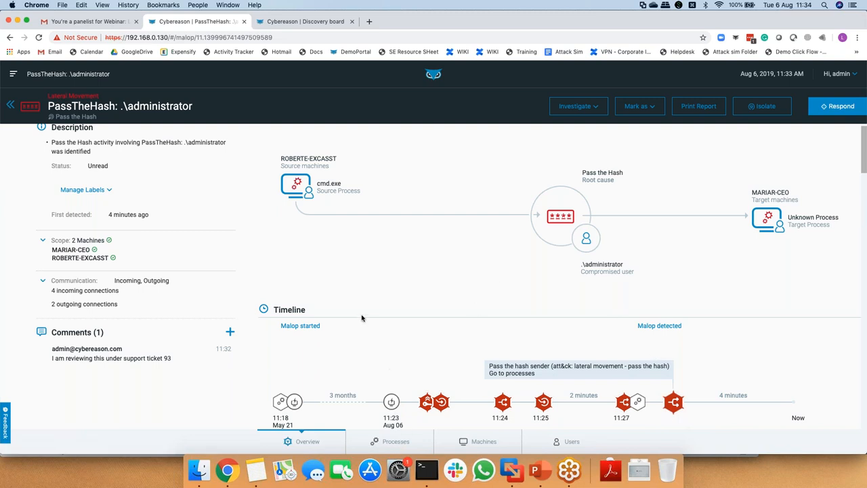
pyautogui.moveTo(375, 310)
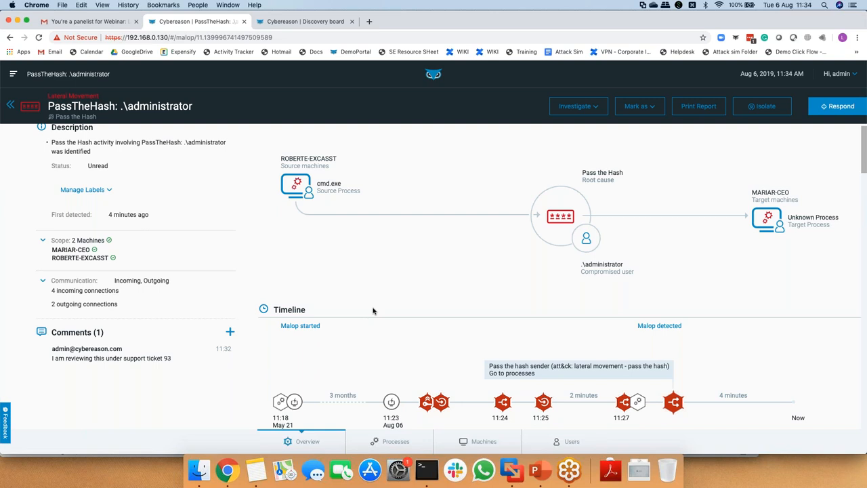
pyautogui.moveTo(753, 300)
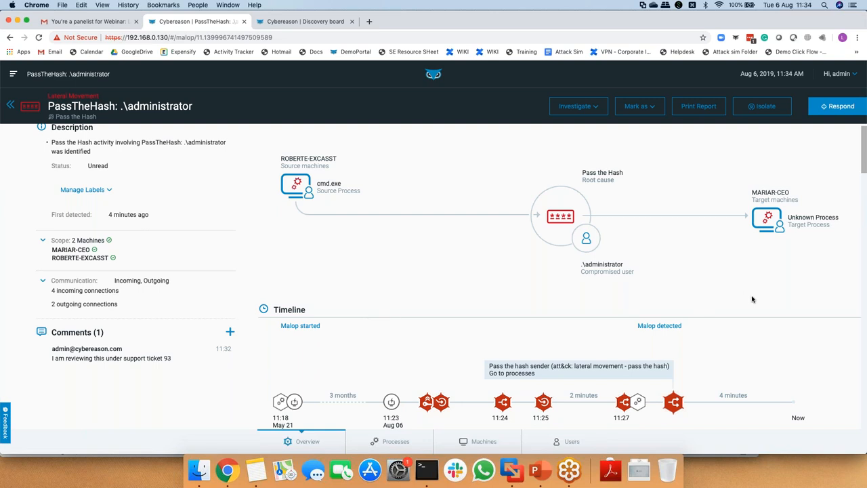
pyautogui.moveTo(703, 290)
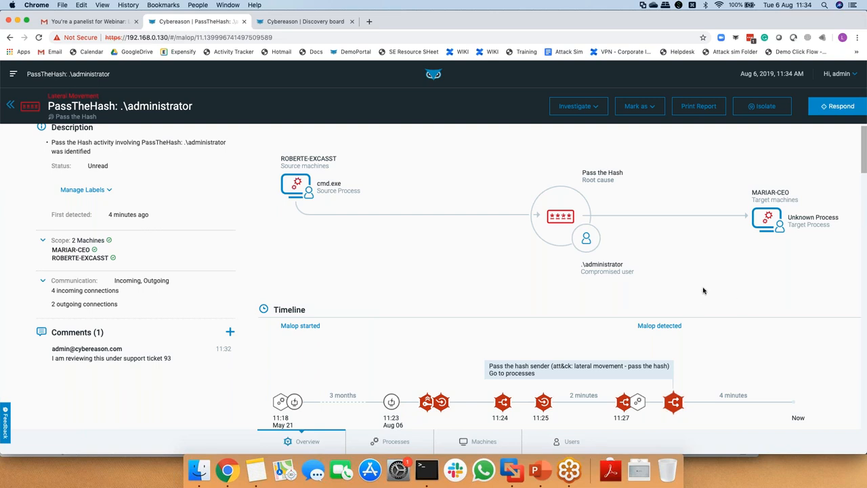
pyautogui.moveTo(832, 257)
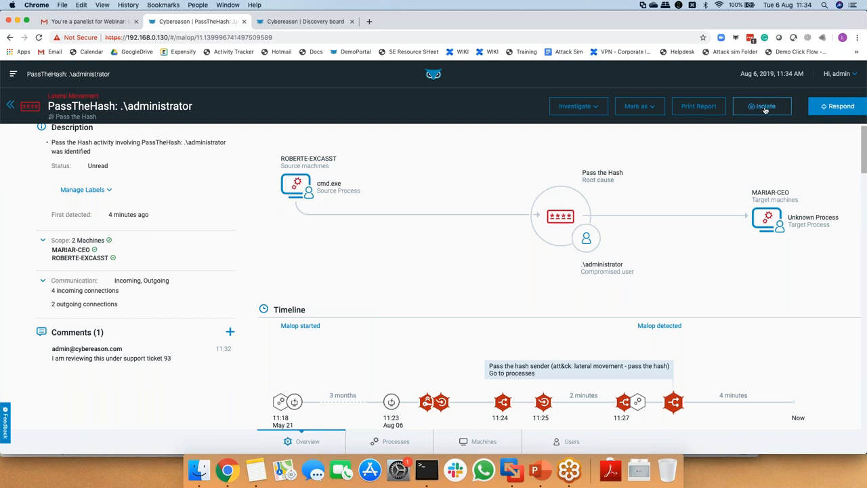
pyautogui.moveTo(522, 469)
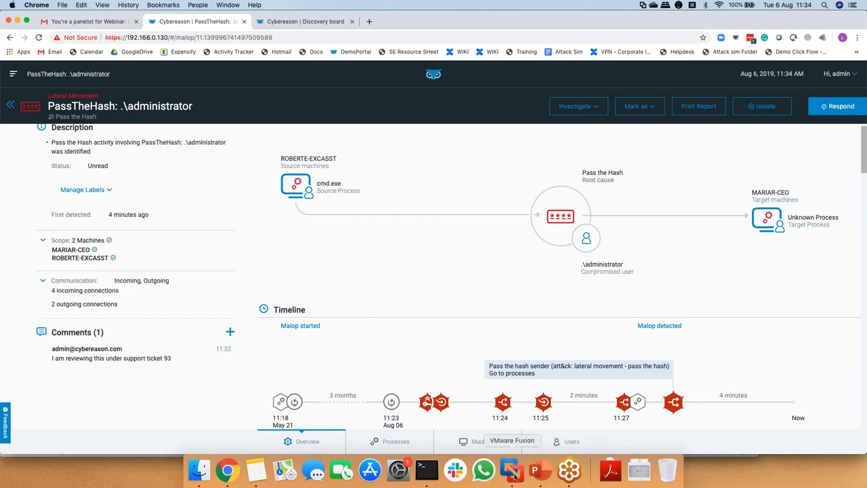
# Request isolation of the PassTheHash malop's machines, bringing up the confirmation
pyautogui.click(512, 469)
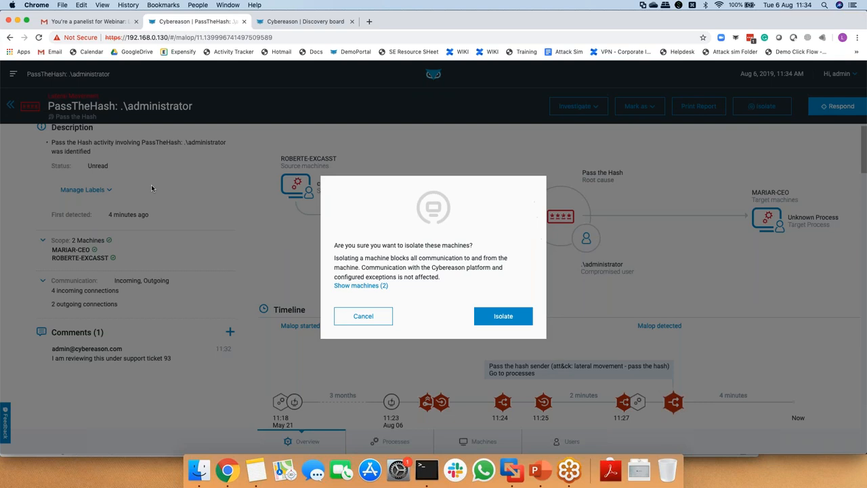
pyautogui.click(361, 284)
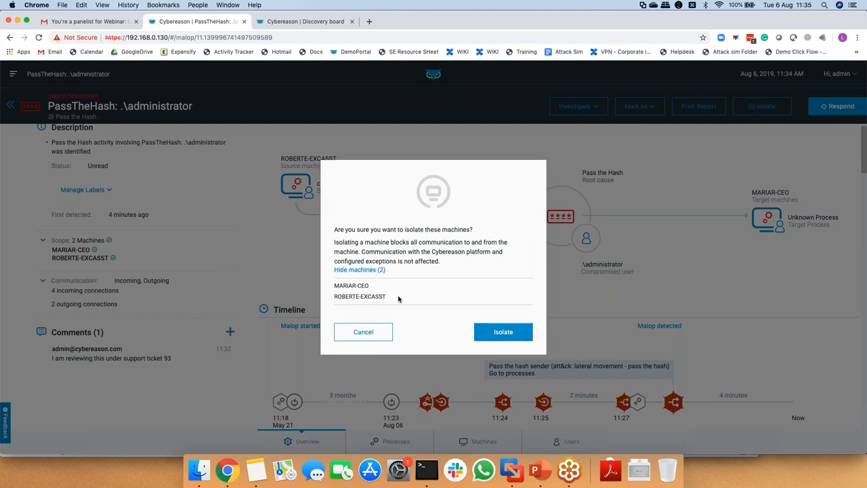
pyautogui.moveTo(393, 295)
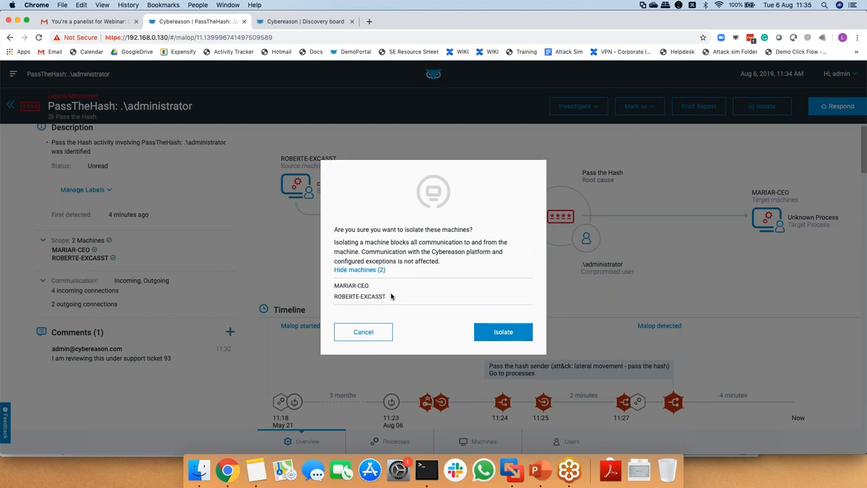
pyautogui.click(503, 332)
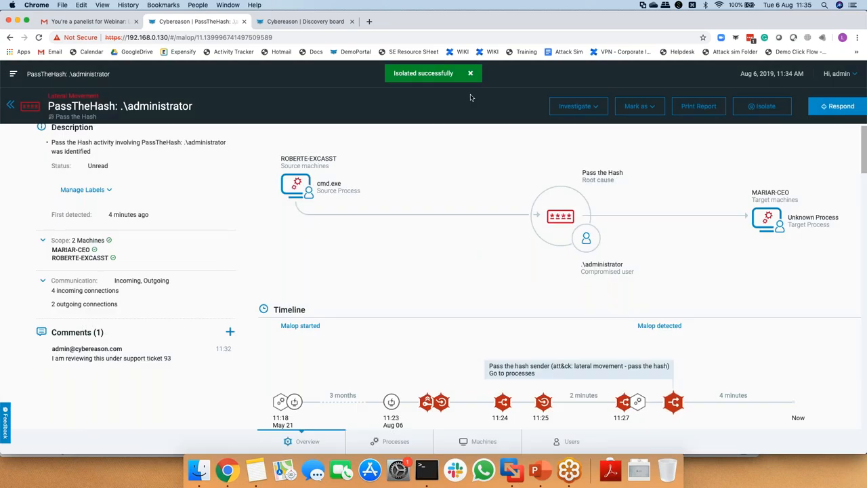
pyautogui.moveTo(448, 307)
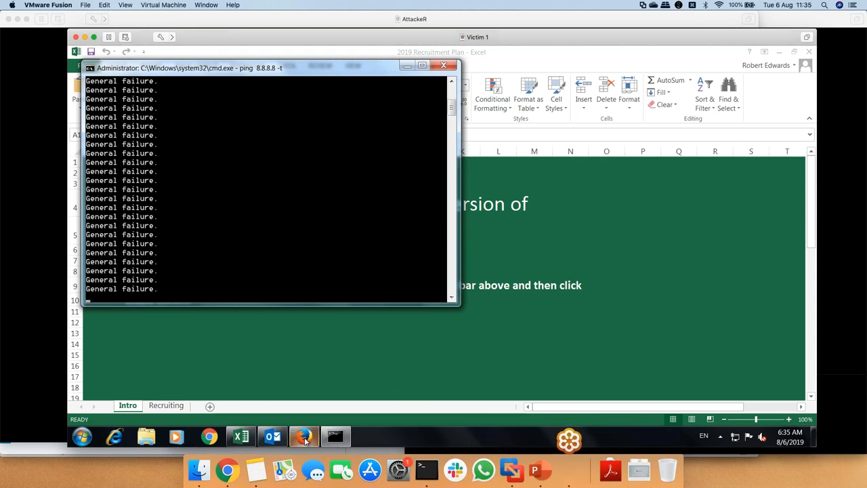
# Return to the PassTheHash malop and confirm stopping isolation of its machines
pyautogui.click(303, 437)
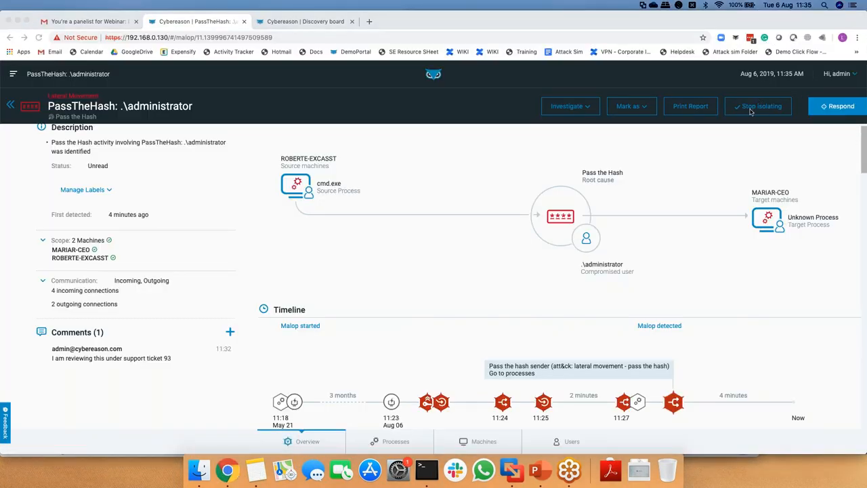
pyautogui.click(759, 106)
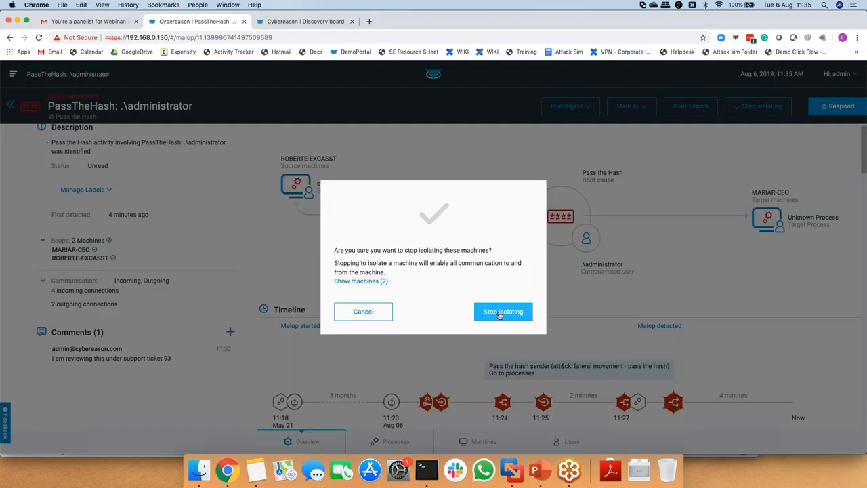
pyautogui.click(503, 310)
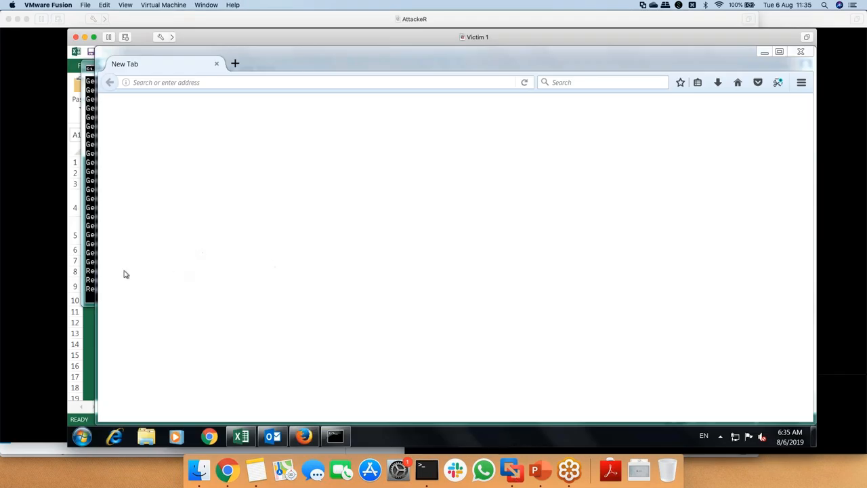
# Check the victim's ping to 8.8.8.8 gets replies again, then return to the malop in Chrome
pyautogui.click(334, 437)
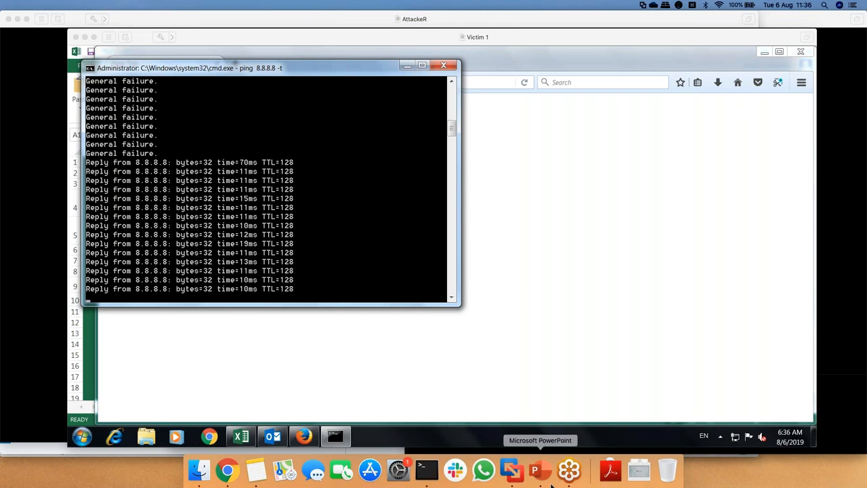
pyautogui.click(218, 469)
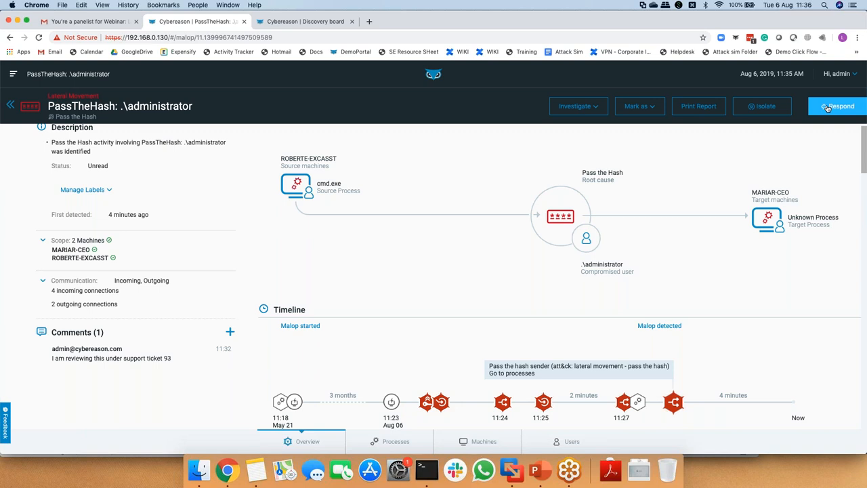
pyautogui.moveTo(837, 107)
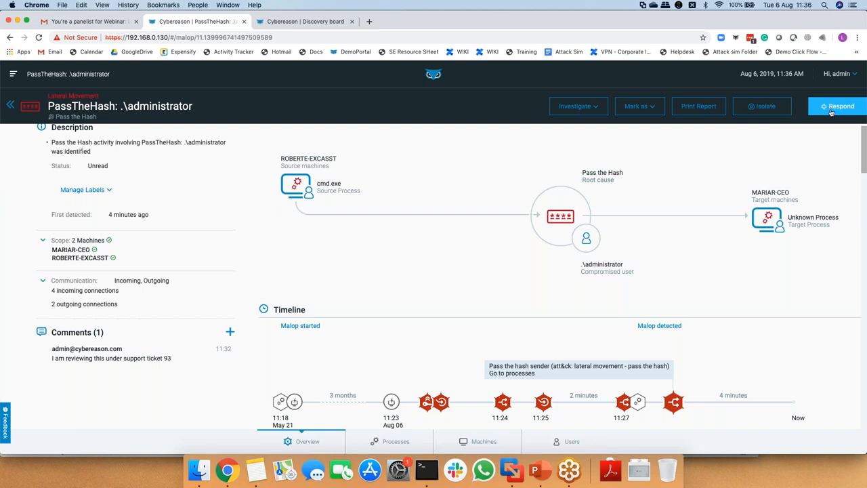
# Find nothing to remediate in Respond, go back to the inbox and open the injected meterpreter malop
pyautogui.click(837, 105)
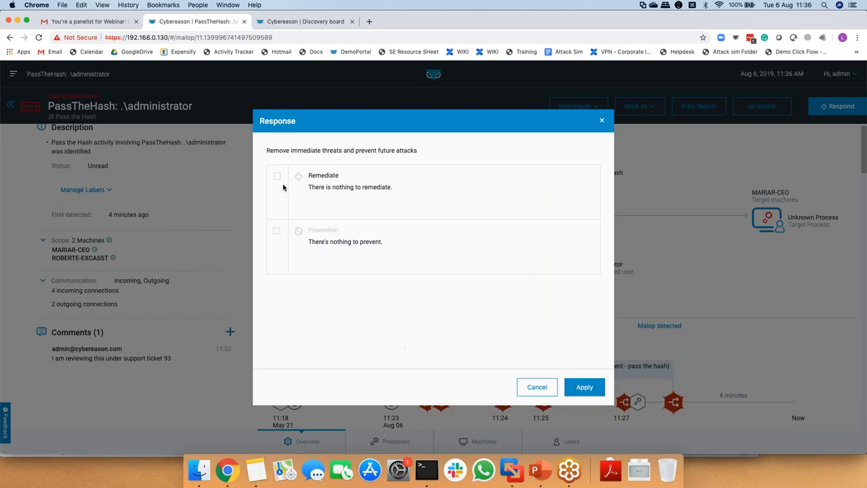
pyautogui.click(536, 388)
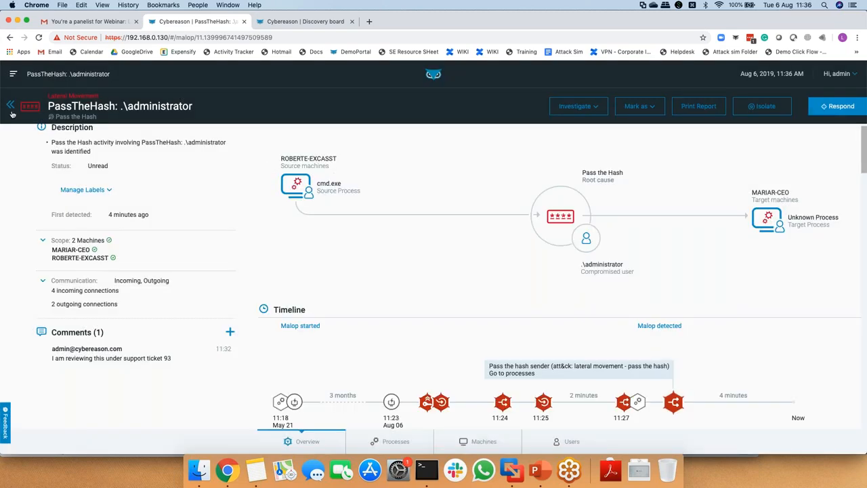
pyautogui.click(11, 106)
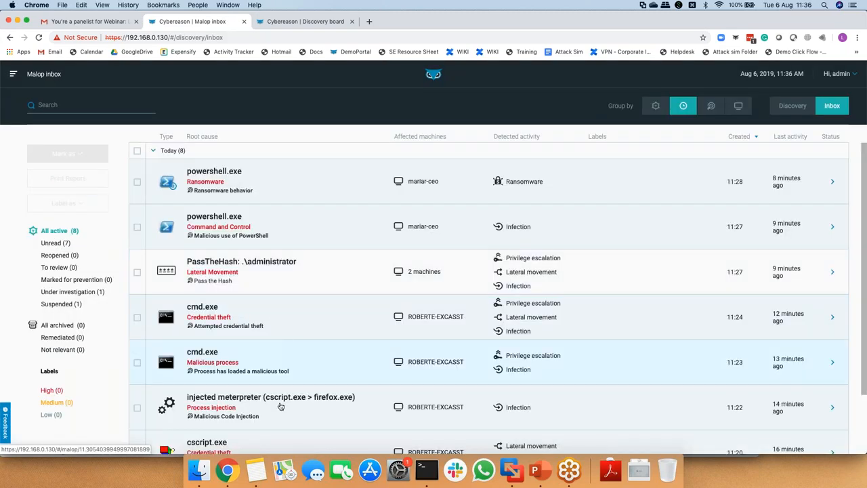
pyautogui.click(282, 406)
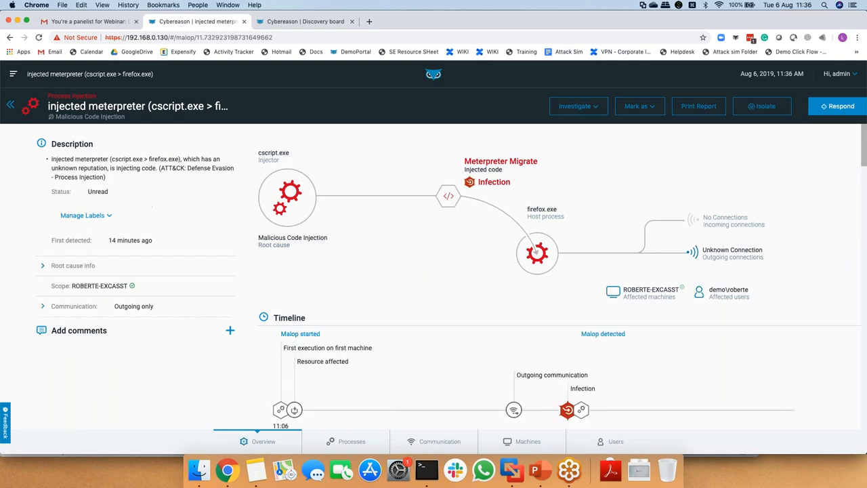
# Choose Remediate and reveal the affected machine ROBERTE-EXCASST and file firefox.exe
pyautogui.click(838, 106)
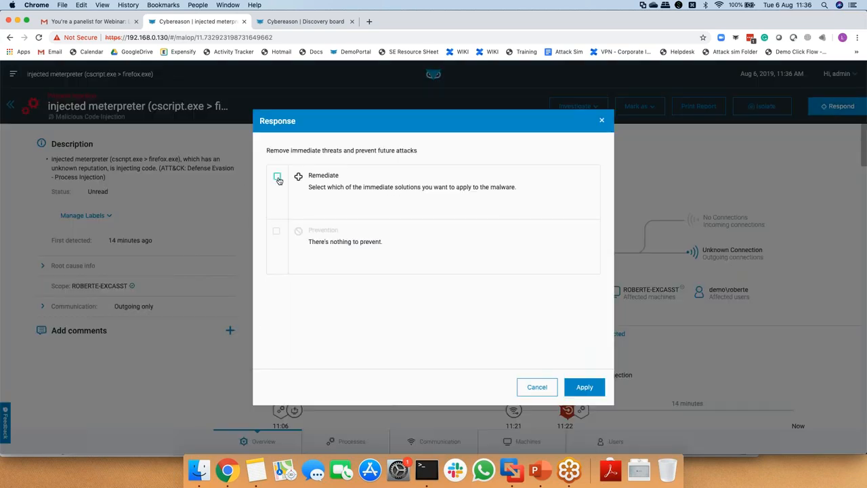
pyautogui.click(277, 176)
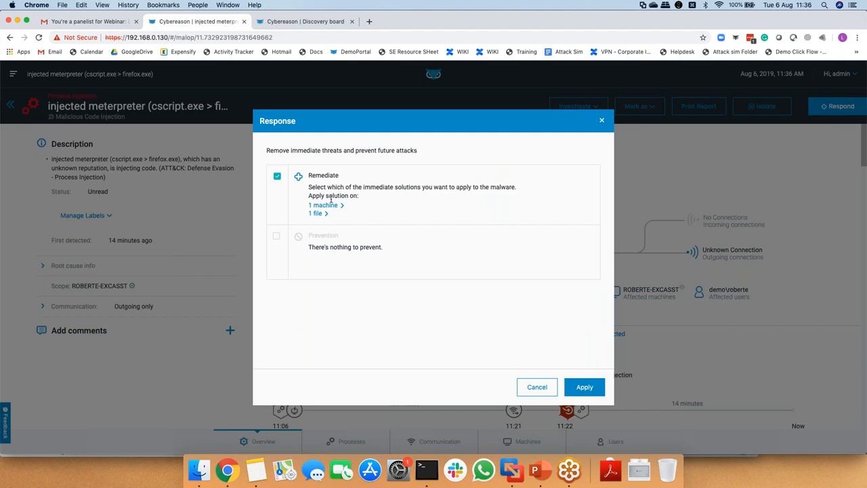
pyautogui.click(323, 205)
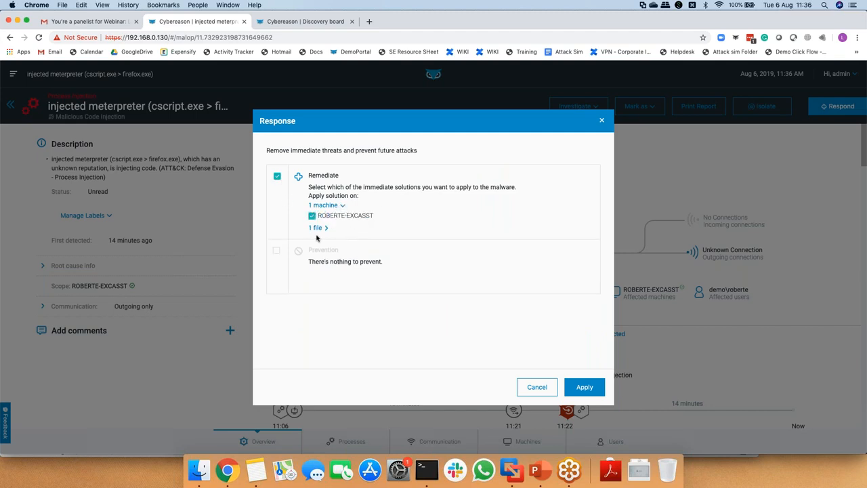
pyautogui.click(314, 227)
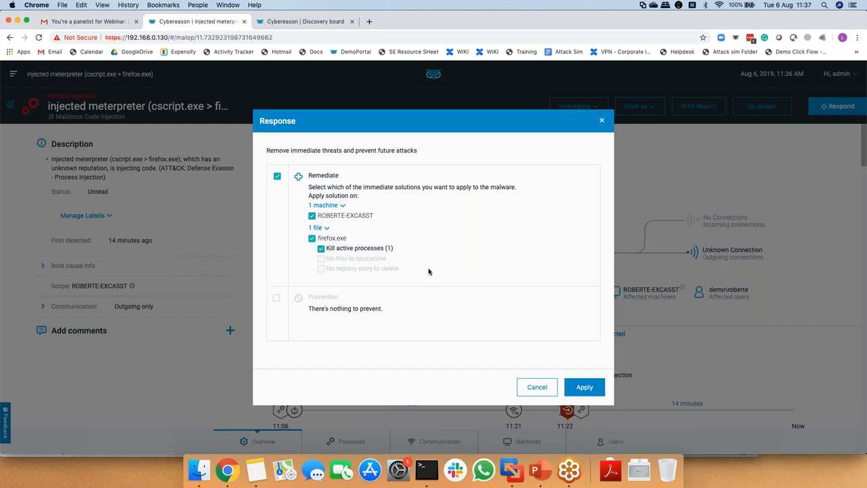
pyautogui.moveTo(402, 273)
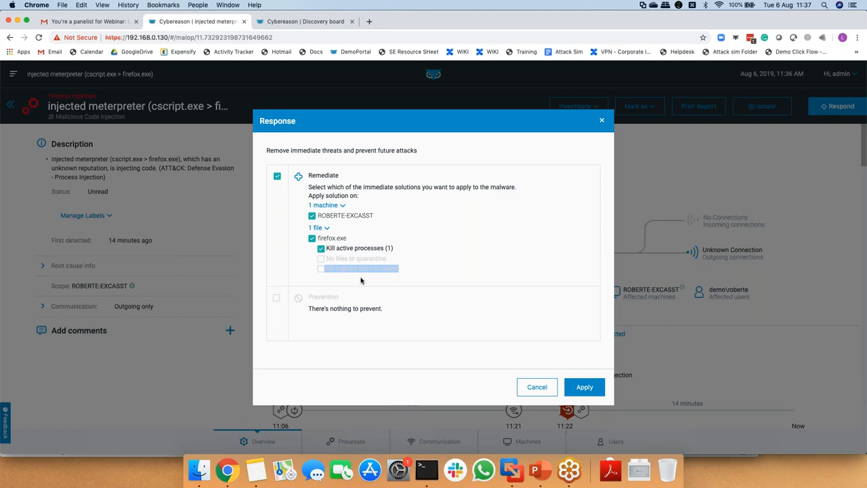
pyautogui.moveTo(385, 314)
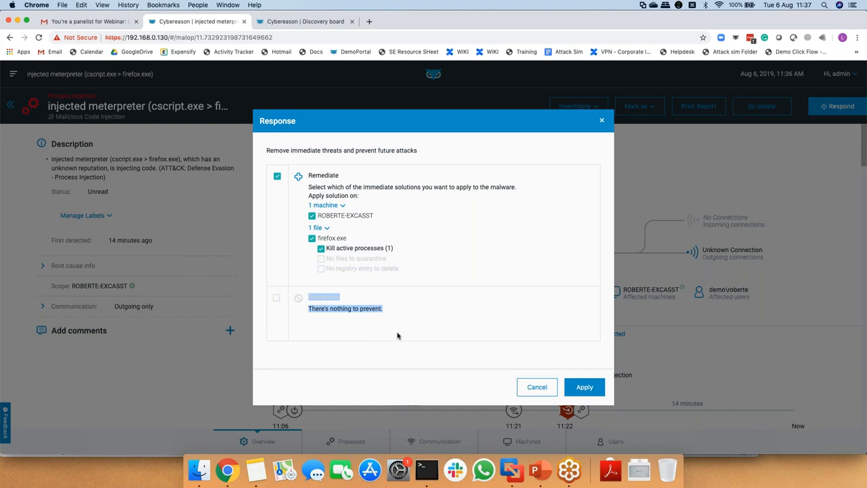
pyautogui.moveTo(405, 315)
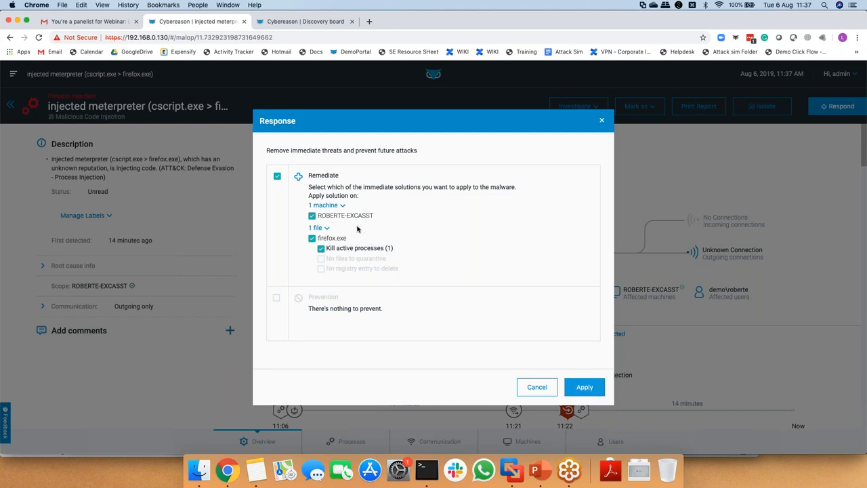
pyautogui.moveTo(584, 388)
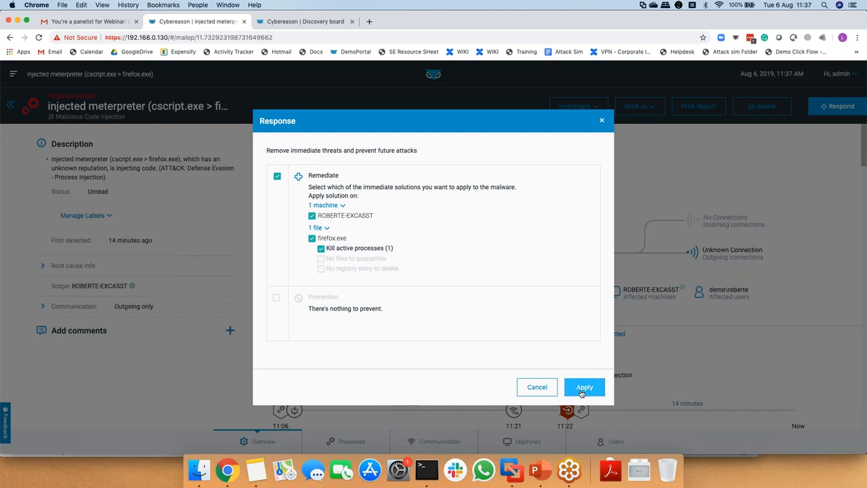
# Apply the kill-active-process remediation on firefox.exe and switch to the victim VM
pyautogui.click(586, 388)
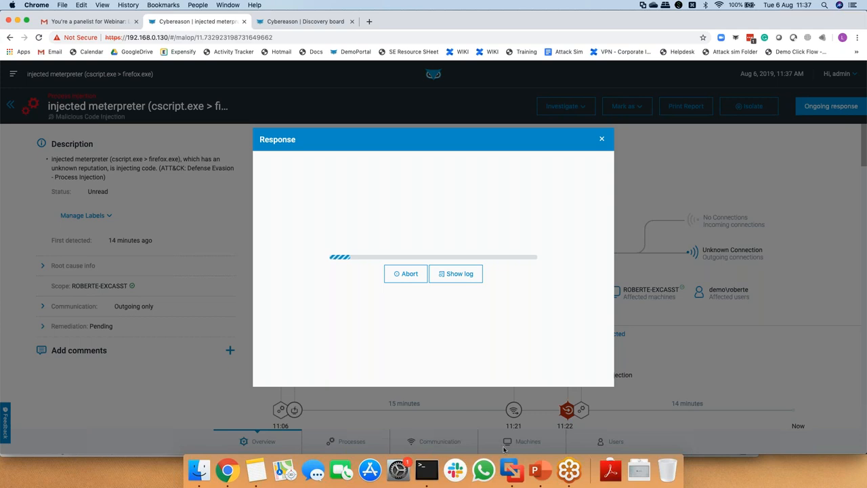
pyautogui.moveTo(518, 477)
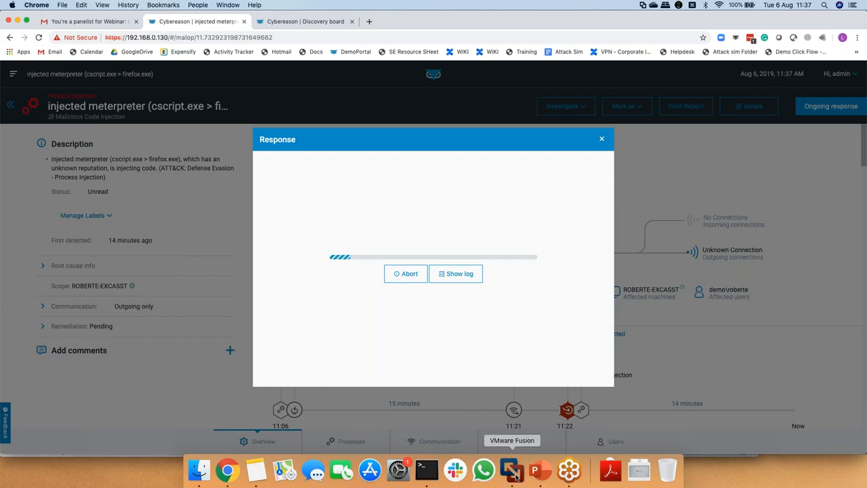
pyautogui.click(512, 469)
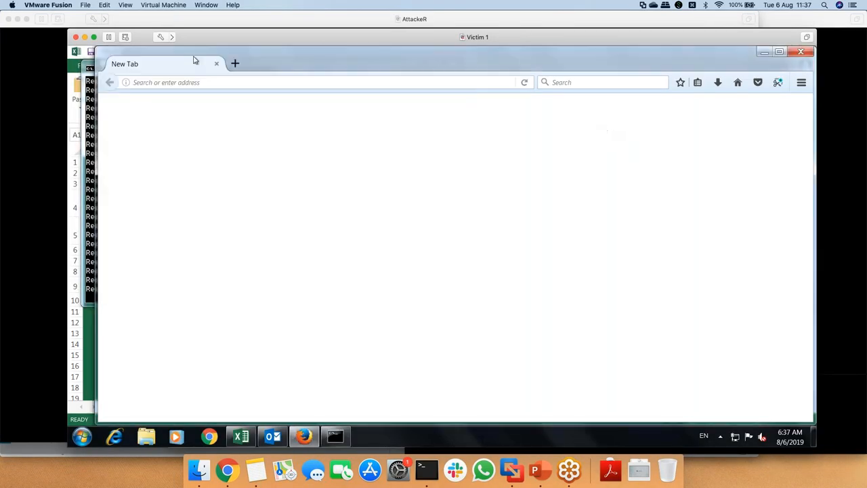
pyautogui.moveTo(550, 393)
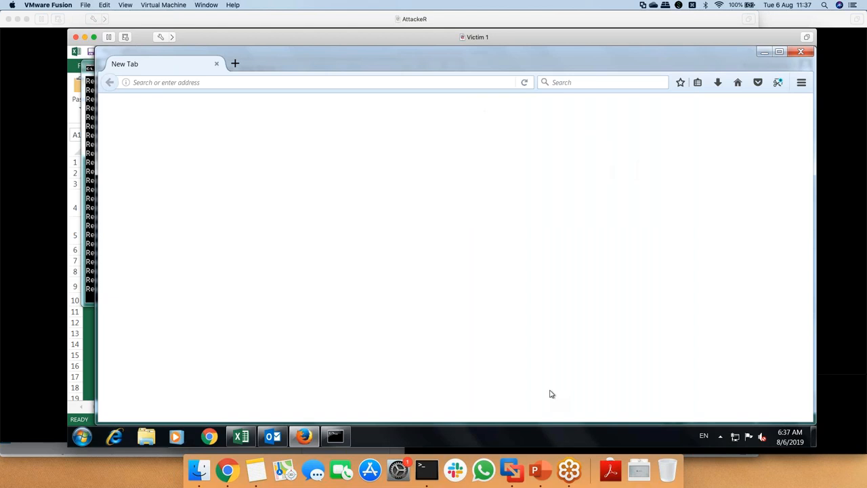
pyautogui.moveTo(548, 393)
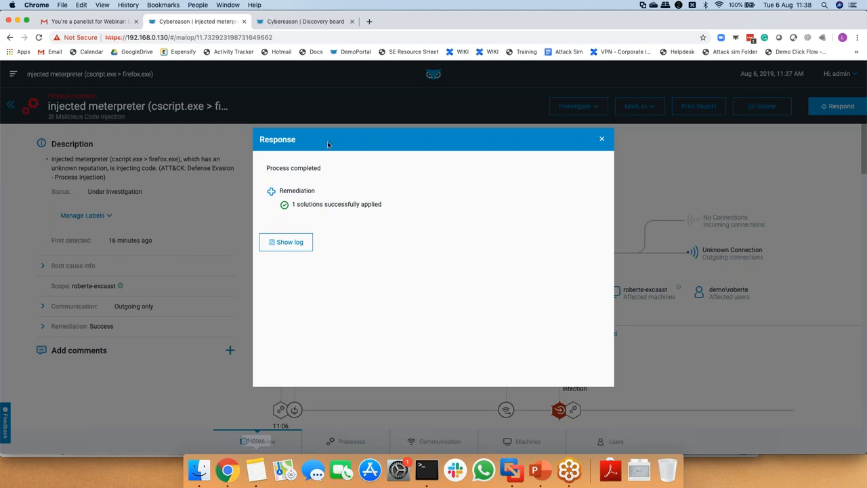
# Dismiss the completed remediation report and bring up the Investigate options
pyautogui.click(601, 138)
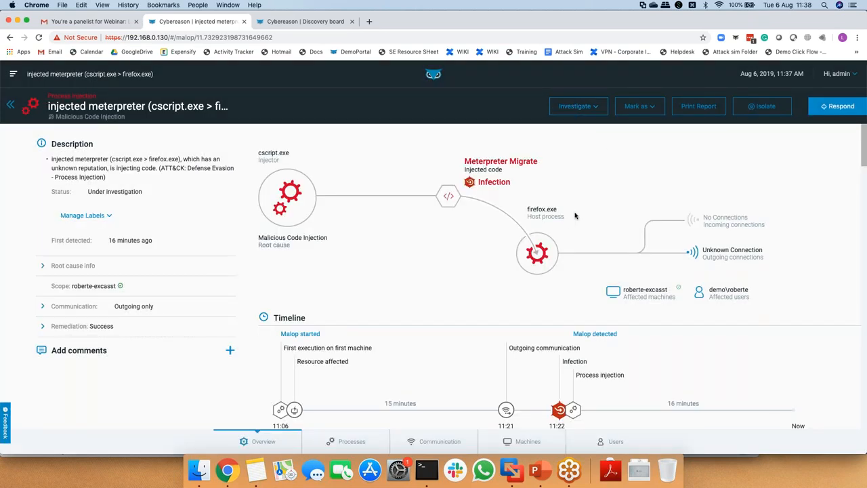
pyautogui.moveTo(590, 141)
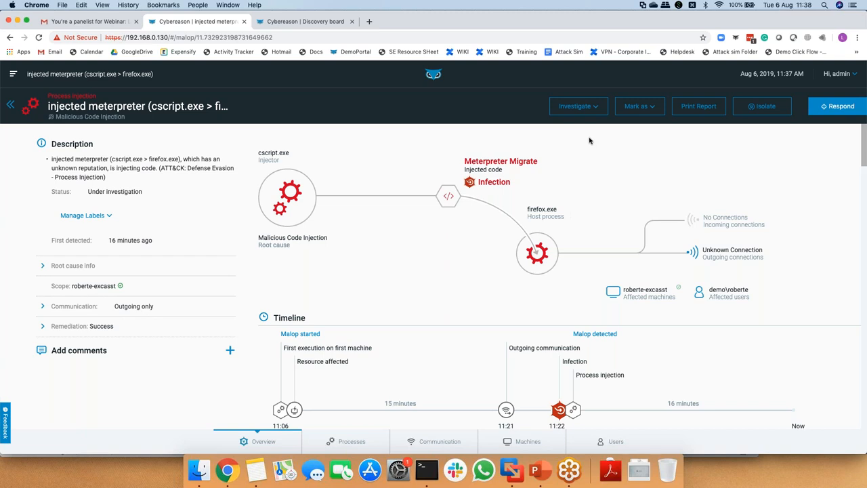
pyautogui.click(577, 106)
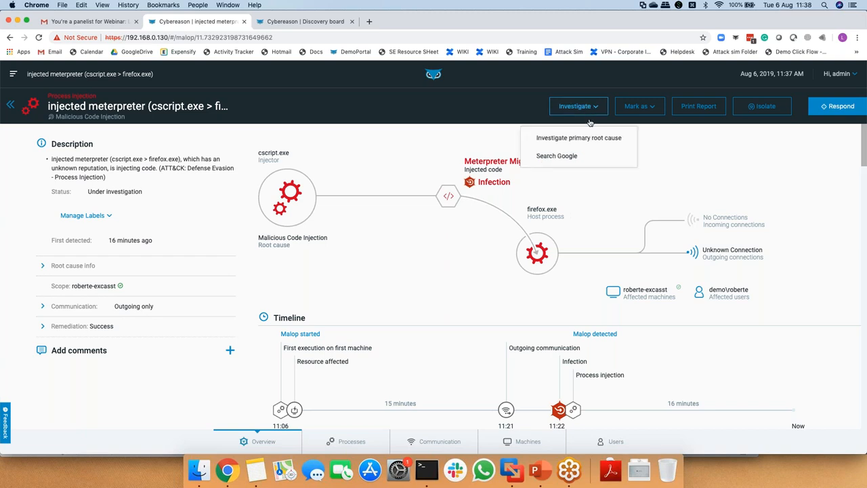
pyautogui.moveTo(580, 143)
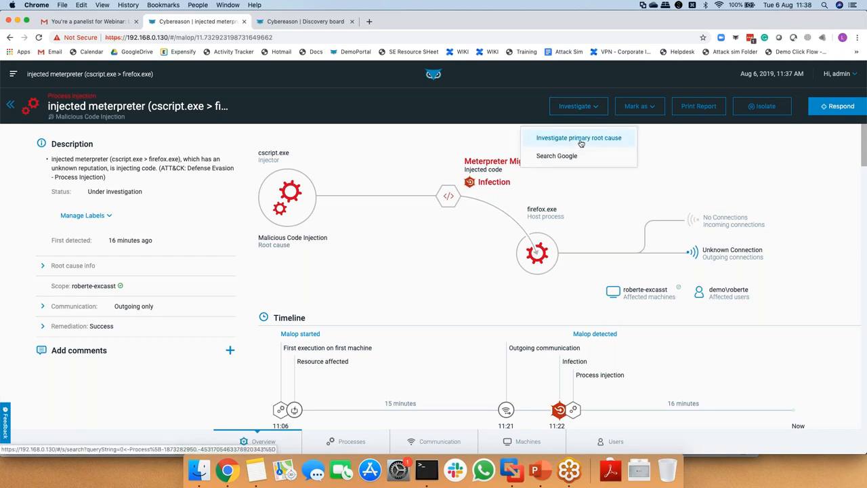
# Investigate the primary root cause, listing the injected meterpreter process on roberte-excasst
pyautogui.click(579, 139)
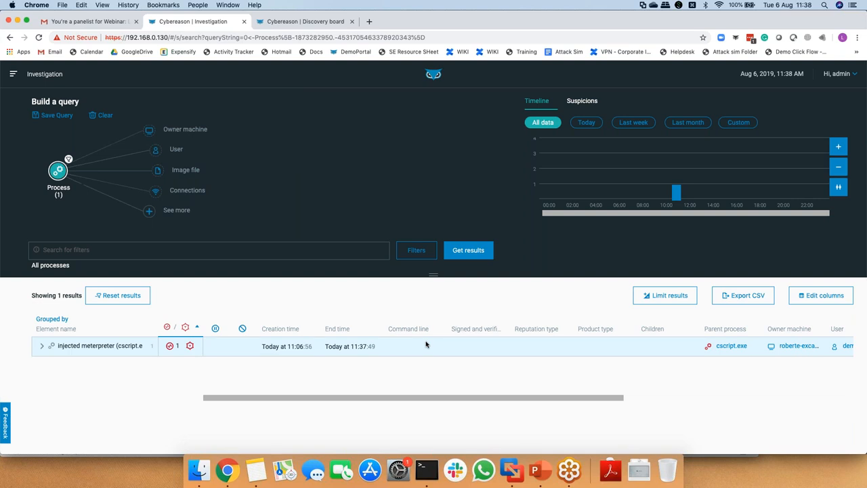
pyautogui.moveTo(221, 263)
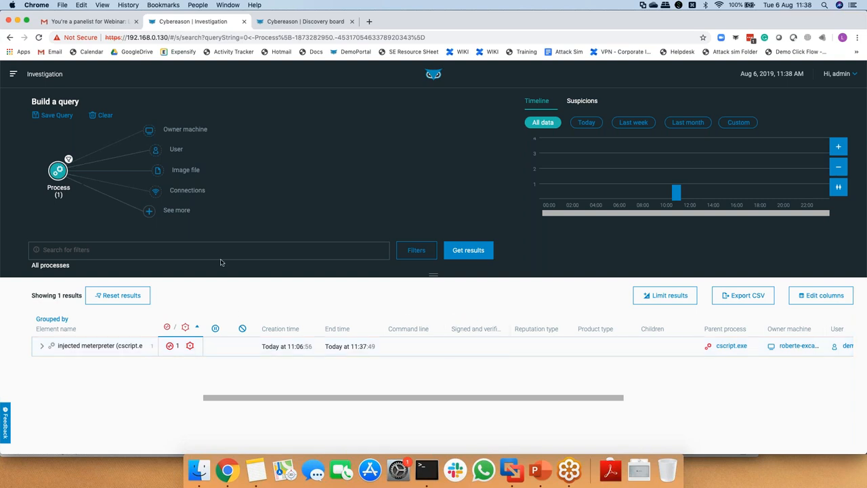
pyautogui.moveTo(109, 347)
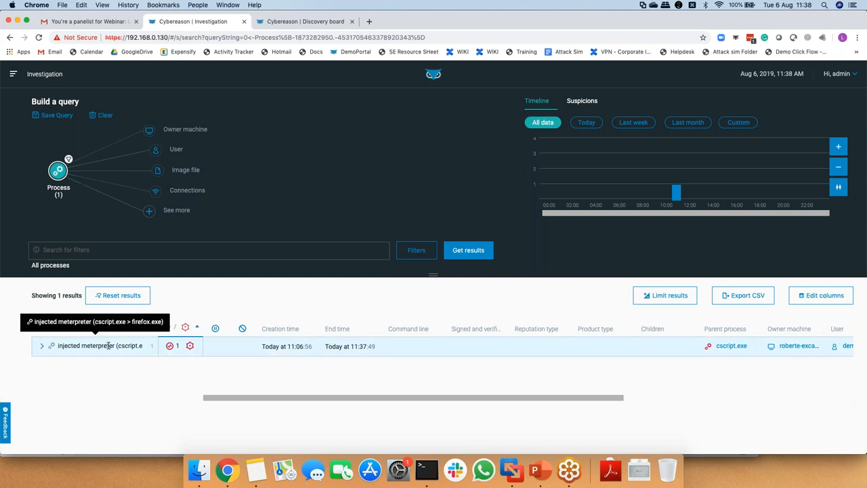
# Show the injected meterpreter process details, parent cscript.exe, from the results grid
pyautogui.click(101, 347)
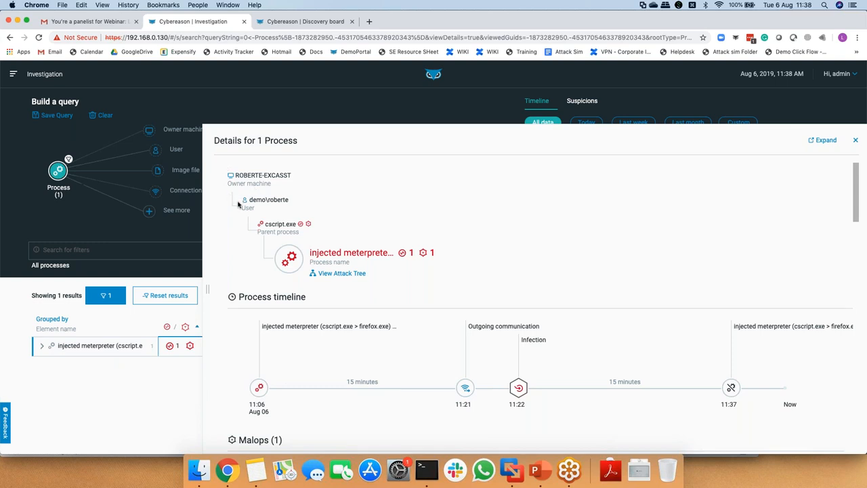
pyautogui.moveTo(256, 233)
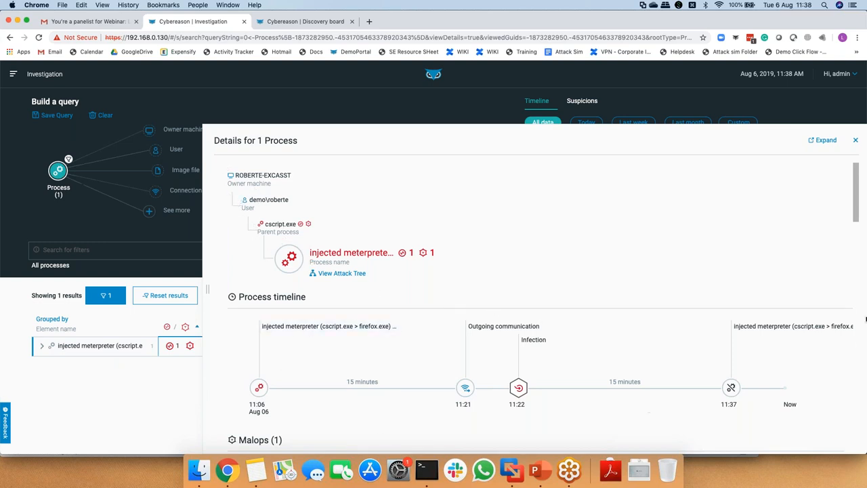
pyautogui.moveTo(429, 336)
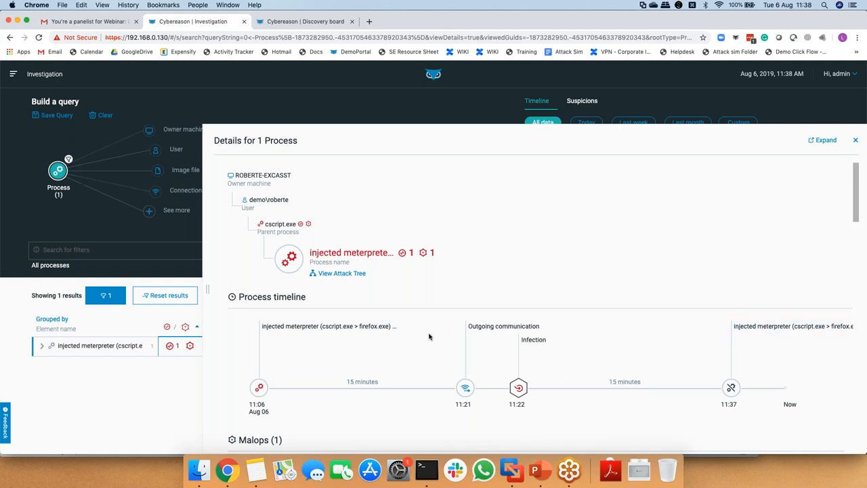
pyautogui.moveTo(336, 274)
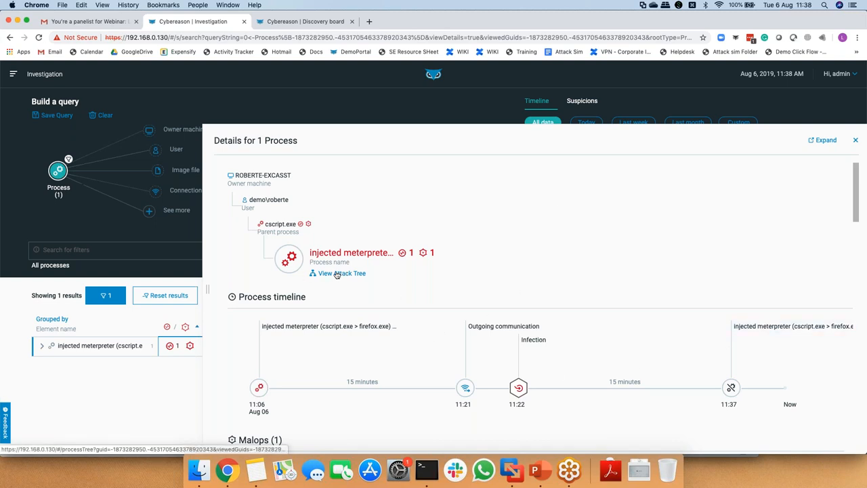
# Show the attack tree and select the regsvr32.exe ancestor spawning cscript.exe and bitsadmin.exe
pyautogui.click(336, 274)
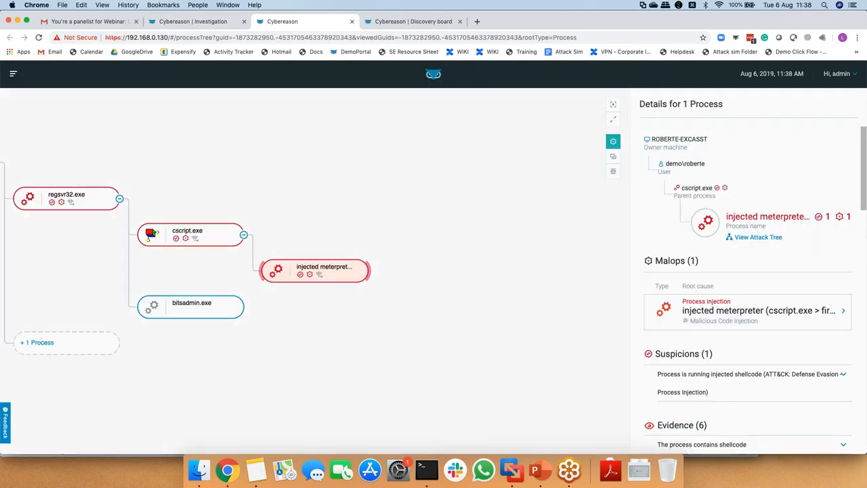
pyautogui.moveTo(102, 141)
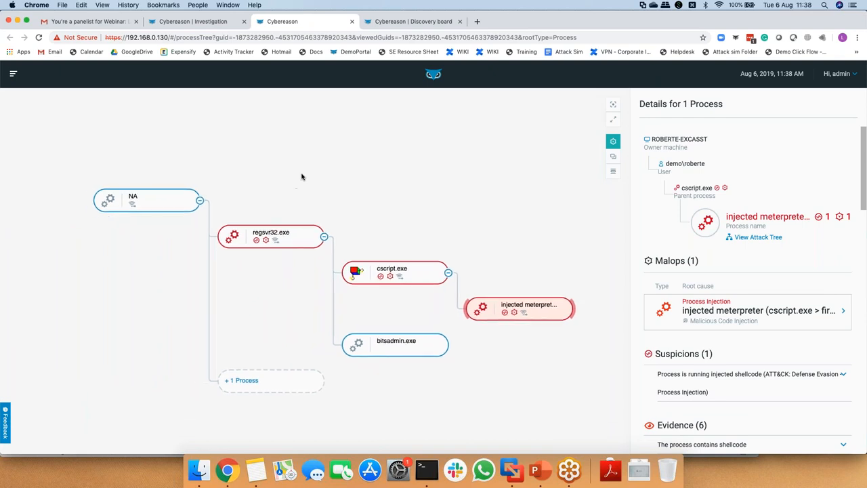
pyautogui.moveTo(281, 243)
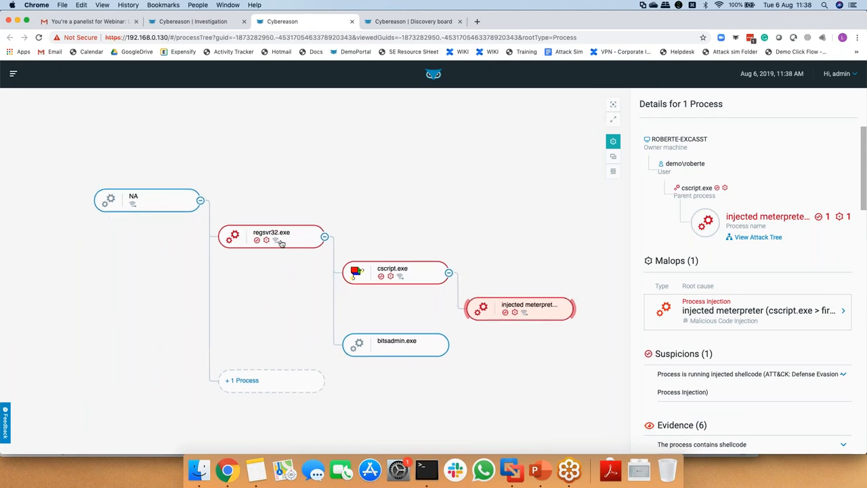
pyautogui.click(271, 236)
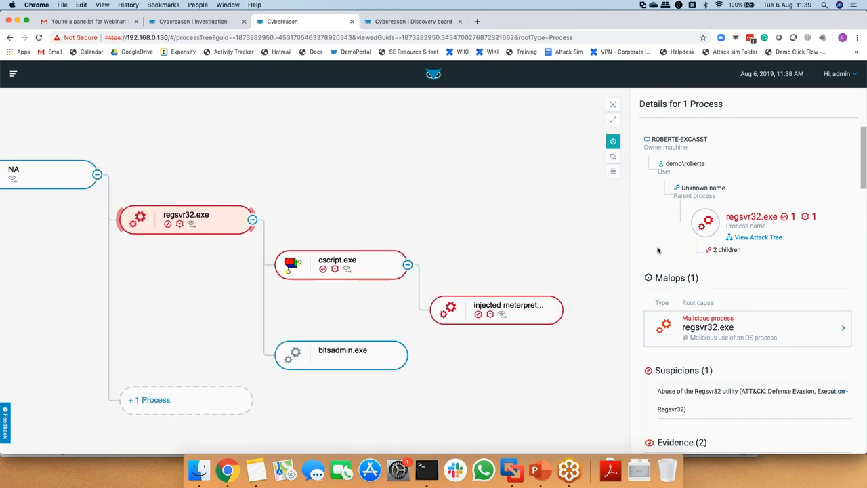
pyautogui.scroll(-3)
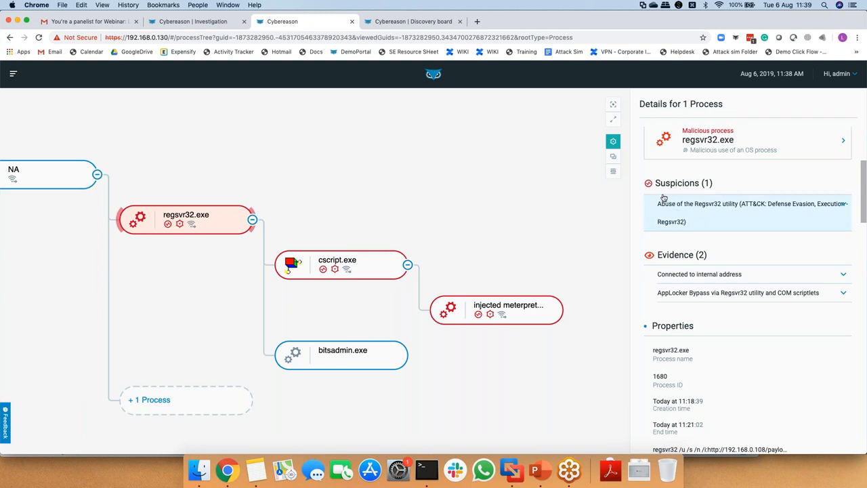
pyautogui.moveTo(686, 223)
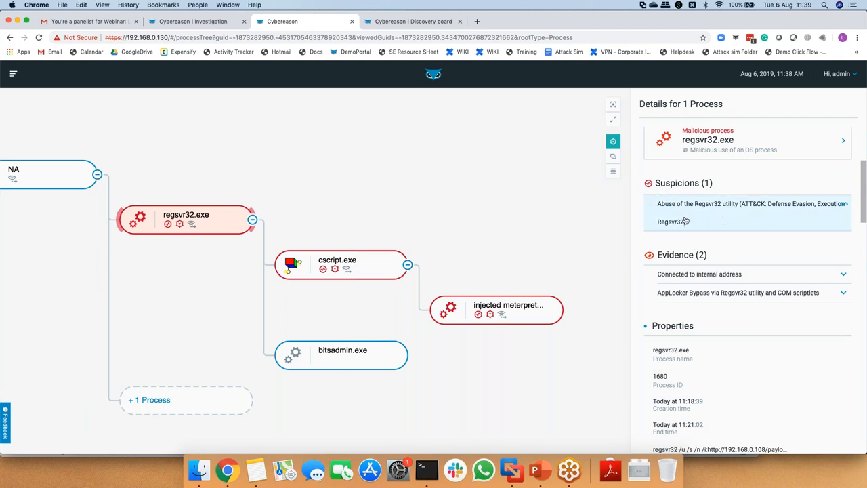
pyautogui.moveTo(764, 208)
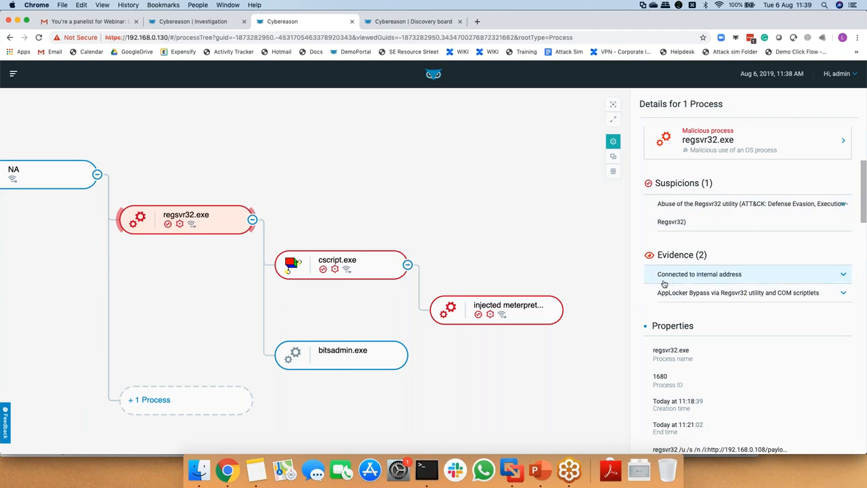
pyautogui.moveTo(680, 285)
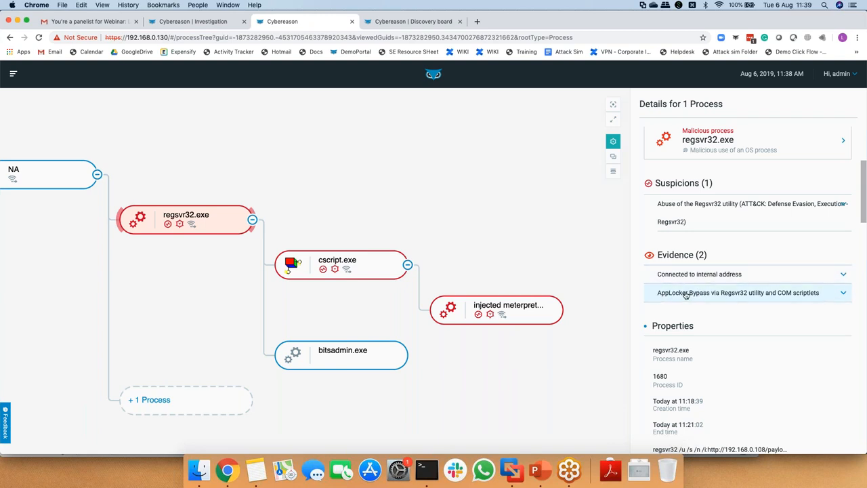
pyautogui.moveTo(691, 304)
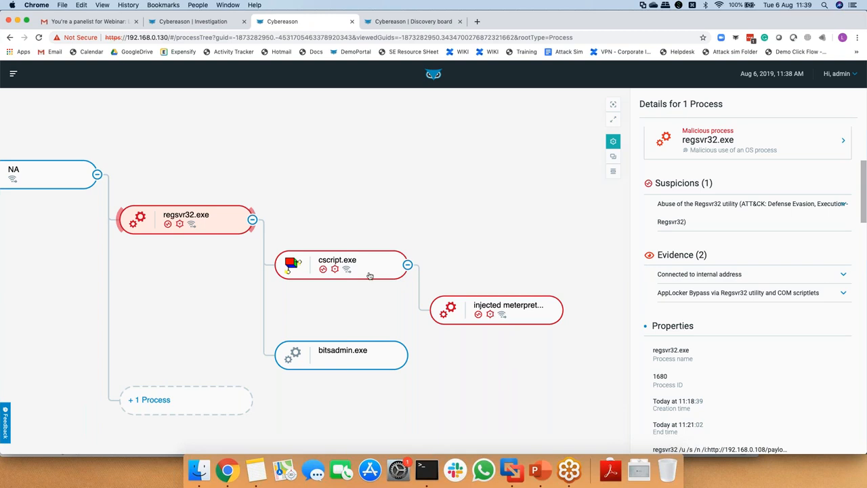
pyautogui.scroll(-3)
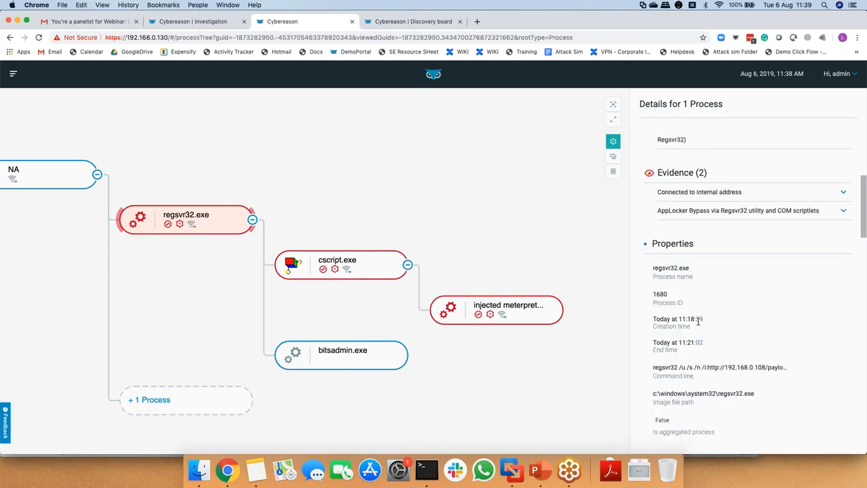
pyautogui.scroll(-3)
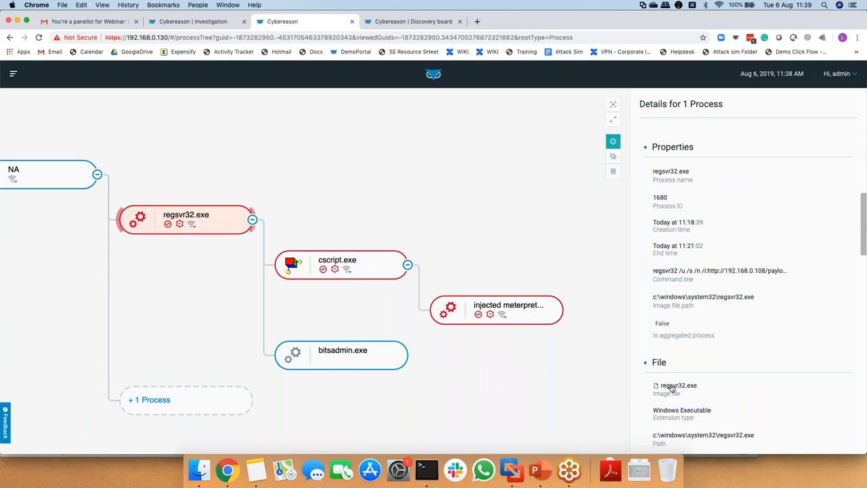
pyautogui.scroll(-3)
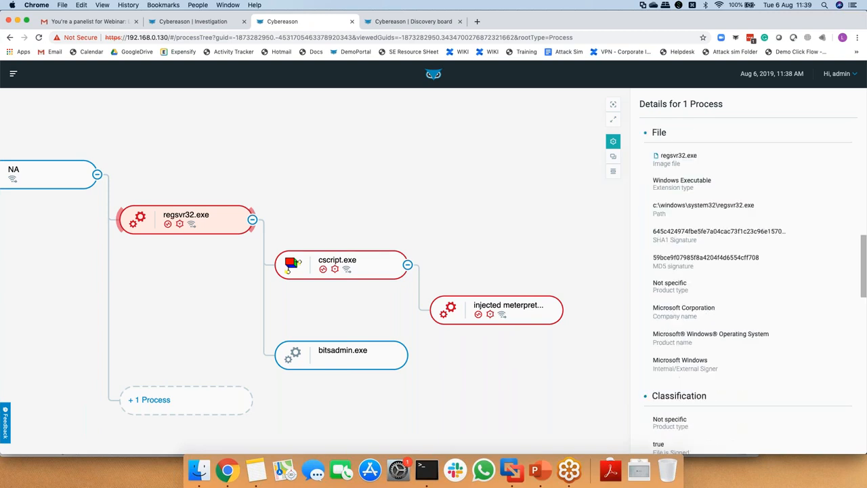
pyautogui.scroll(-3)
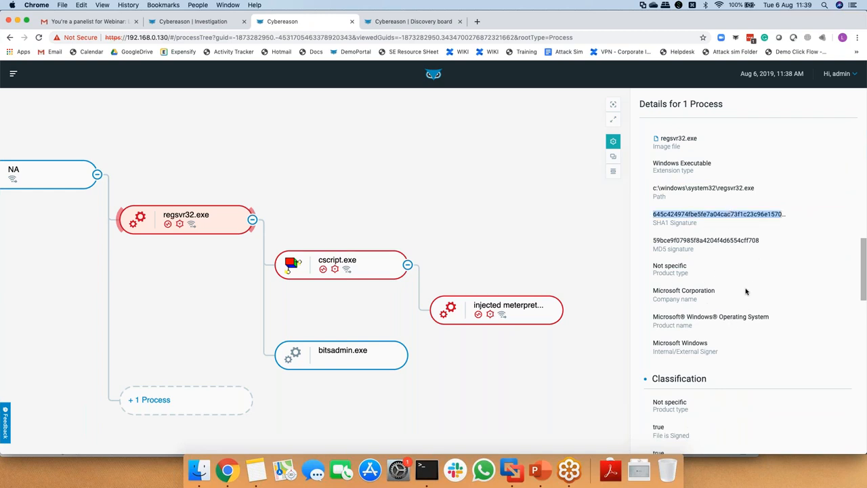
pyautogui.moveTo(697, 279)
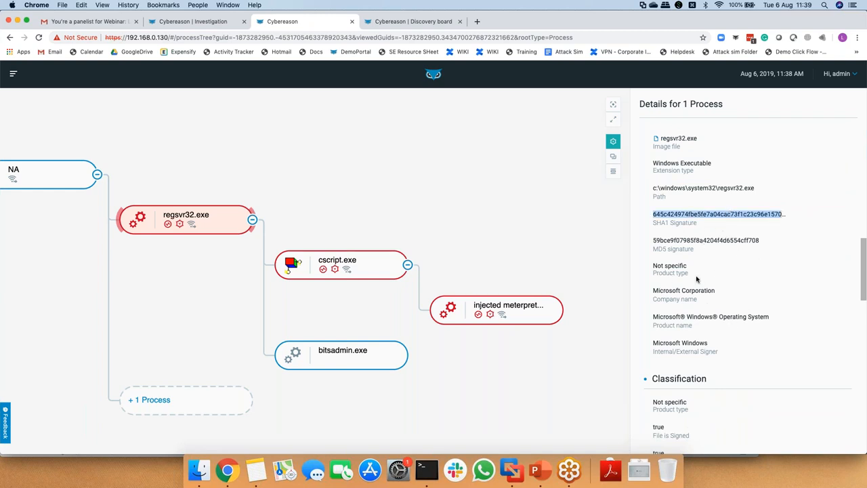
pyautogui.scroll(-3)
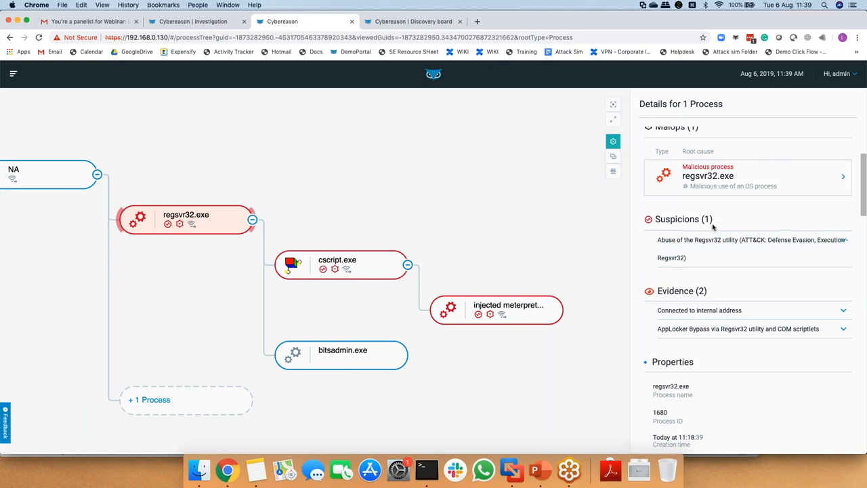
# Walk the tree from the regsvr32 suspicion through cscript.exe to the injected meterpreter details
pyautogui.click(752, 249)
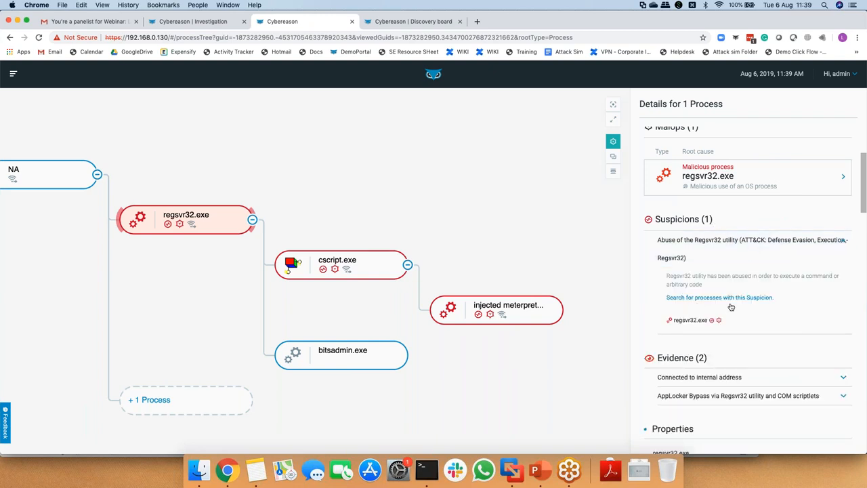
pyautogui.moveTo(703, 307)
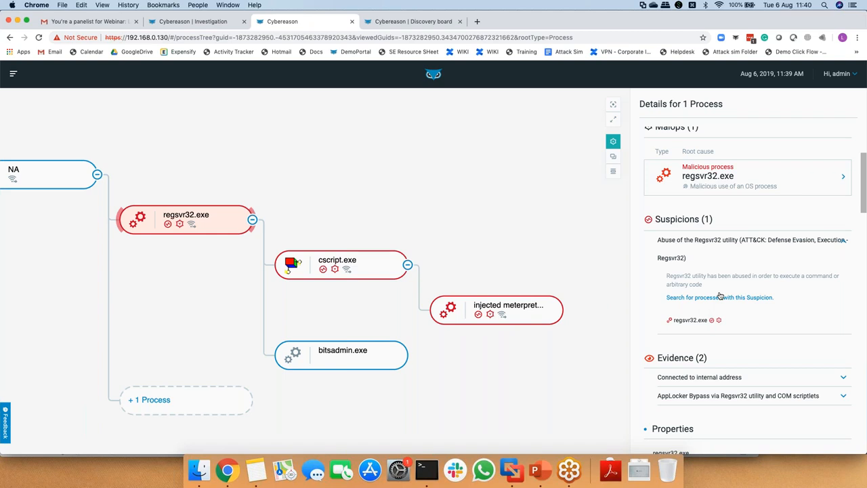
pyautogui.moveTo(726, 293)
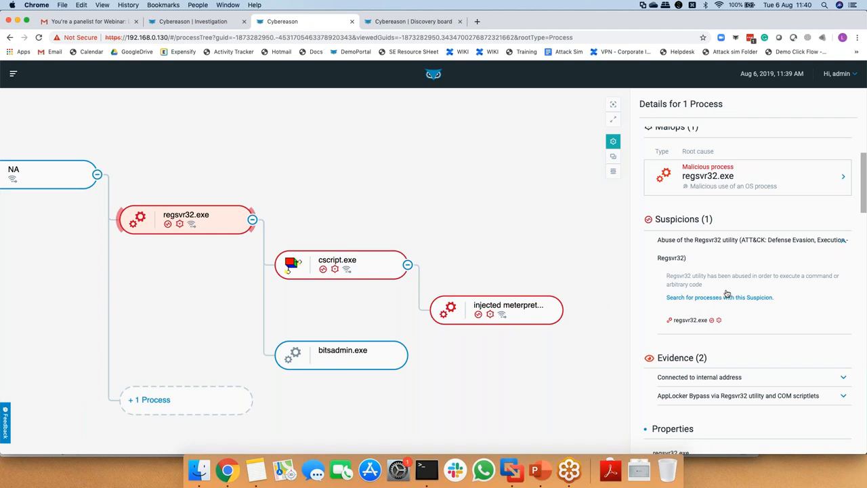
pyautogui.moveTo(705, 331)
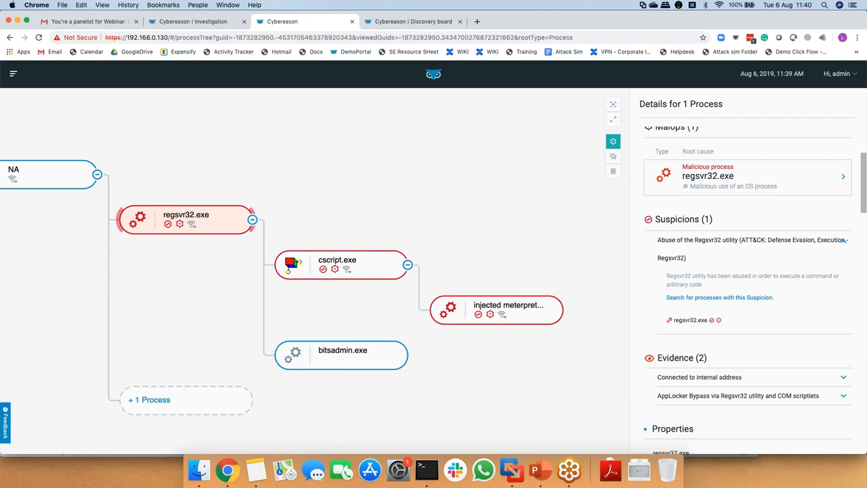
pyautogui.click(341, 264)
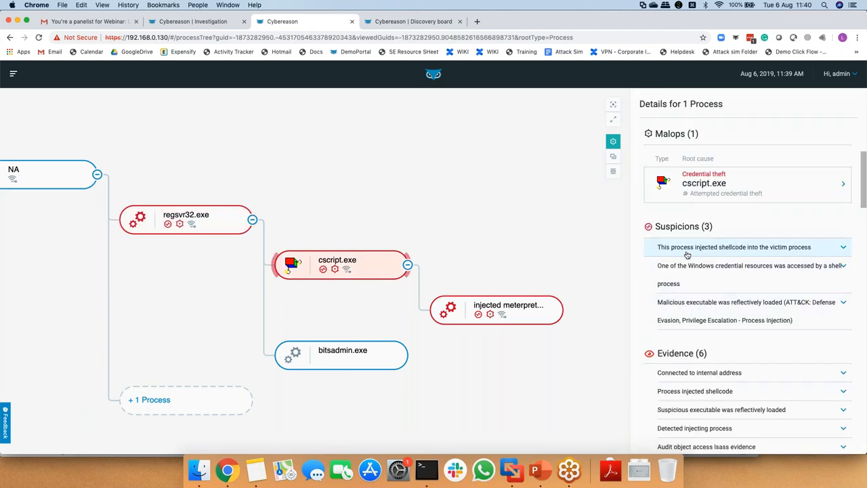
pyautogui.moveTo(727, 390)
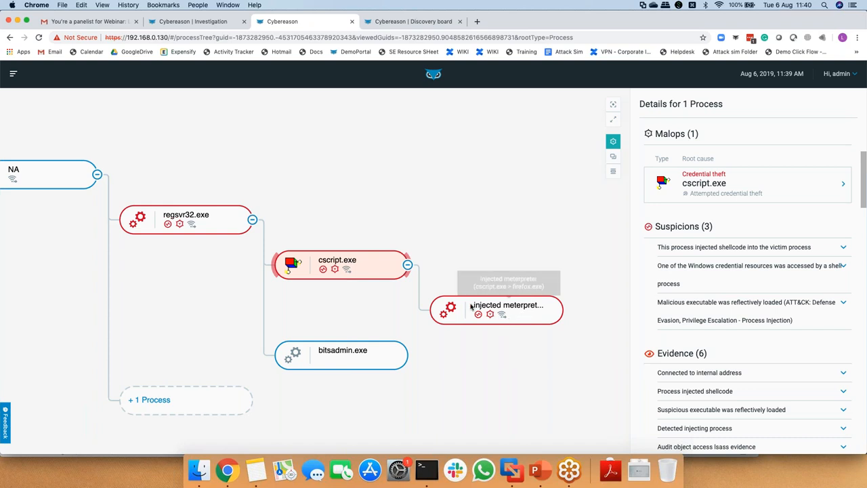
pyautogui.click(497, 309)
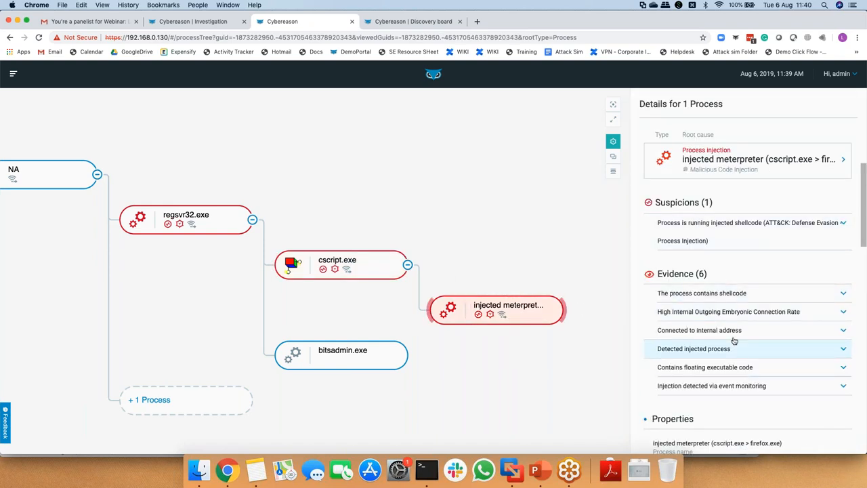
# Return to the Investigation tab and close the process details to see the single result
pyautogui.click(195, 22)
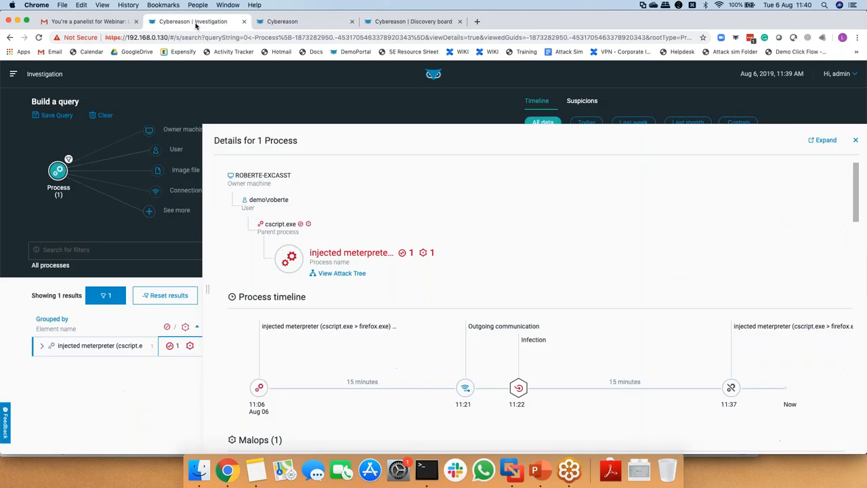
pyautogui.click(854, 140)
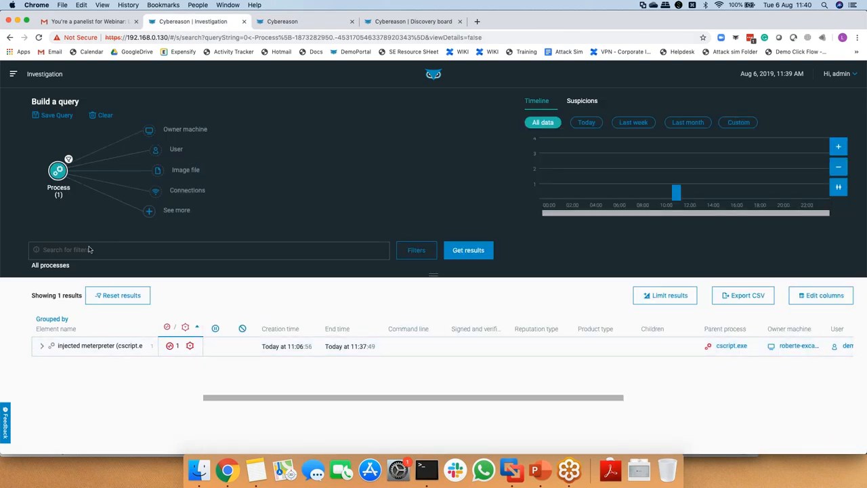
pyautogui.moveTo(95, 209)
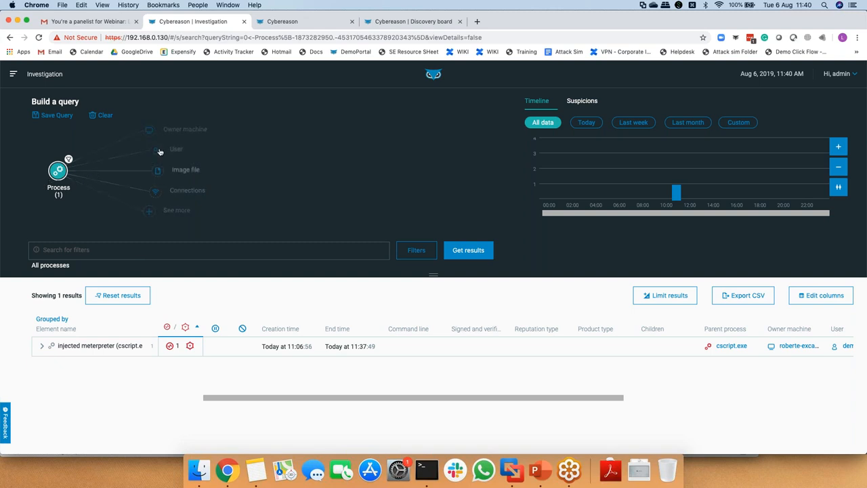
# Pivot the query to the process users, browse the Active Directory filters, and cancel without applying
pyautogui.click(176, 147)
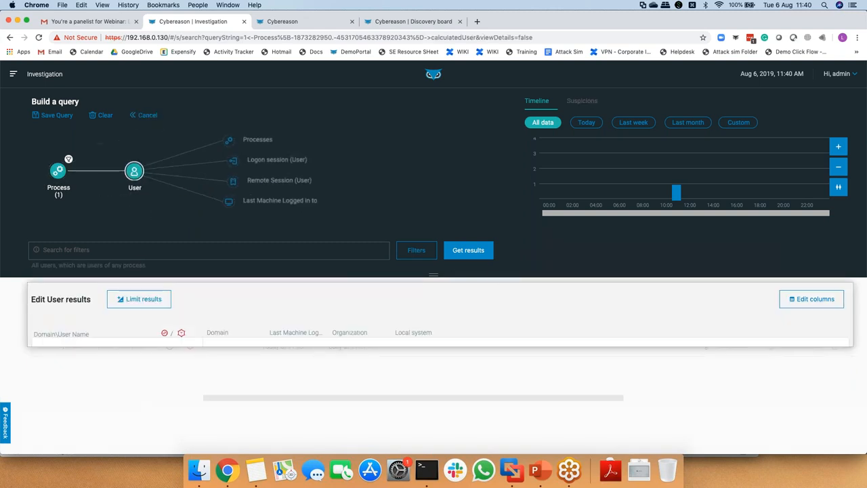
pyautogui.click(469, 249)
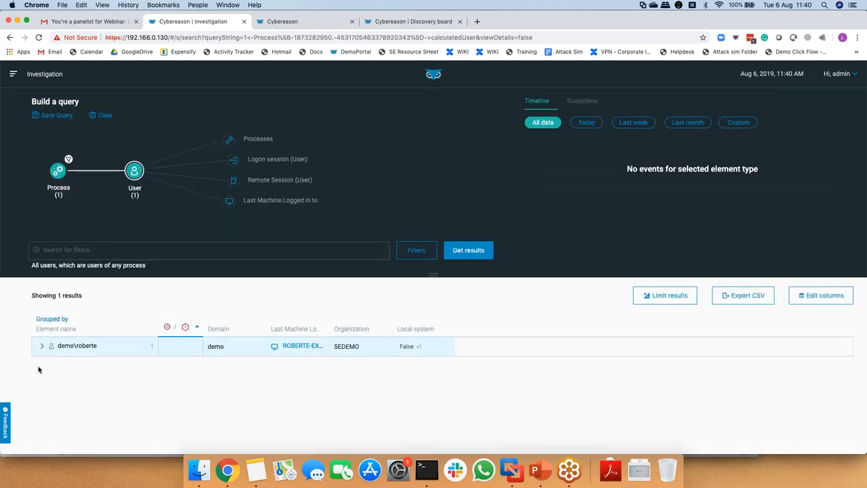
pyautogui.moveTo(53, 341)
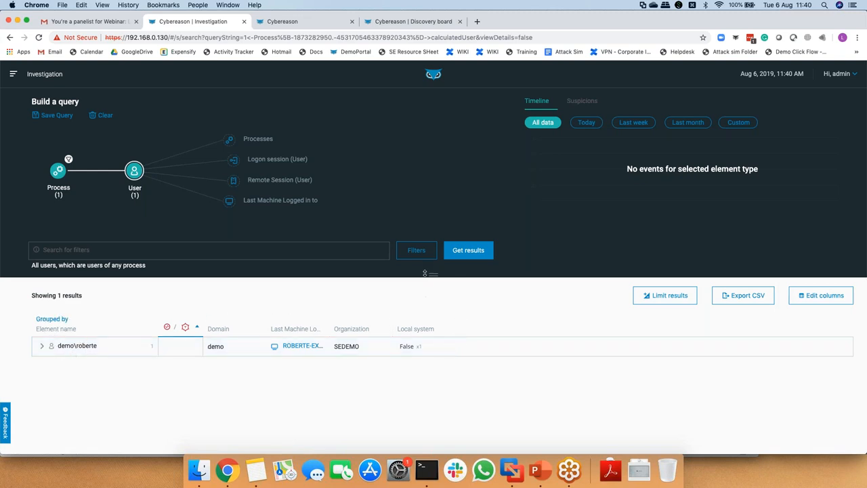
pyautogui.click(416, 250)
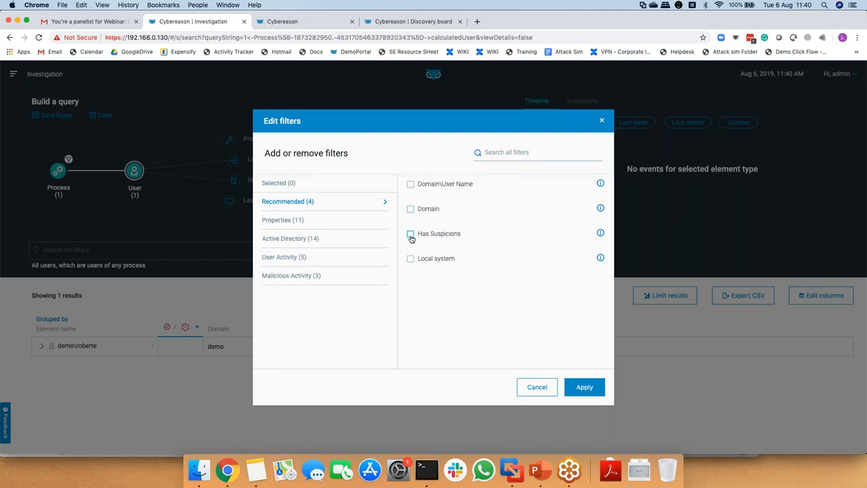
pyautogui.click(409, 233)
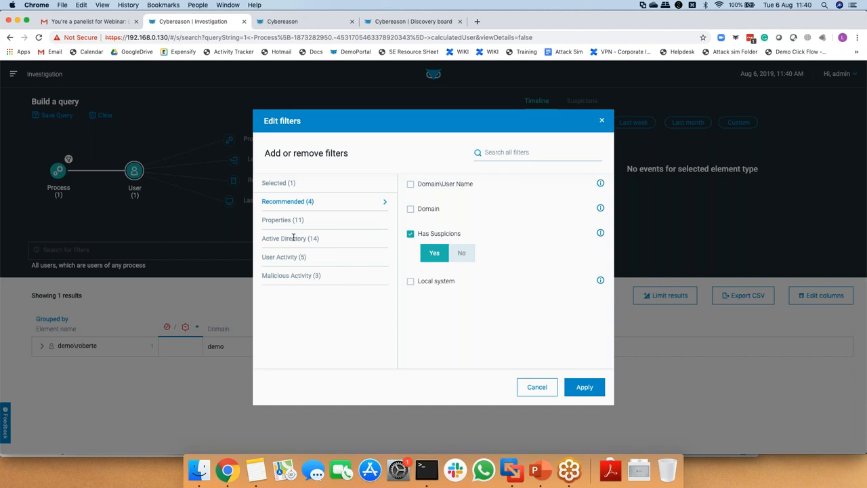
pyautogui.click(290, 239)
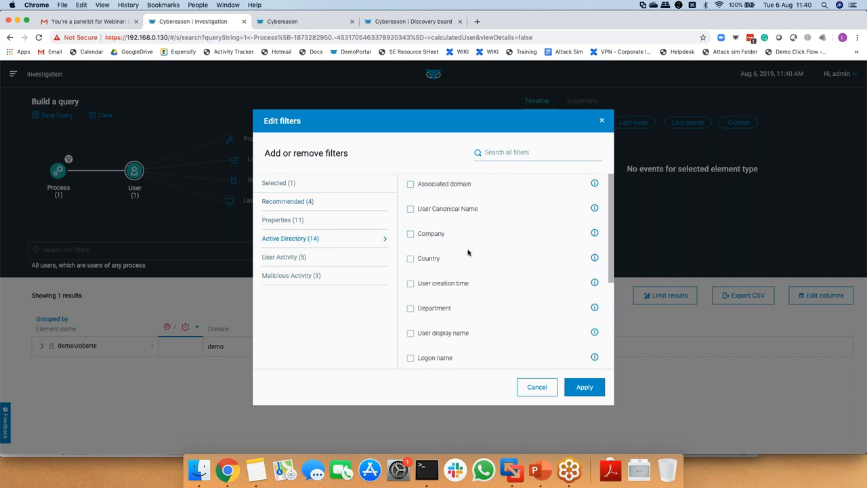
pyautogui.scroll(-3)
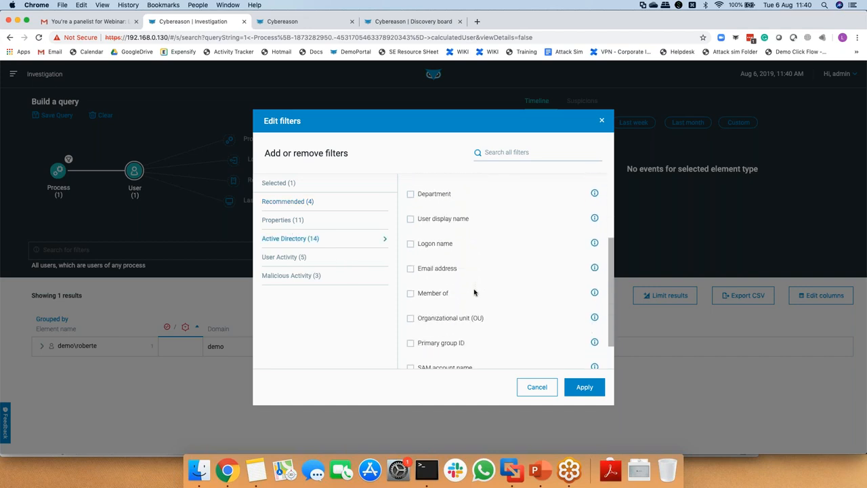
pyautogui.scroll(-3)
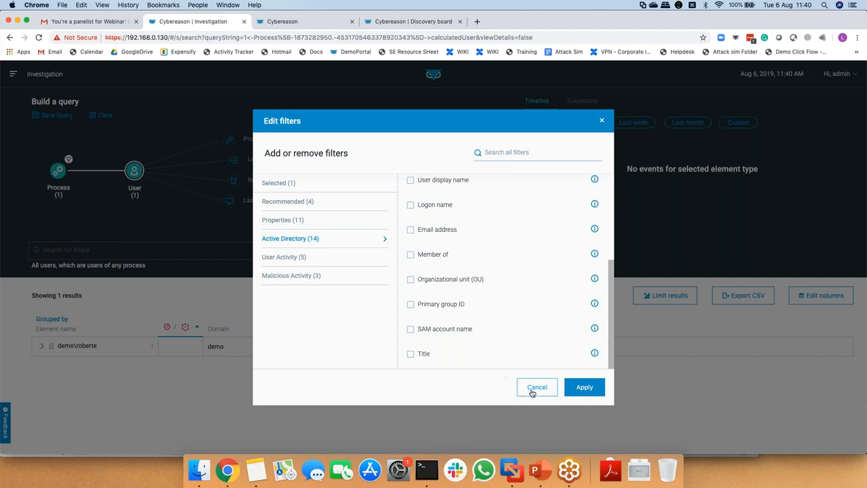
pyautogui.click(537, 387)
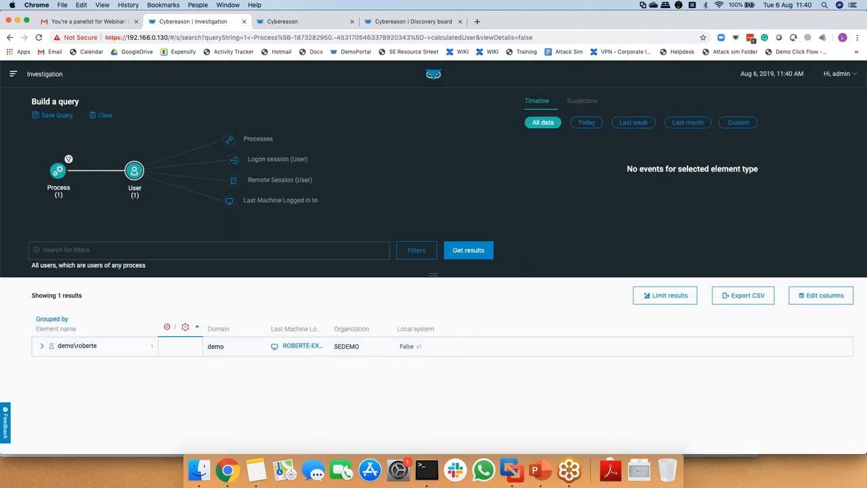
pyautogui.moveTo(105, 118)
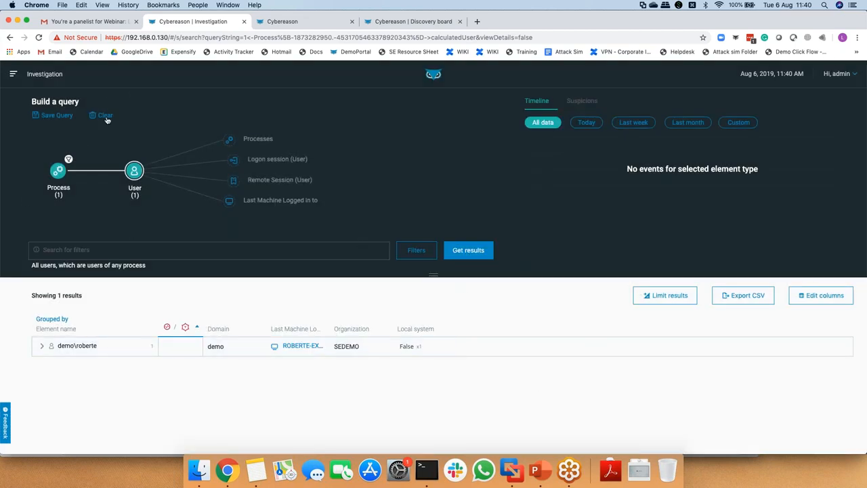
# Clear the query and run a Process query filtered by Product type Microsoft Office
pyautogui.click(102, 116)
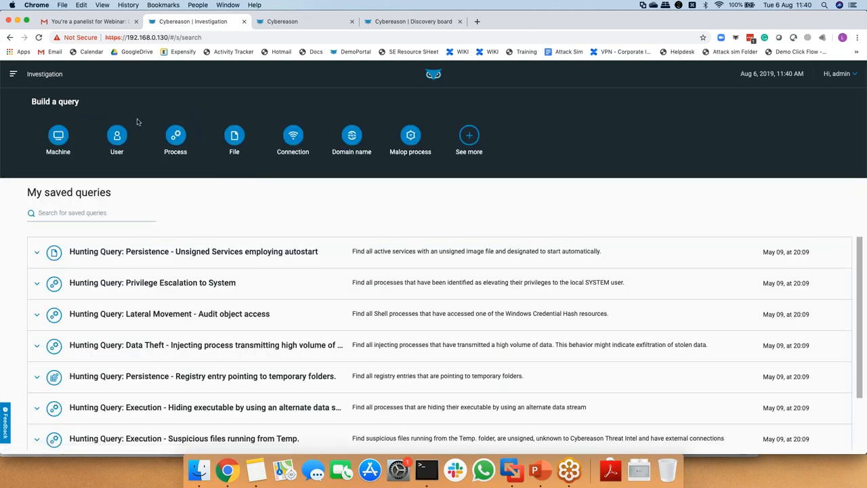
pyautogui.moveTo(468, 323)
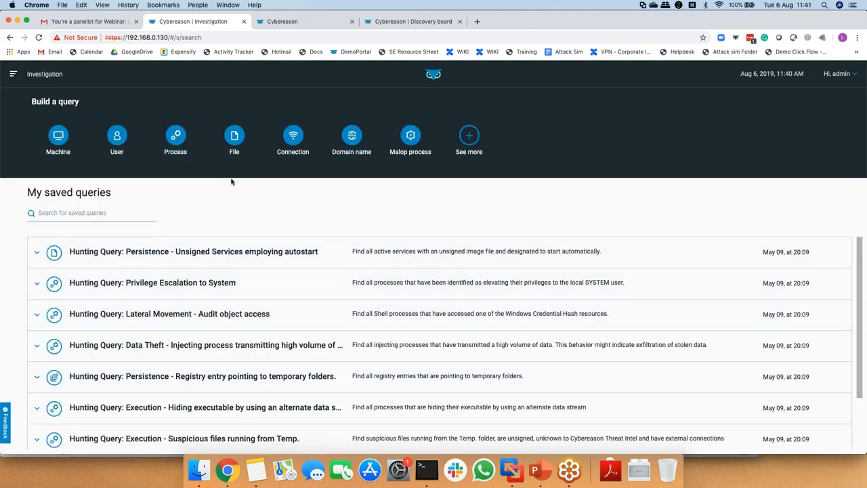
pyautogui.click(176, 136)
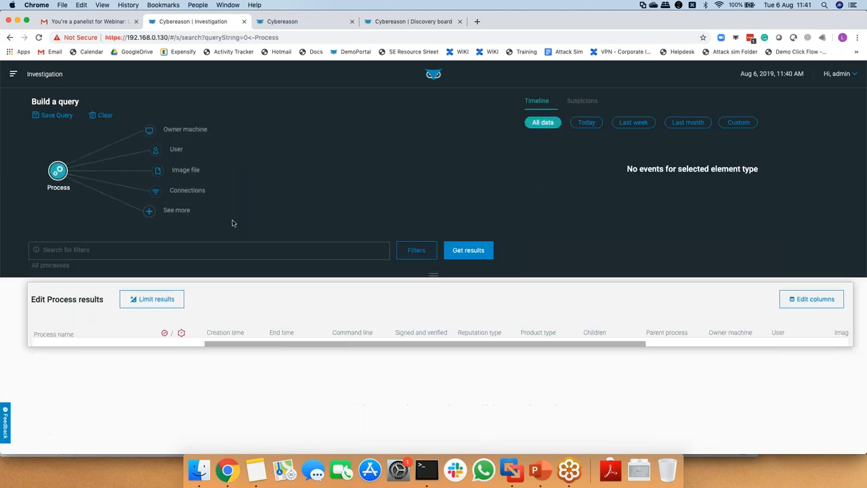
pyautogui.click(416, 249)
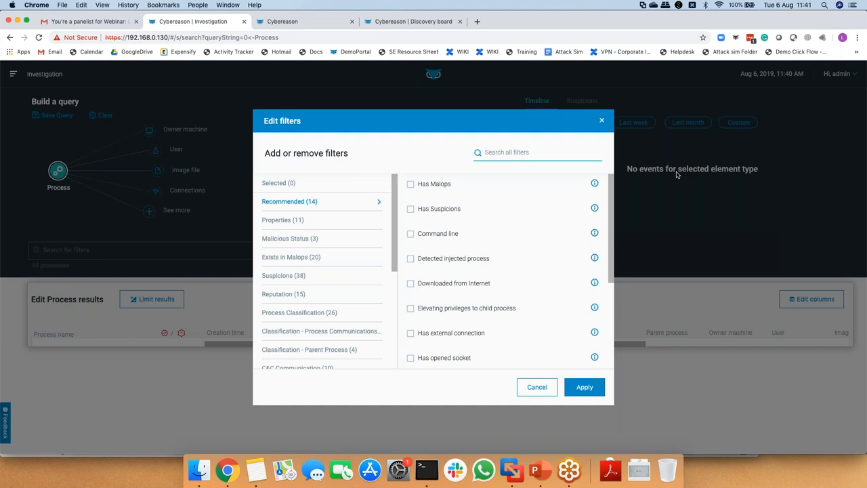
pyautogui.write('produ')
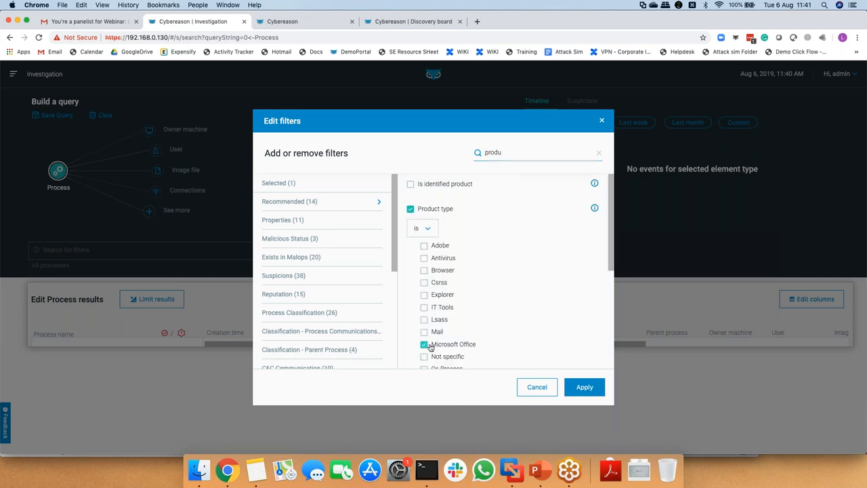
pyautogui.click(584, 388)
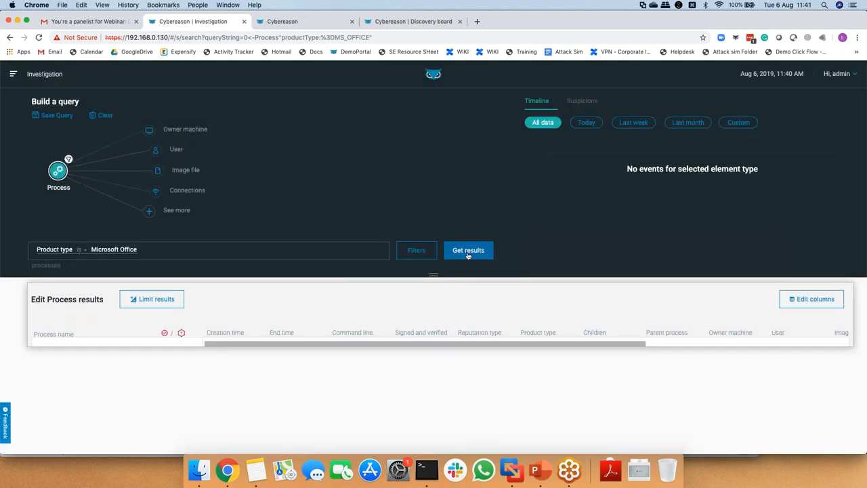
pyautogui.click(469, 249)
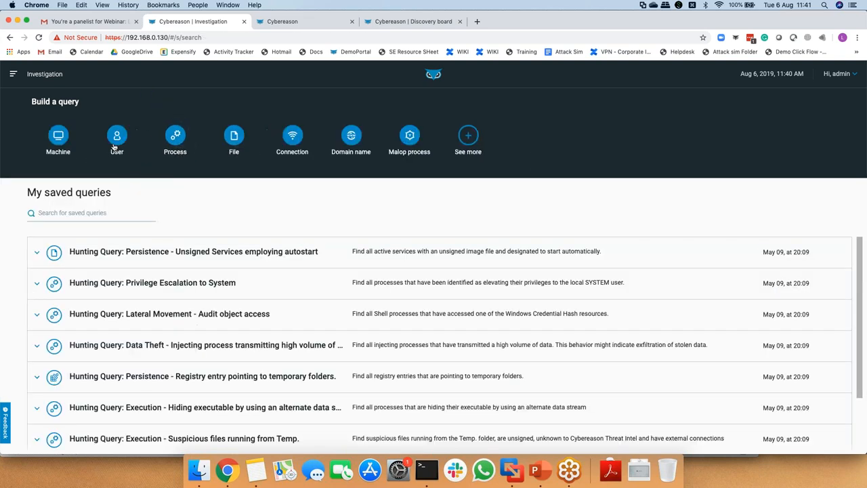
pyautogui.click(174, 136)
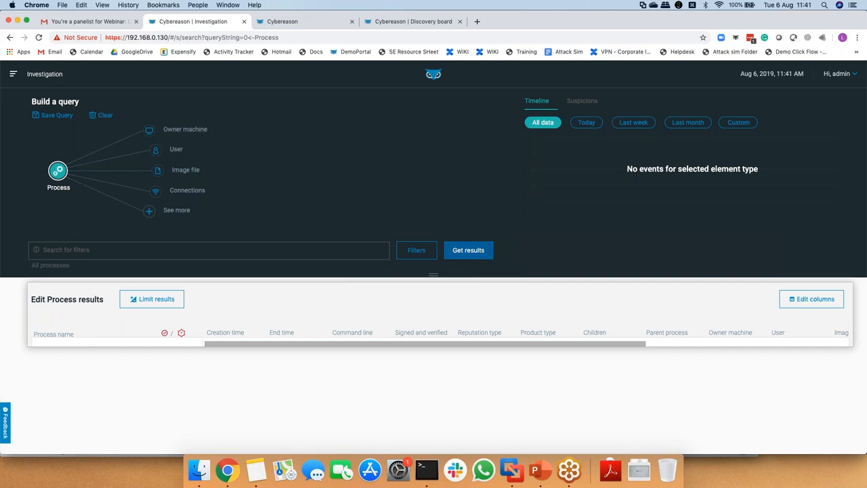
pyautogui.click(469, 250)
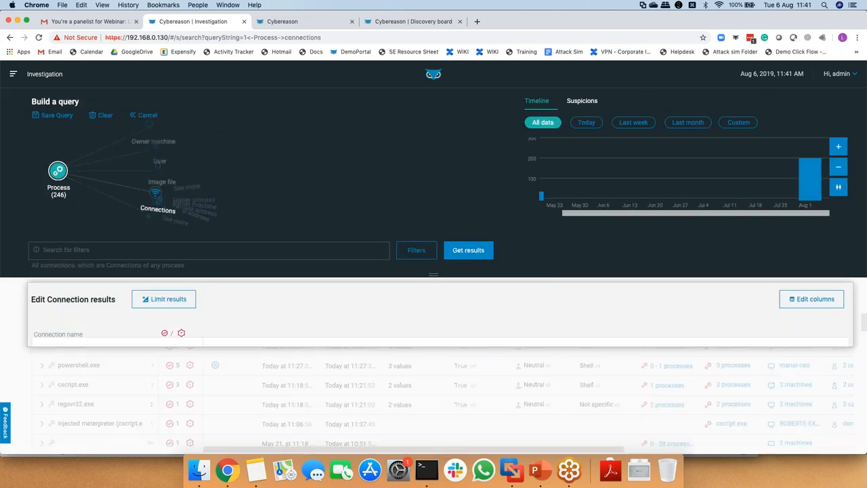
pyautogui.click(157, 210)
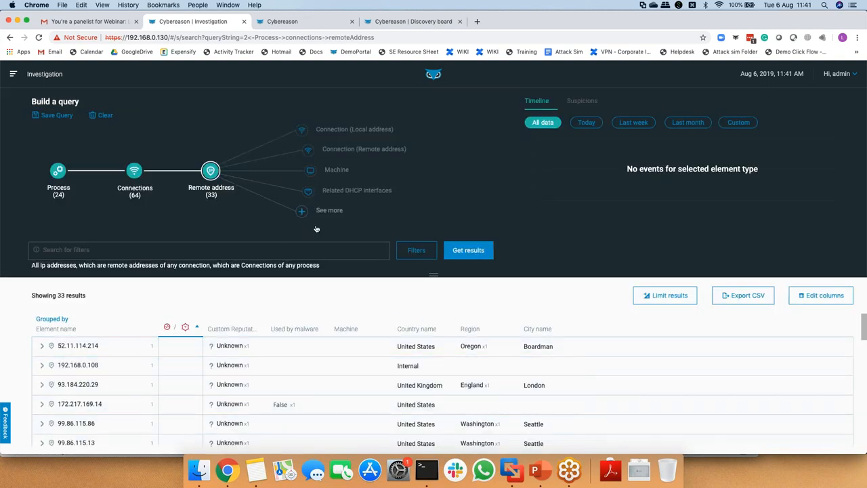
pyautogui.click(312, 170)
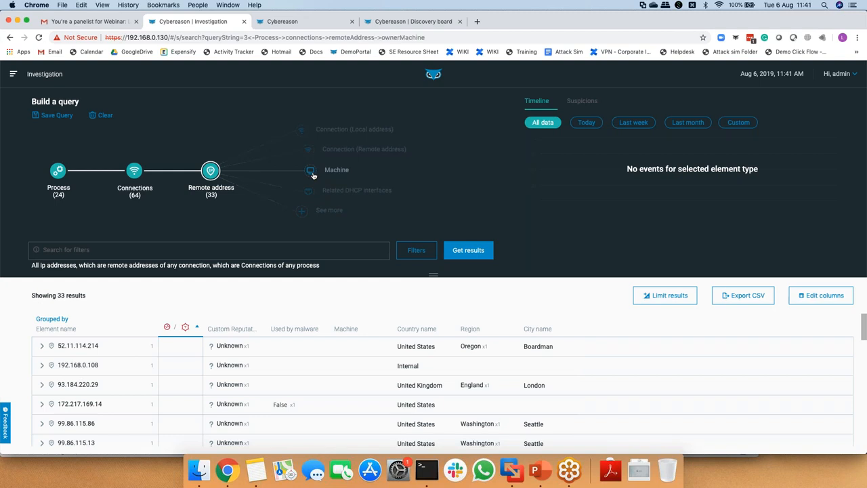
pyautogui.click(312, 171)
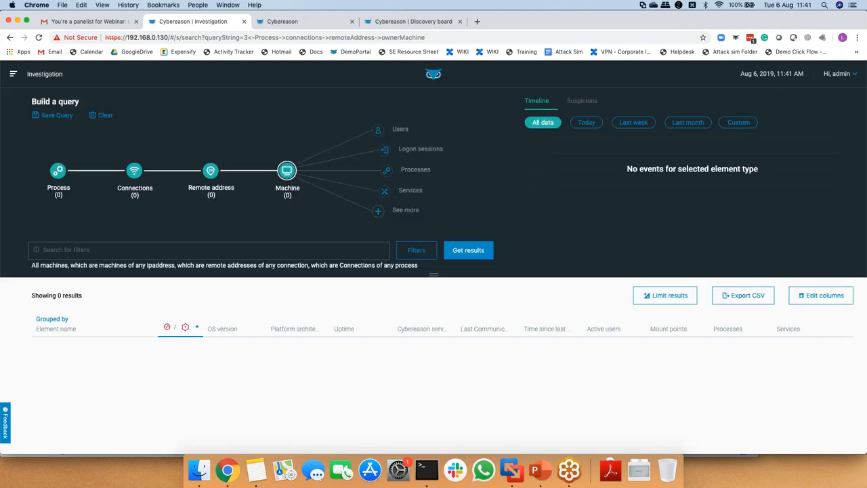
pyautogui.moveTo(301, 157)
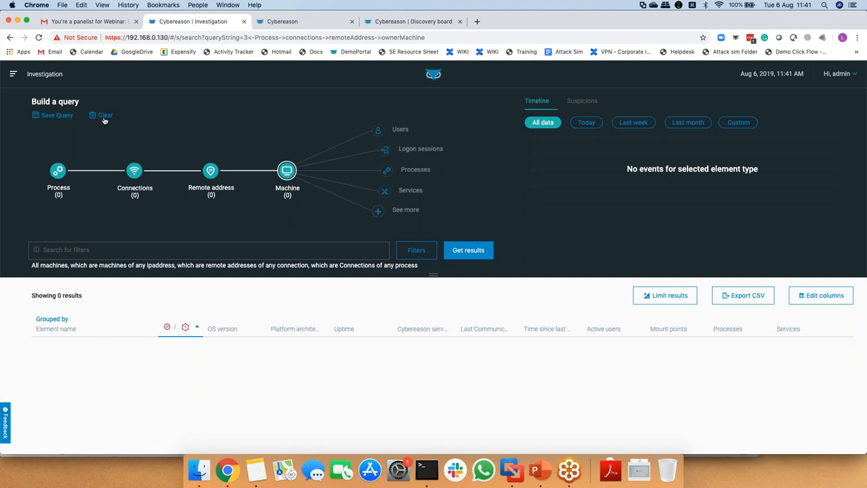
pyautogui.moveTo(104, 124)
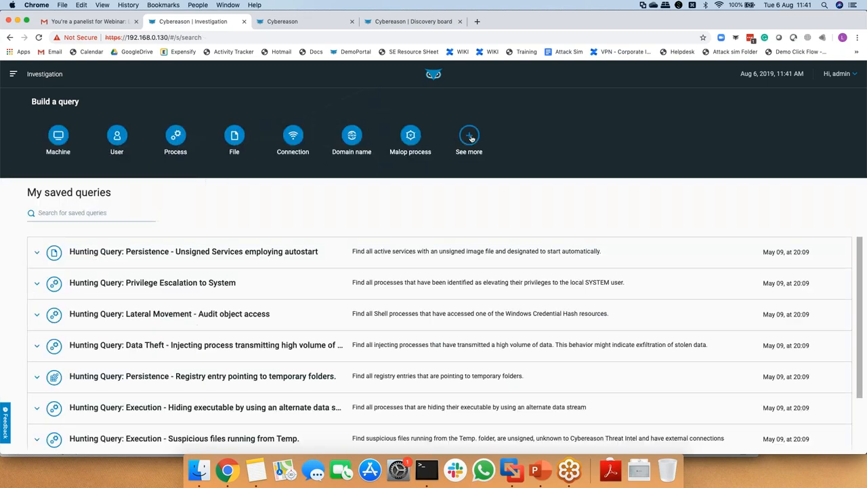
pyautogui.click(233, 135)
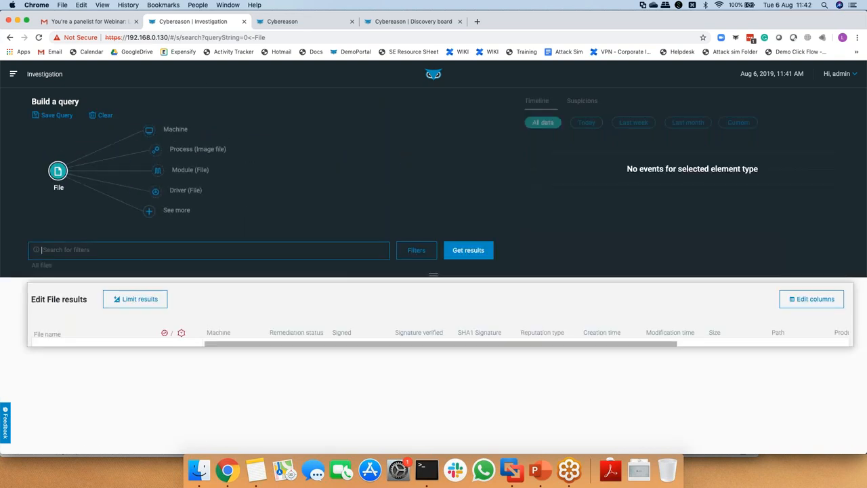
pyautogui.write('password')
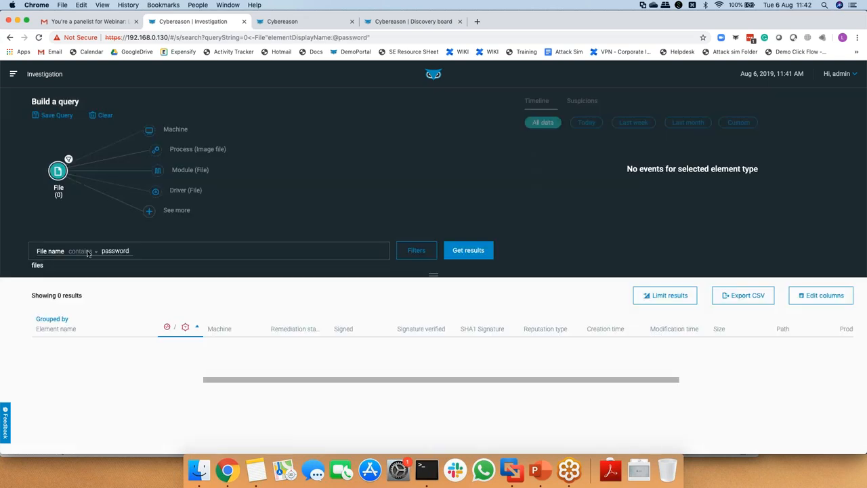
pyautogui.moveTo(19, 182)
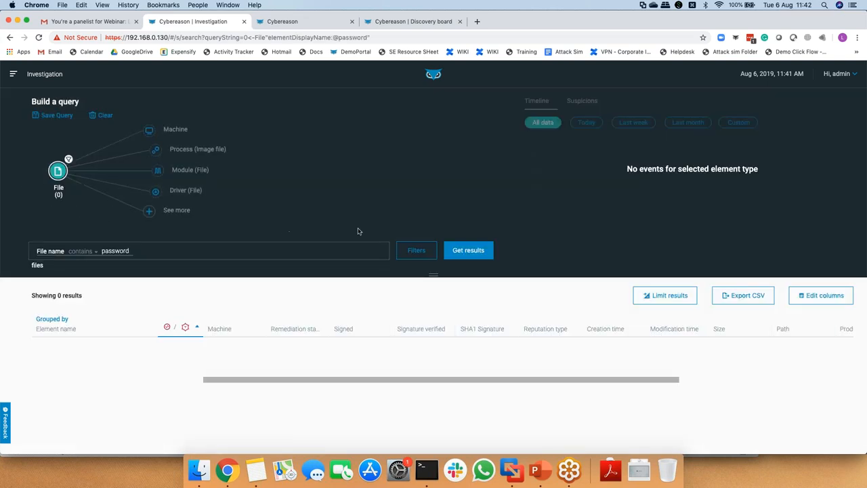
pyautogui.moveTo(277, 171)
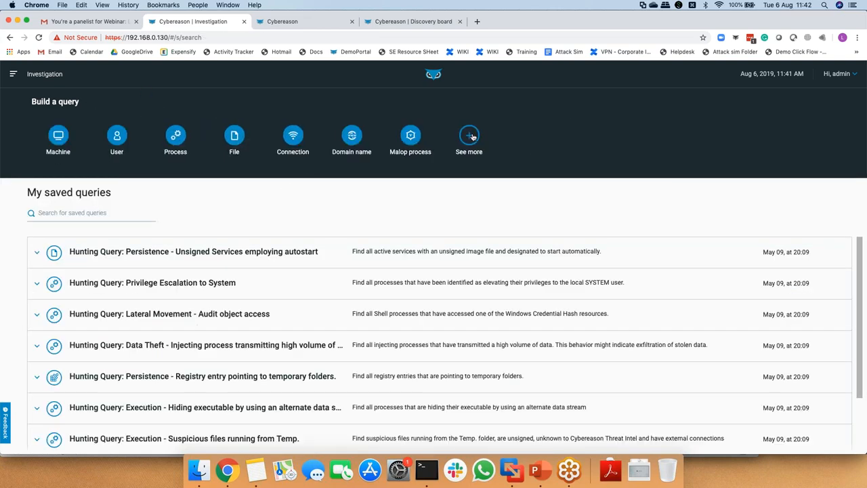
# Run a Mount point query returning 2 results and bring up its filters
pyautogui.click(469, 136)
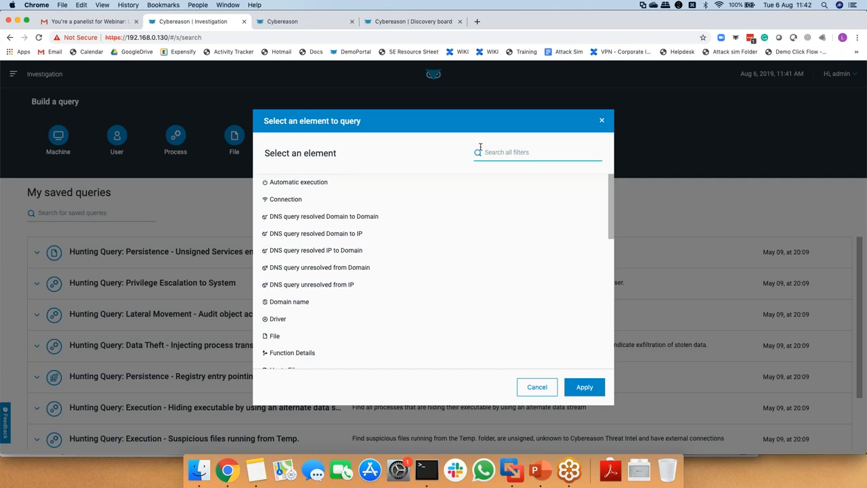
pyautogui.write('mount')
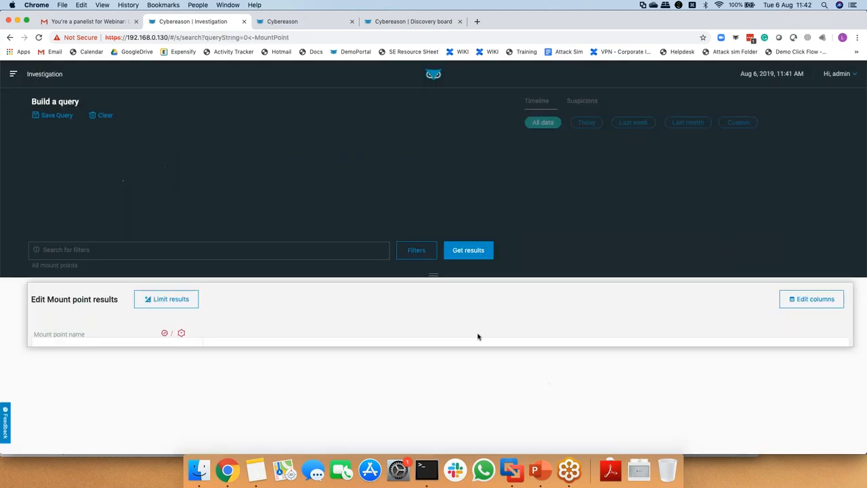
pyautogui.click(469, 250)
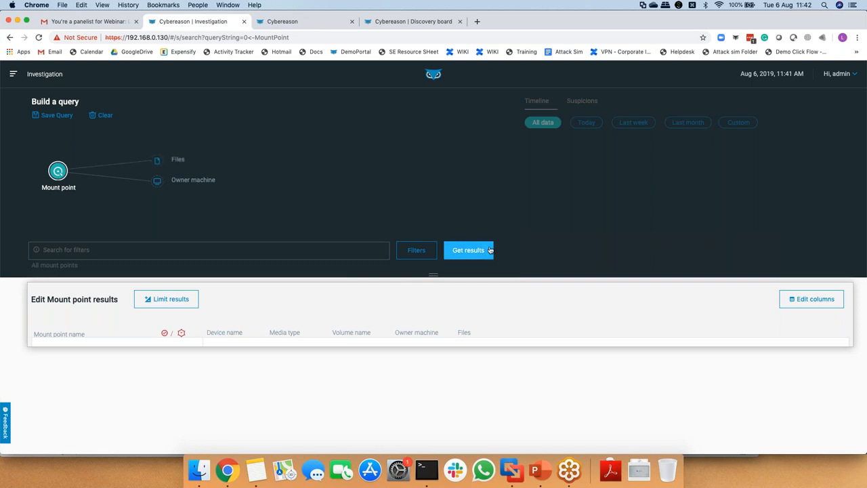
pyautogui.click(469, 249)
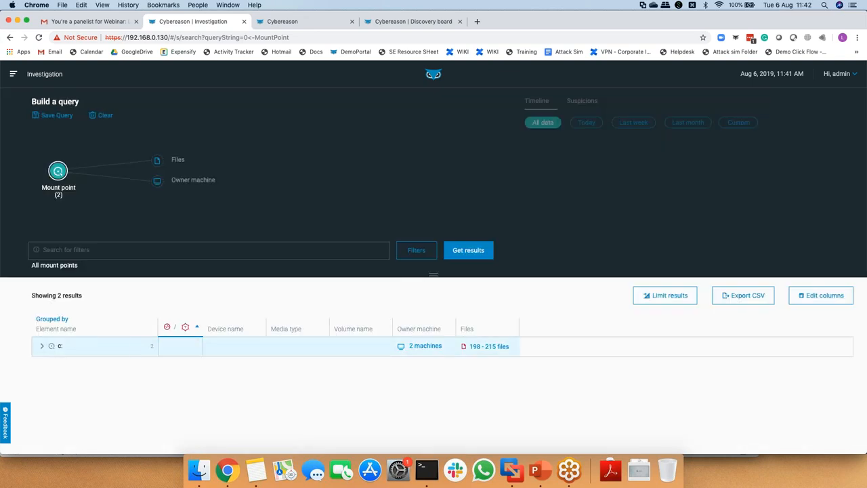
pyautogui.click(417, 250)
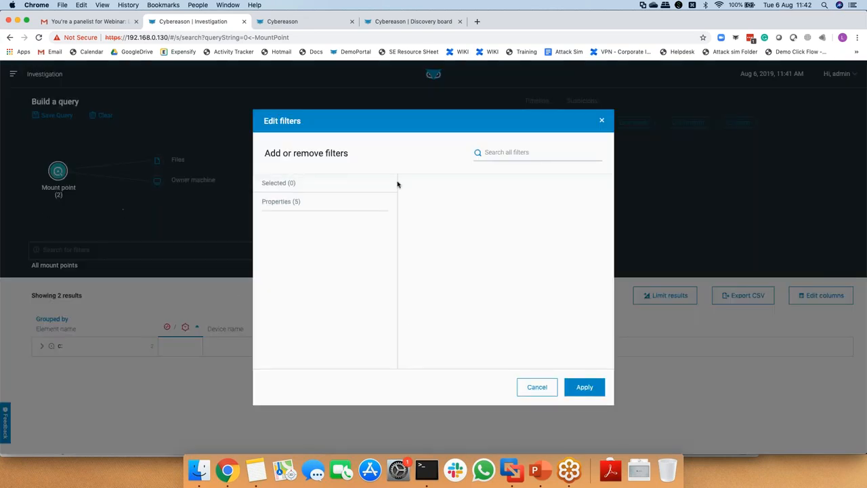
# Apply a Removable device = True filter to the Mount point query
pyautogui.write('remov')
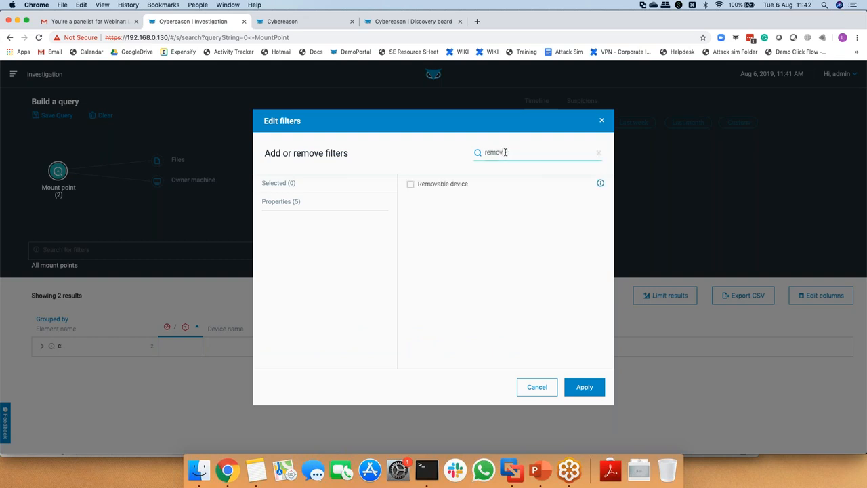
pyautogui.click(409, 184)
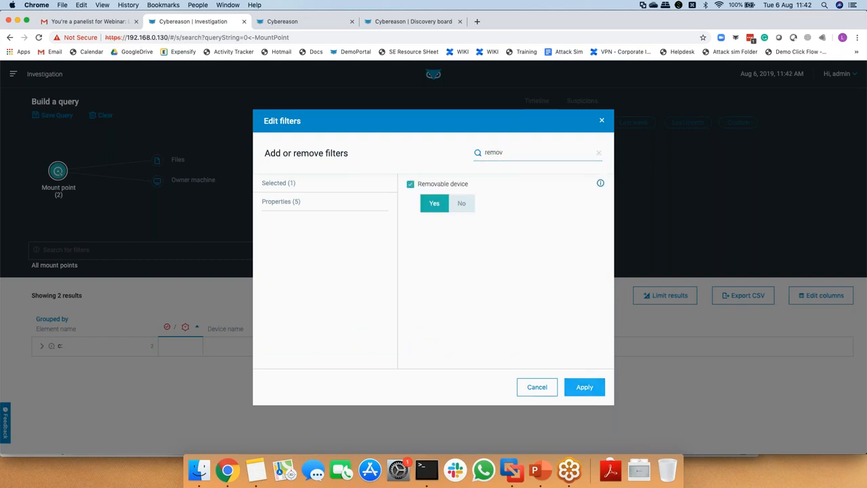
pyautogui.click(584, 387)
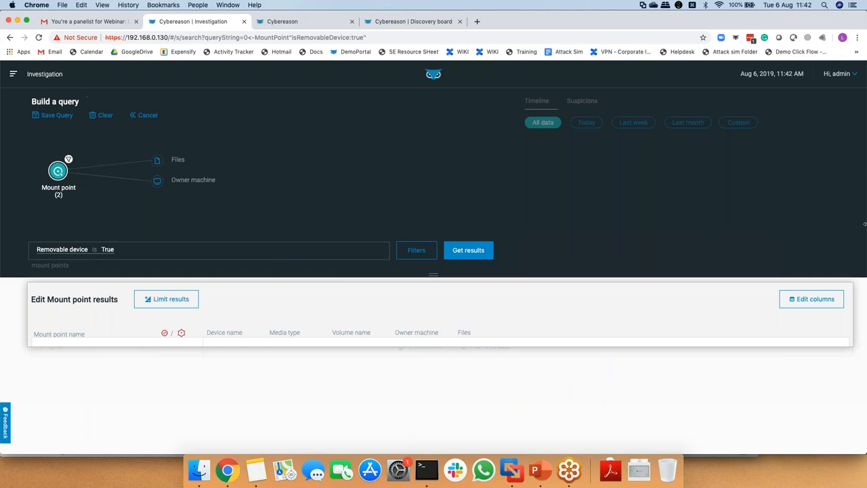
pyautogui.moveTo(699, 138)
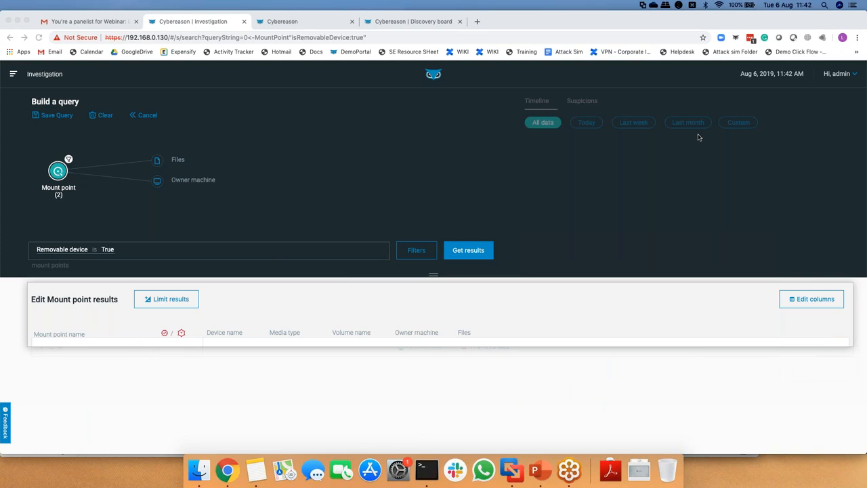
pyautogui.moveTo(842, 327)
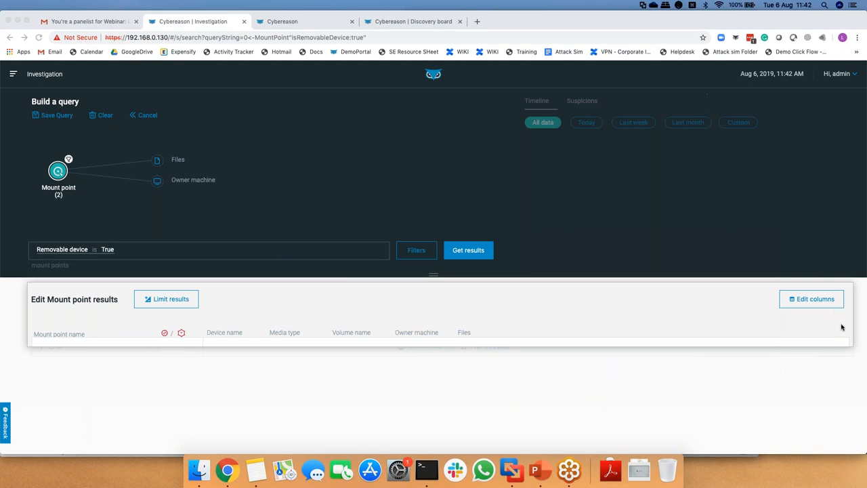
pyautogui.moveTo(810, 325)
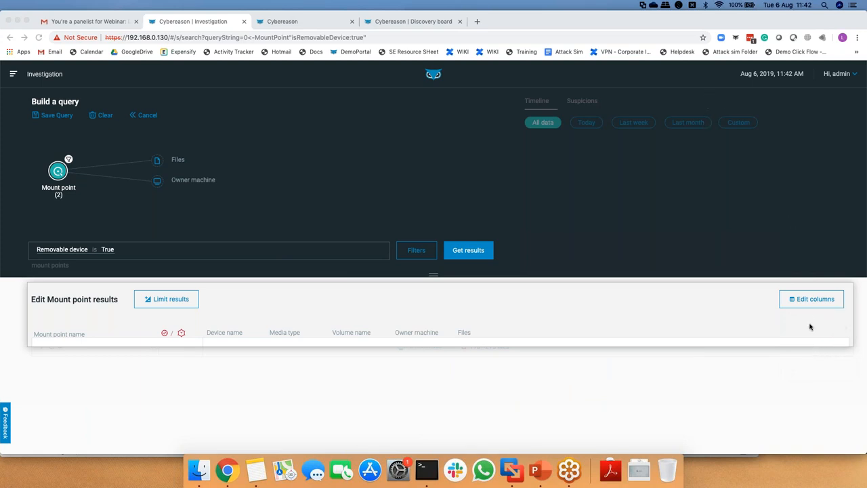
pyautogui.moveTo(795, 315)
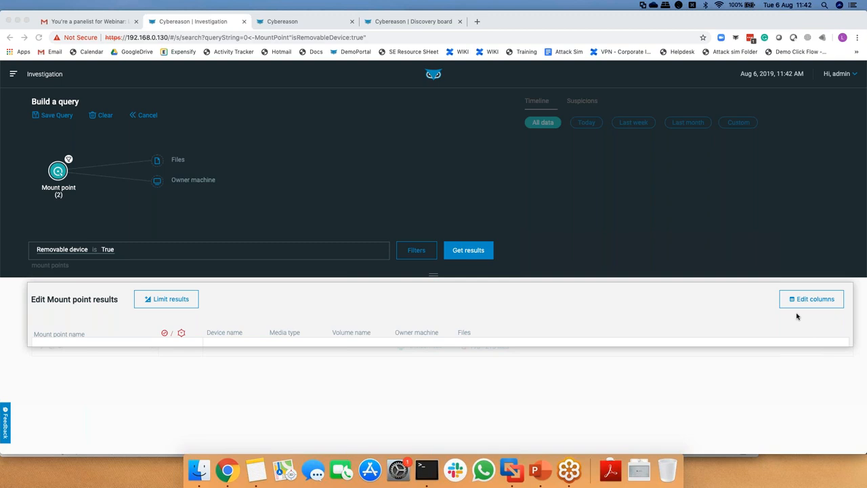
pyautogui.moveTo(811, 325)
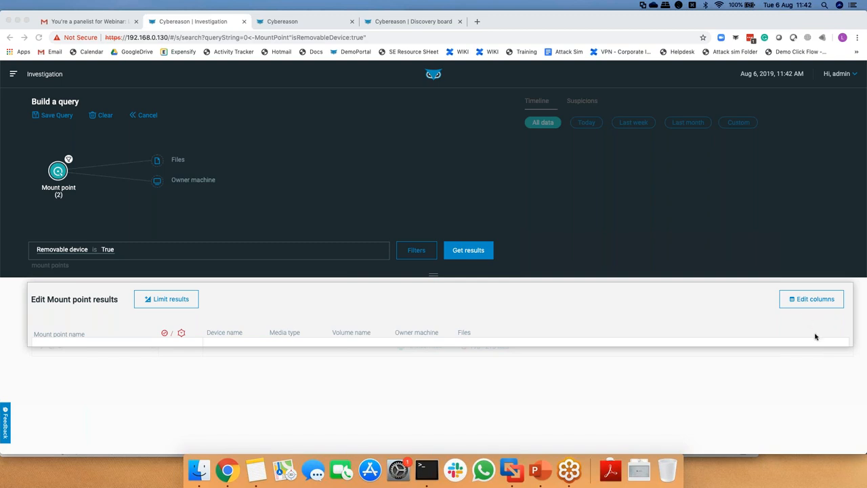
pyautogui.moveTo(800, 345)
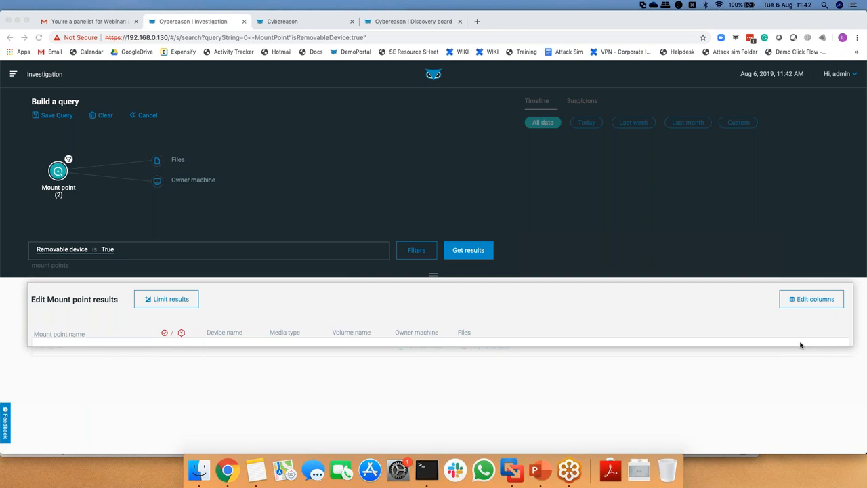
pyautogui.moveTo(819, 356)
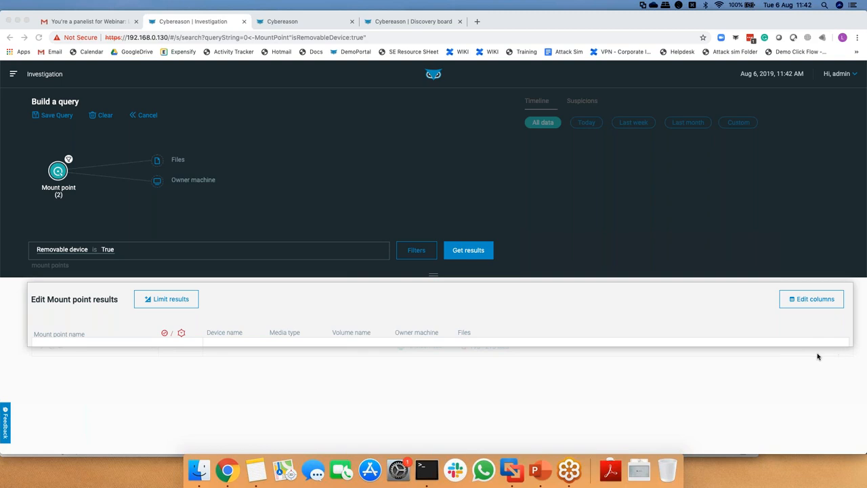
pyautogui.moveTo(816, 330)
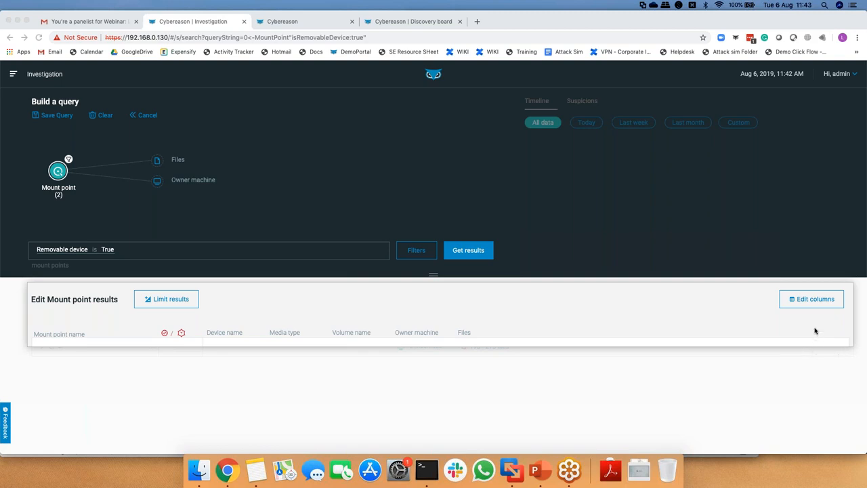
pyautogui.moveTo(819, 336)
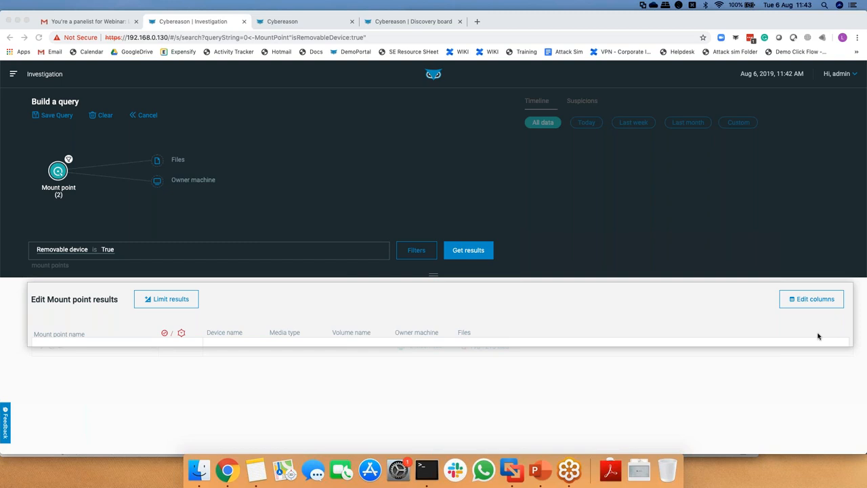
pyautogui.moveTo(809, 360)
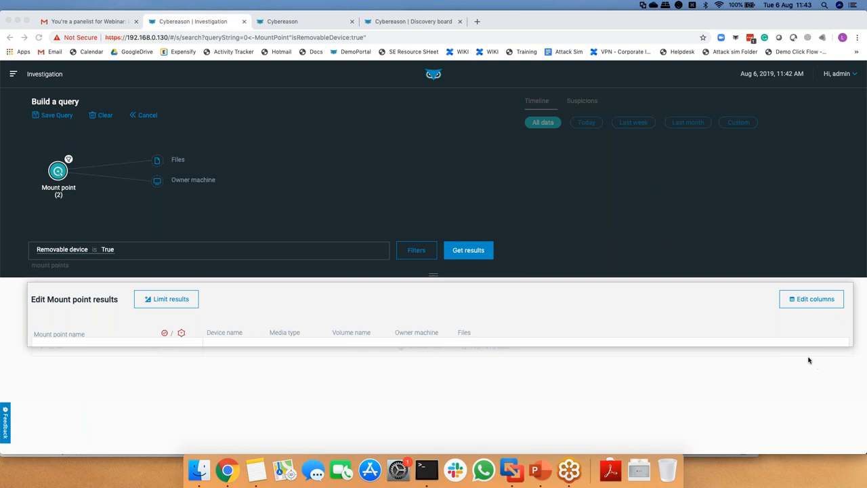
pyautogui.moveTo(816, 321)
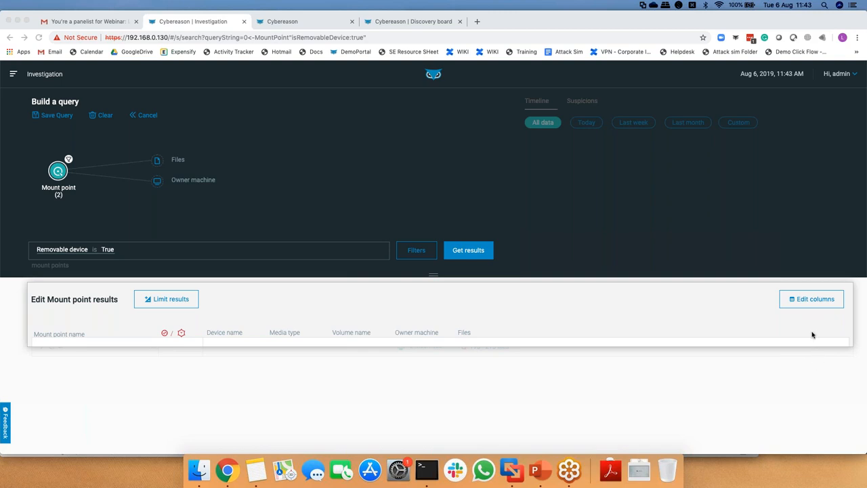
pyautogui.moveTo(801, 345)
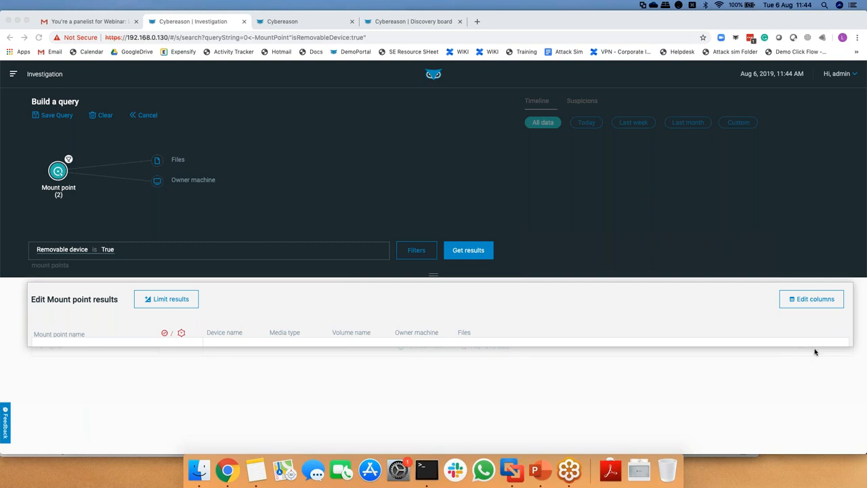
pyautogui.moveTo(812, 361)
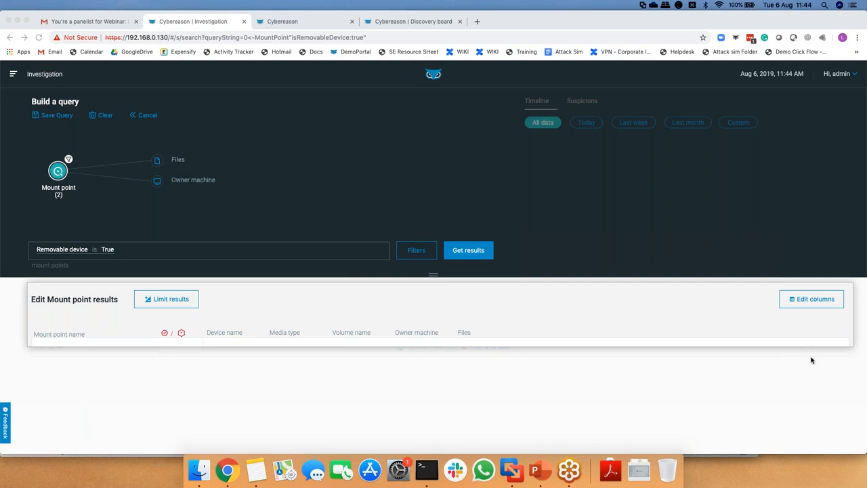
pyautogui.moveTo(786, 347)
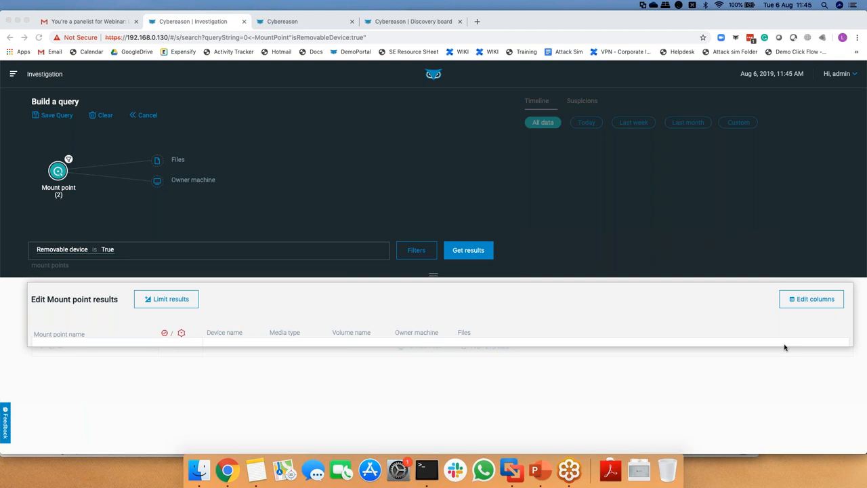
pyautogui.moveTo(816, 361)
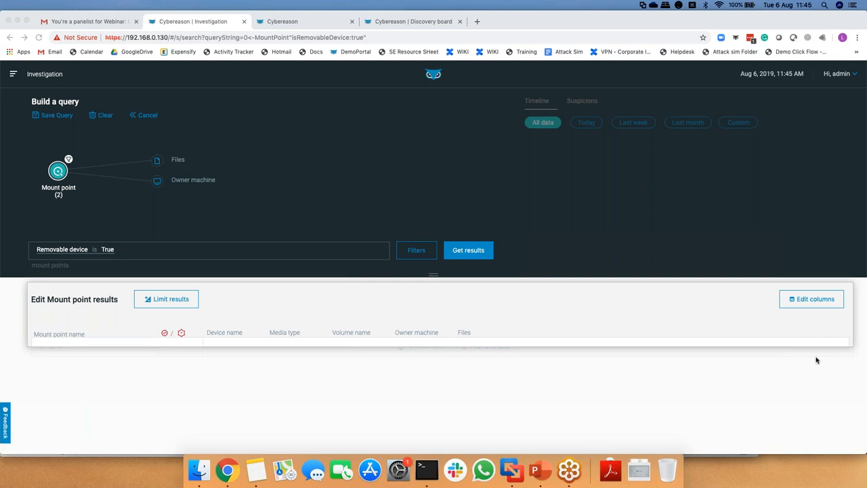
pyautogui.moveTo(813, 333)
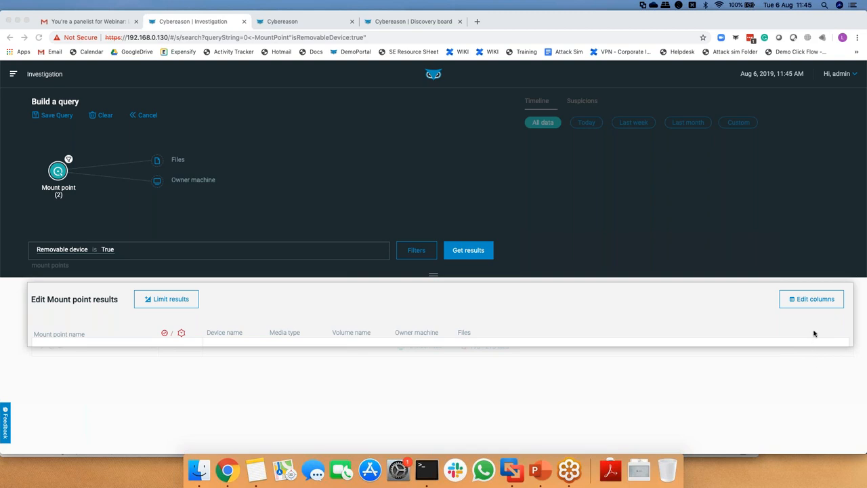
pyautogui.moveTo(815, 322)
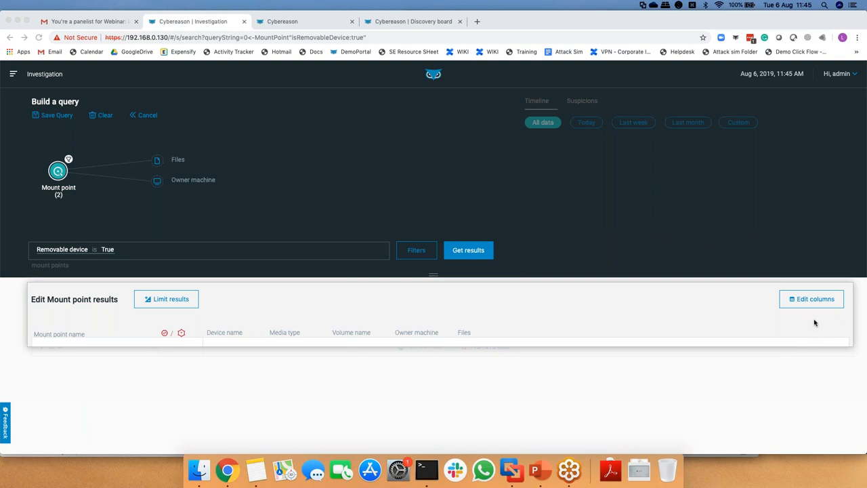
pyautogui.moveTo(814, 334)
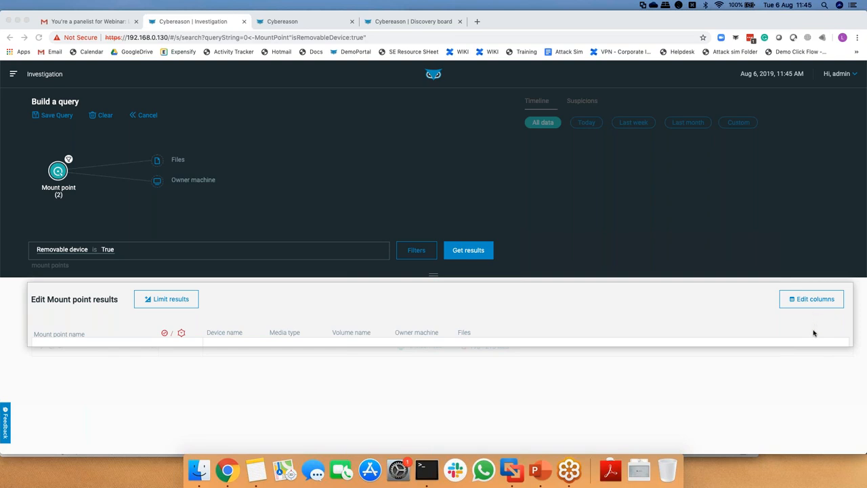
pyautogui.moveTo(810, 353)
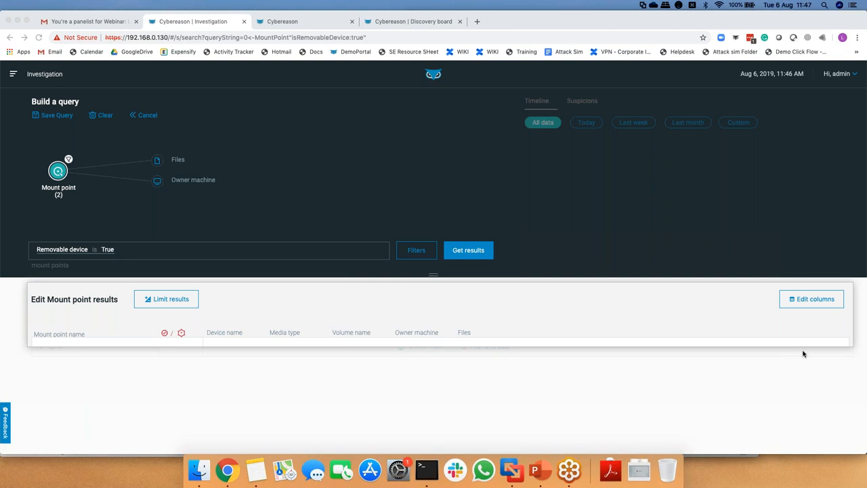
pyautogui.moveTo(812, 357)
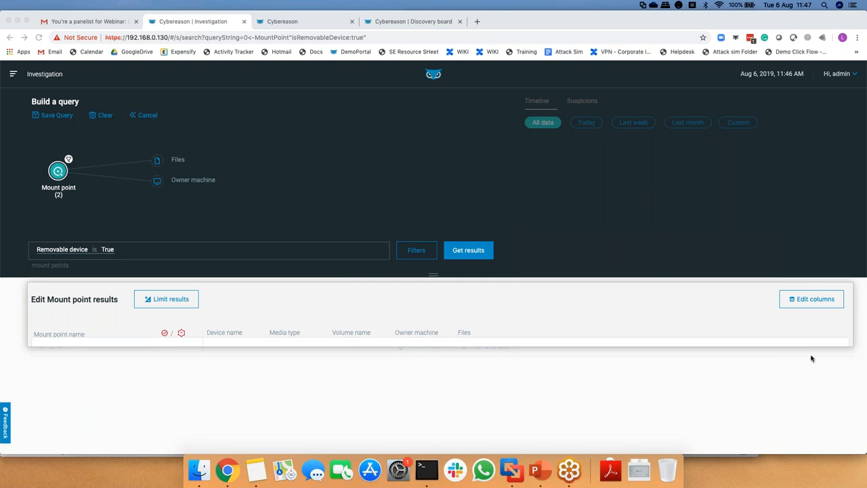
pyautogui.moveTo(812, 358)
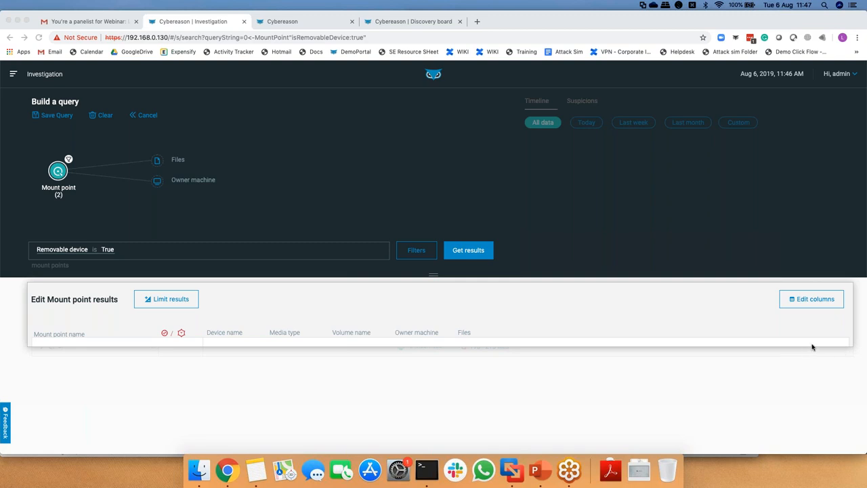
pyautogui.moveTo(821, 350)
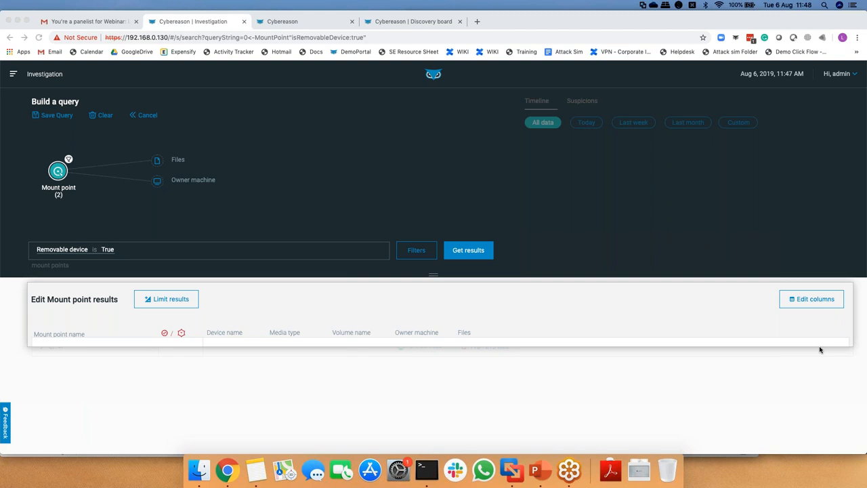
pyautogui.moveTo(388, 185)
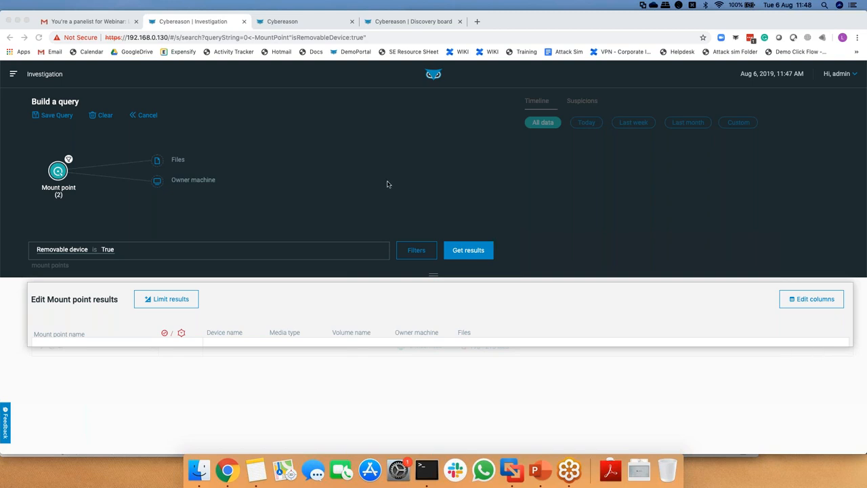
# Show the main navigation menu over the empty Mount point results
pyautogui.click(14, 73)
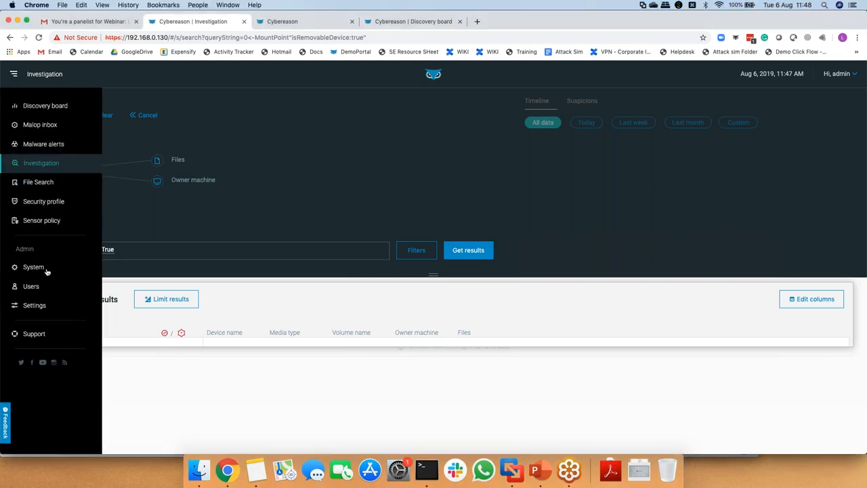
pyautogui.click(32, 267)
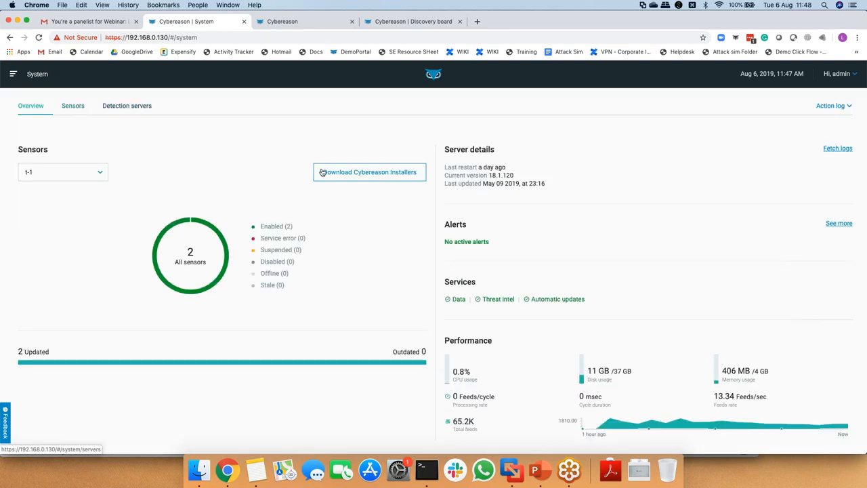
pyautogui.click(369, 171)
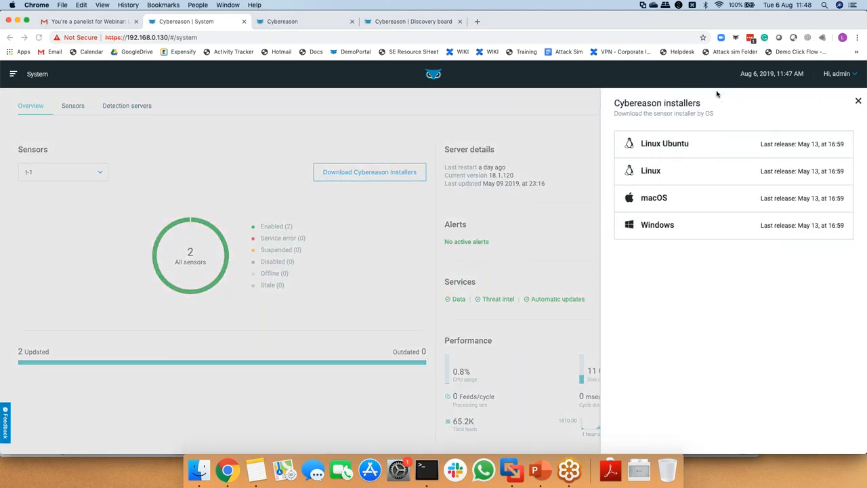
pyautogui.moveTo(740, 157)
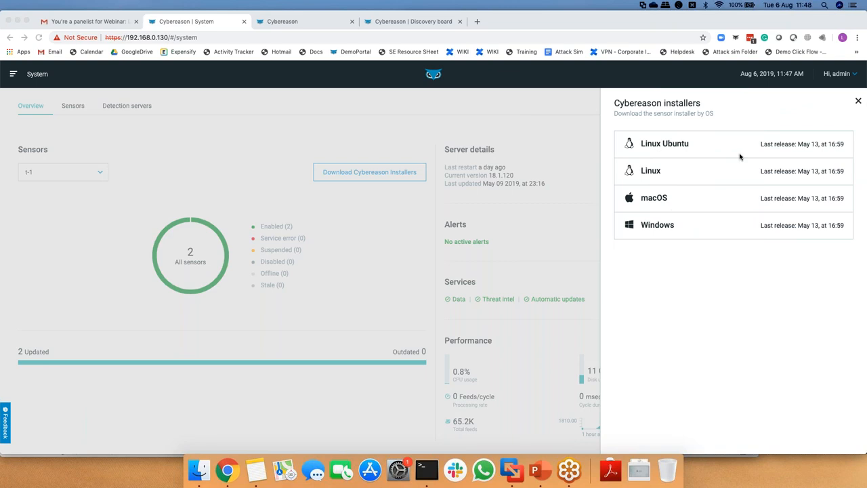
pyautogui.moveTo(675, 206)
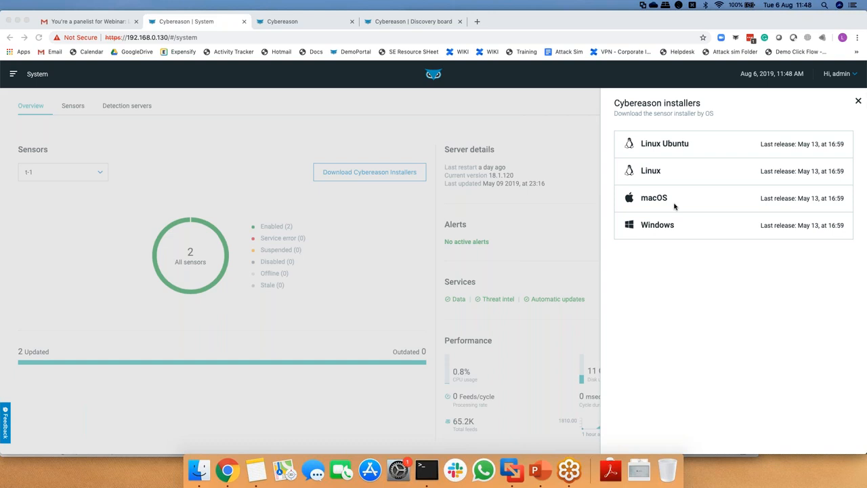
pyautogui.moveTo(217, 366)
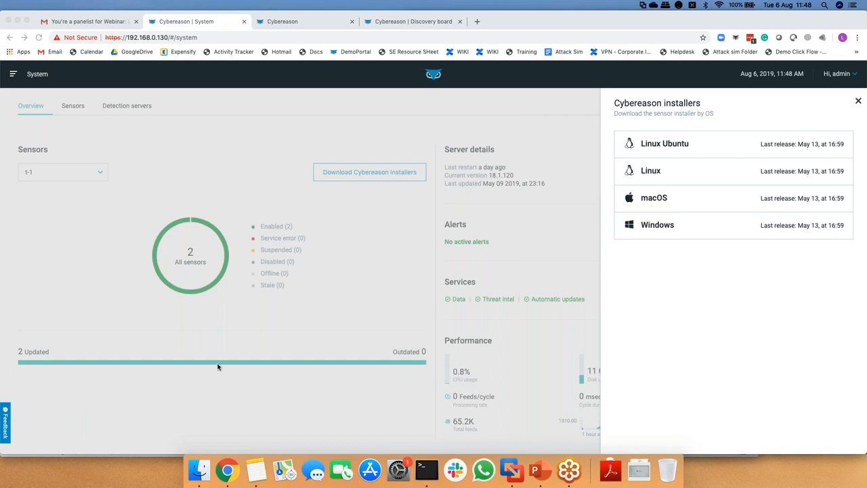
pyautogui.moveTo(183, 346)
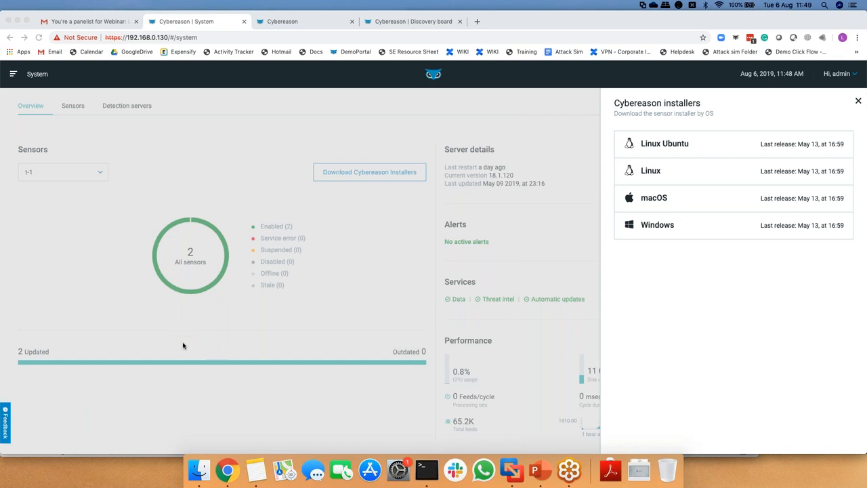
pyautogui.moveTo(184, 346)
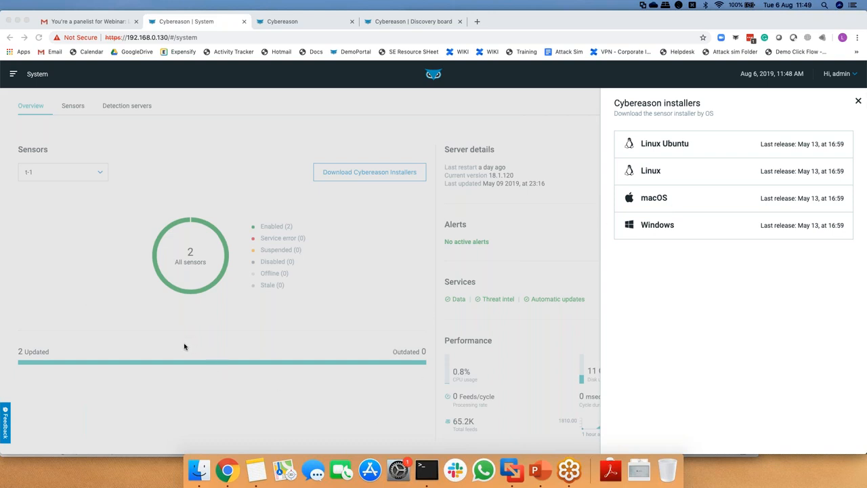
pyautogui.moveTo(179, 339)
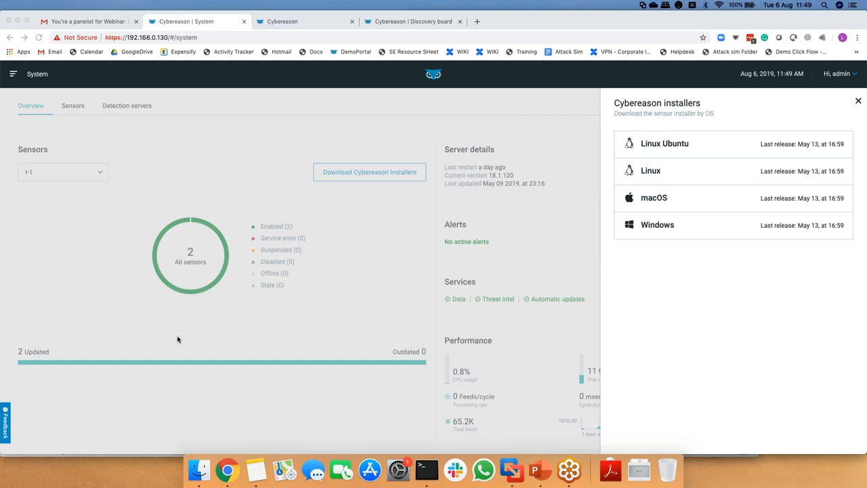
pyautogui.moveTo(160, 336)
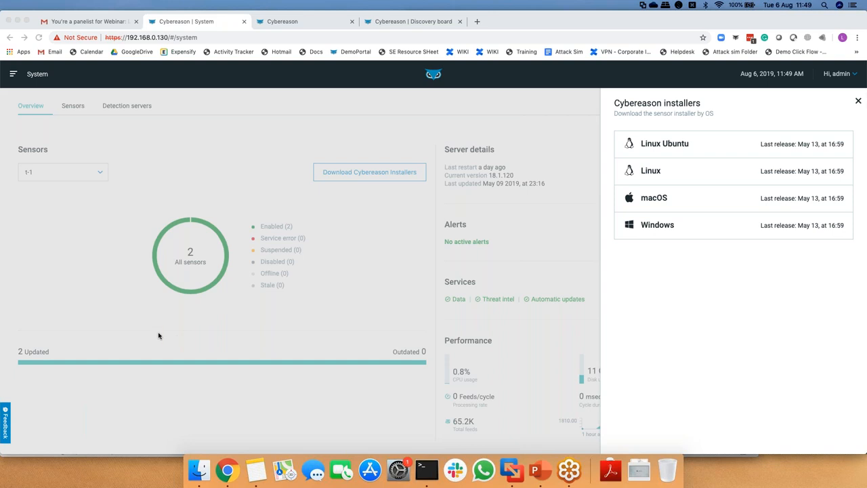
pyautogui.moveTo(152, 325)
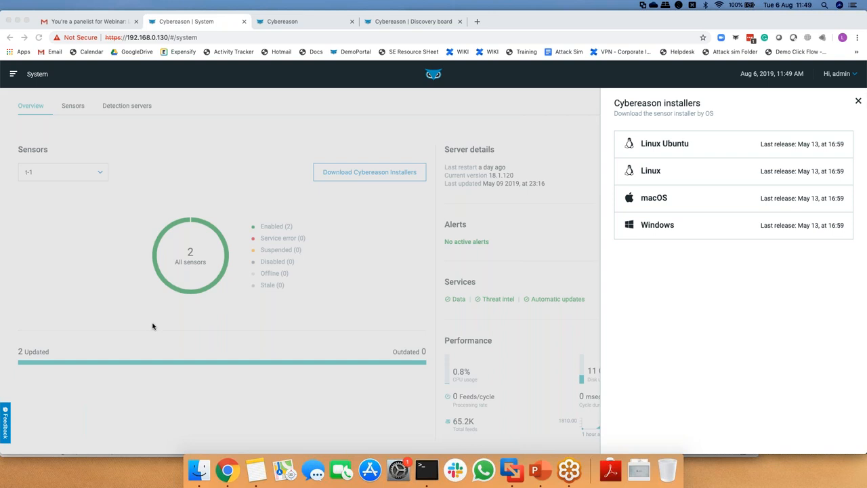
pyautogui.moveTo(185, 343)
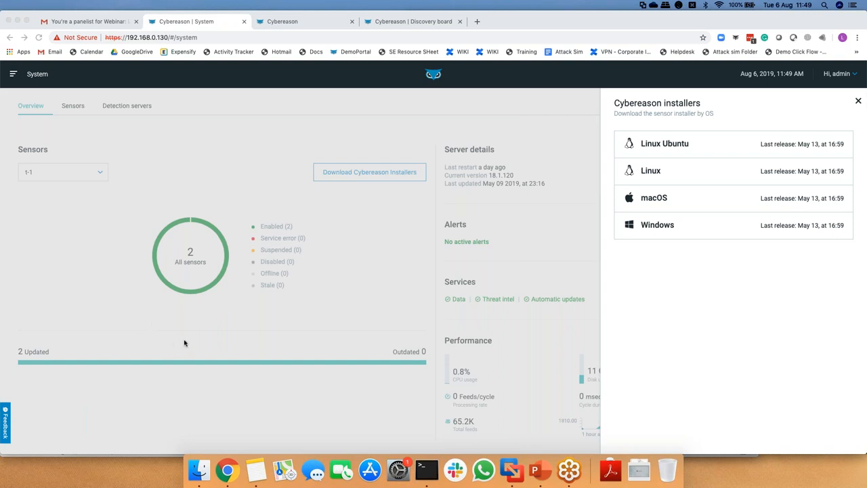
pyautogui.moveTo(192, 361)
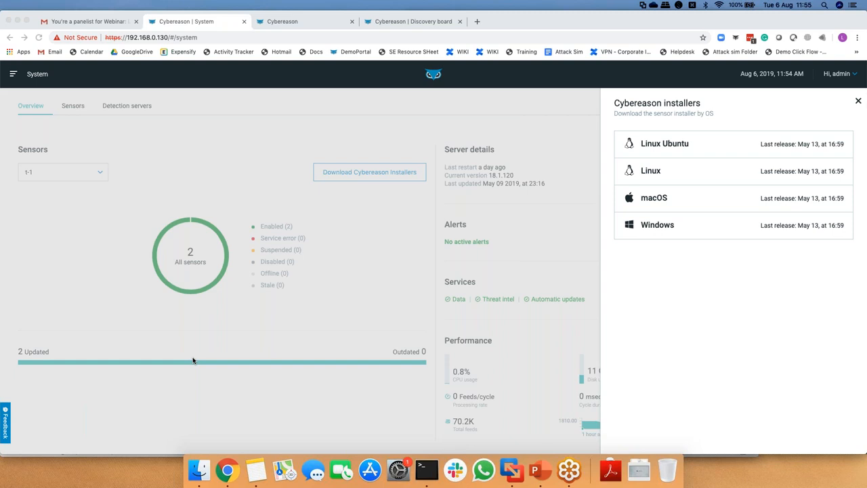
pyautogui.moveTo(116, 189)
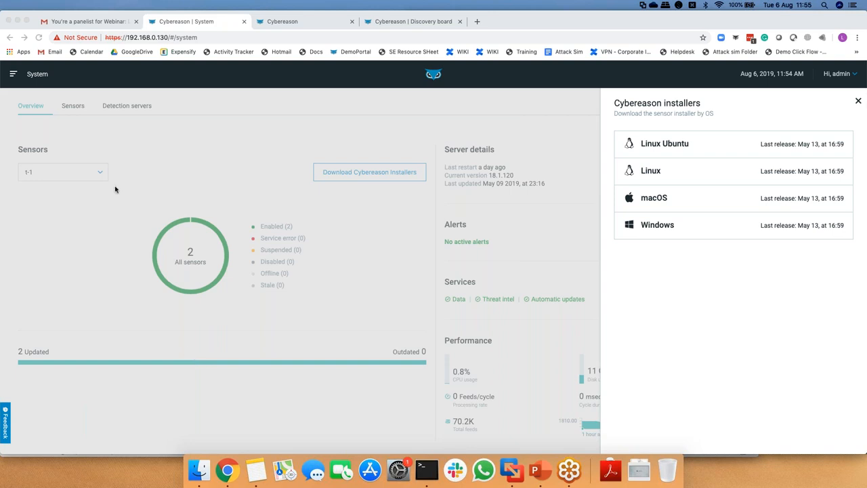
pyautogui.moveTo(63, 87)
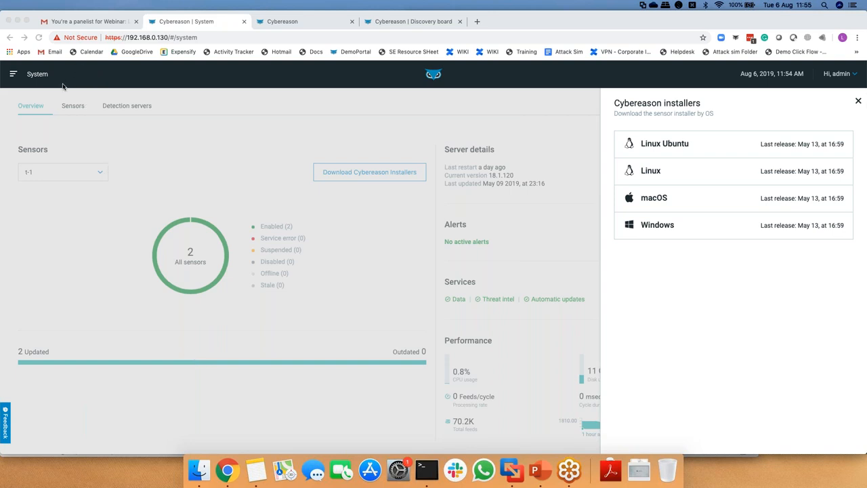
pyautogui.moveTo(35, 103)
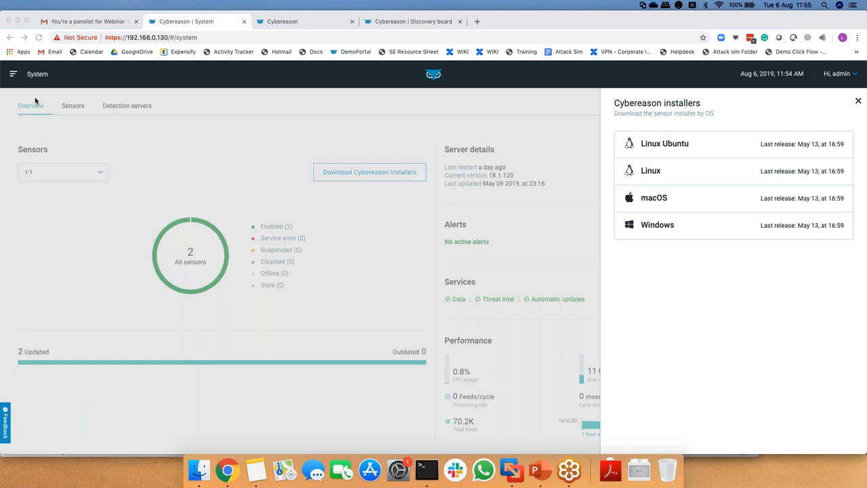
pyautogui.moveTo(93, 196)
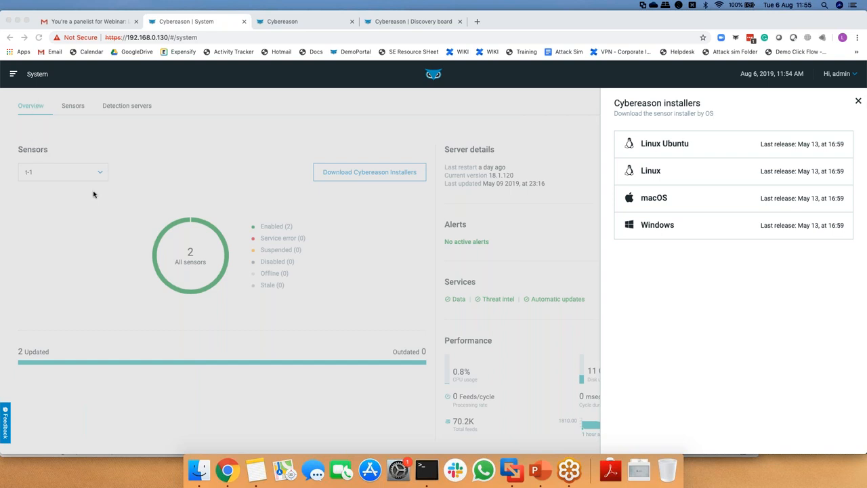